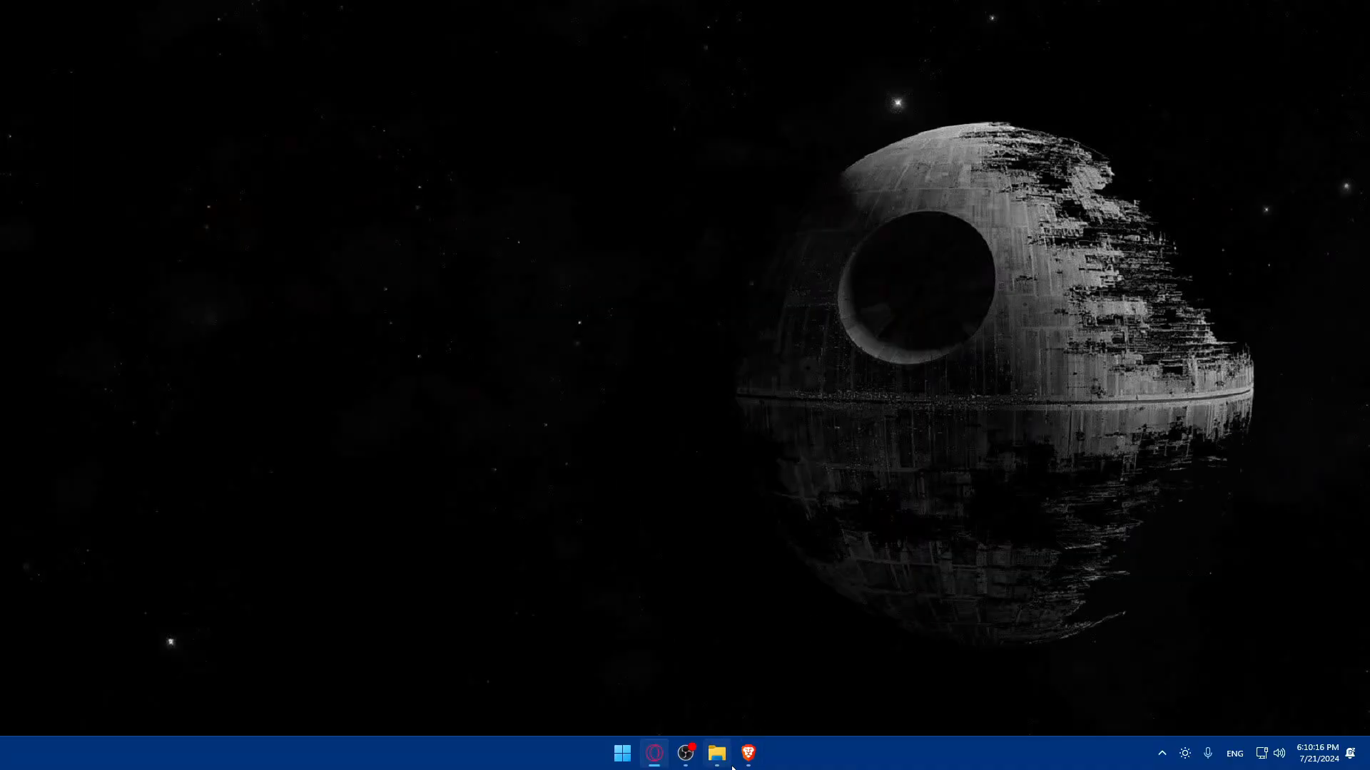
Launch Brave and enter 'salesf' in the address bar to reach the Salesforce EU homepage
click(747, 754)
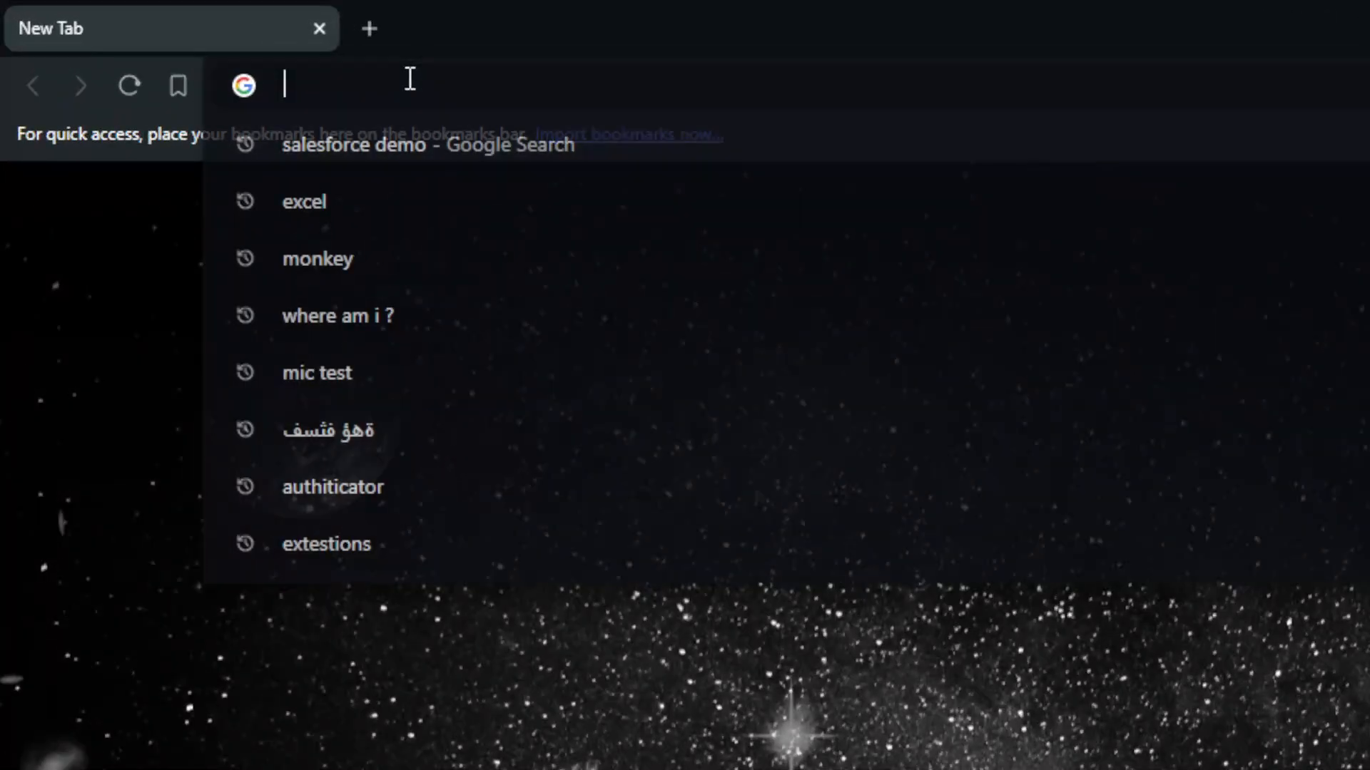
text(salesforce.com/eu/)
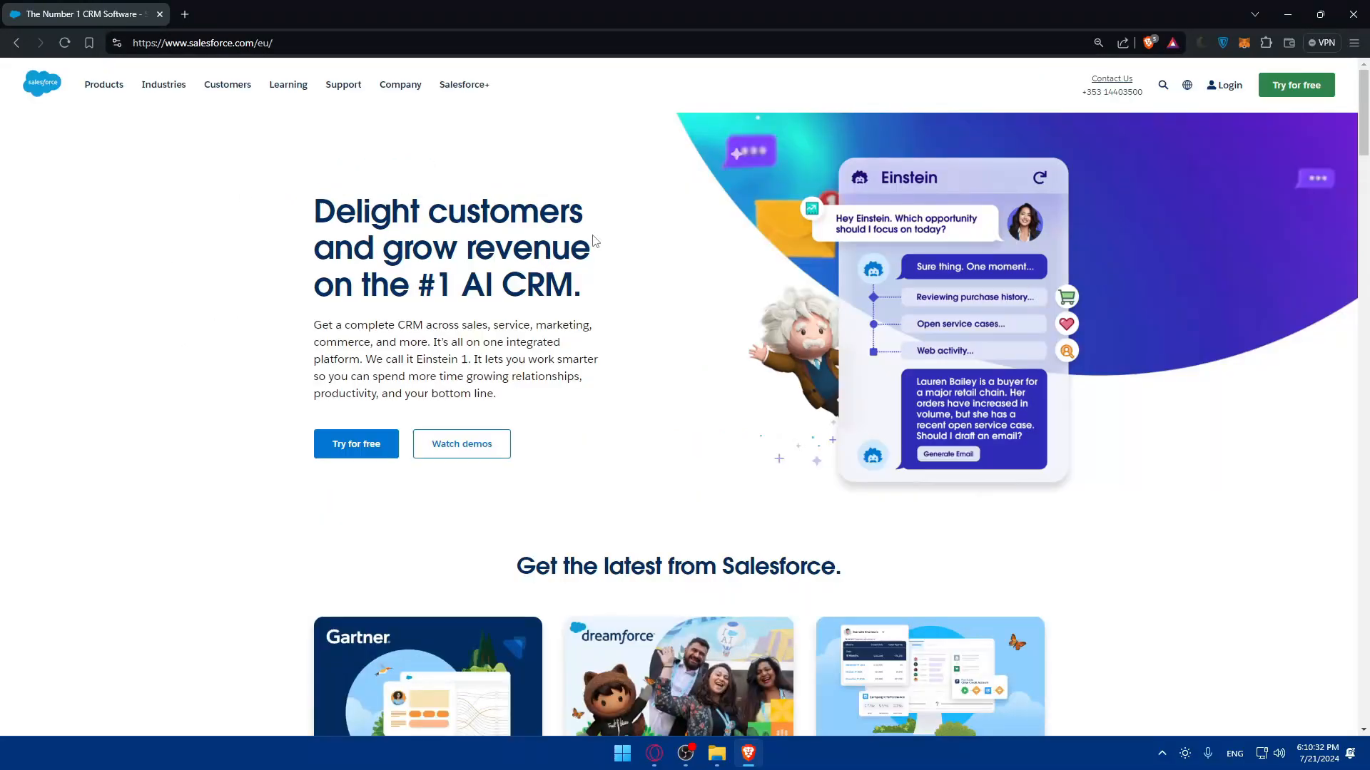
Go through Login > Salesforce to the login page and start the Sales Cloud free trial
click(1187, 85)
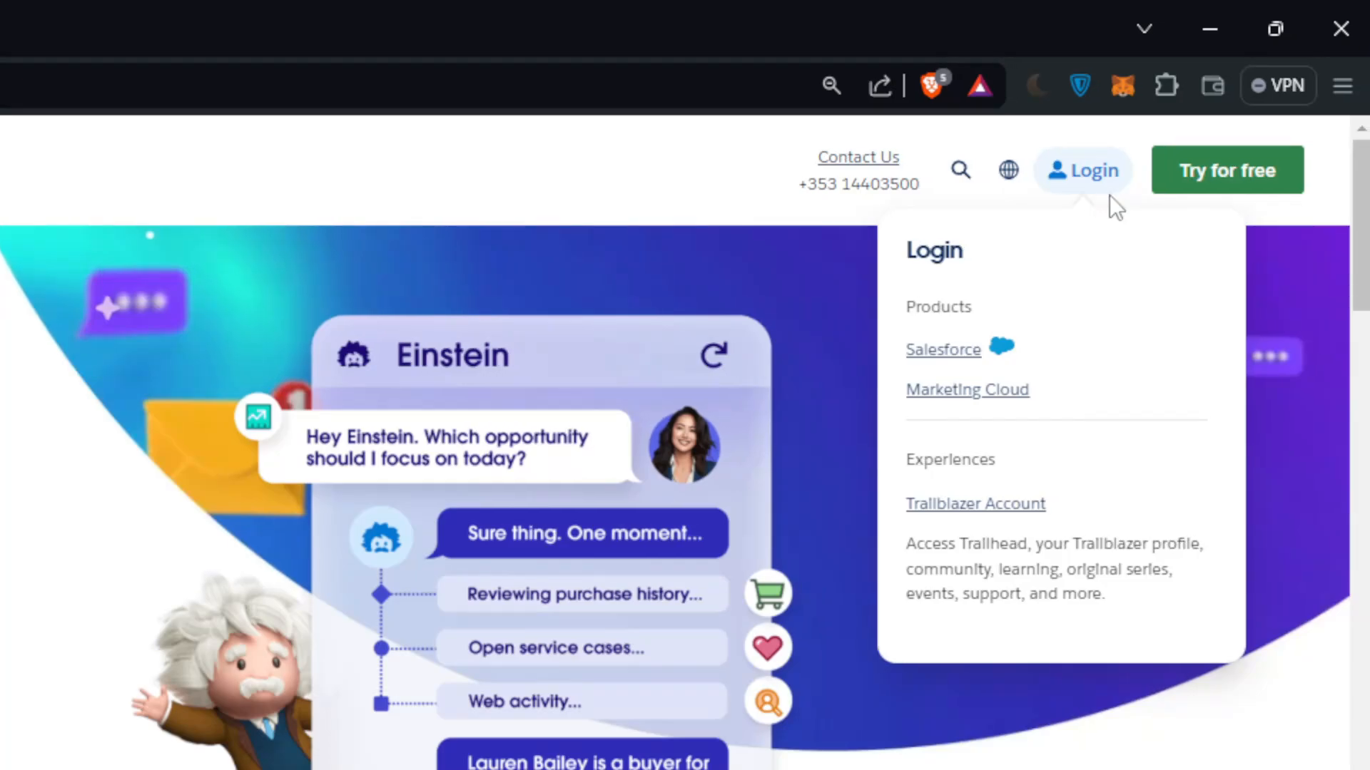
click(942, 349)
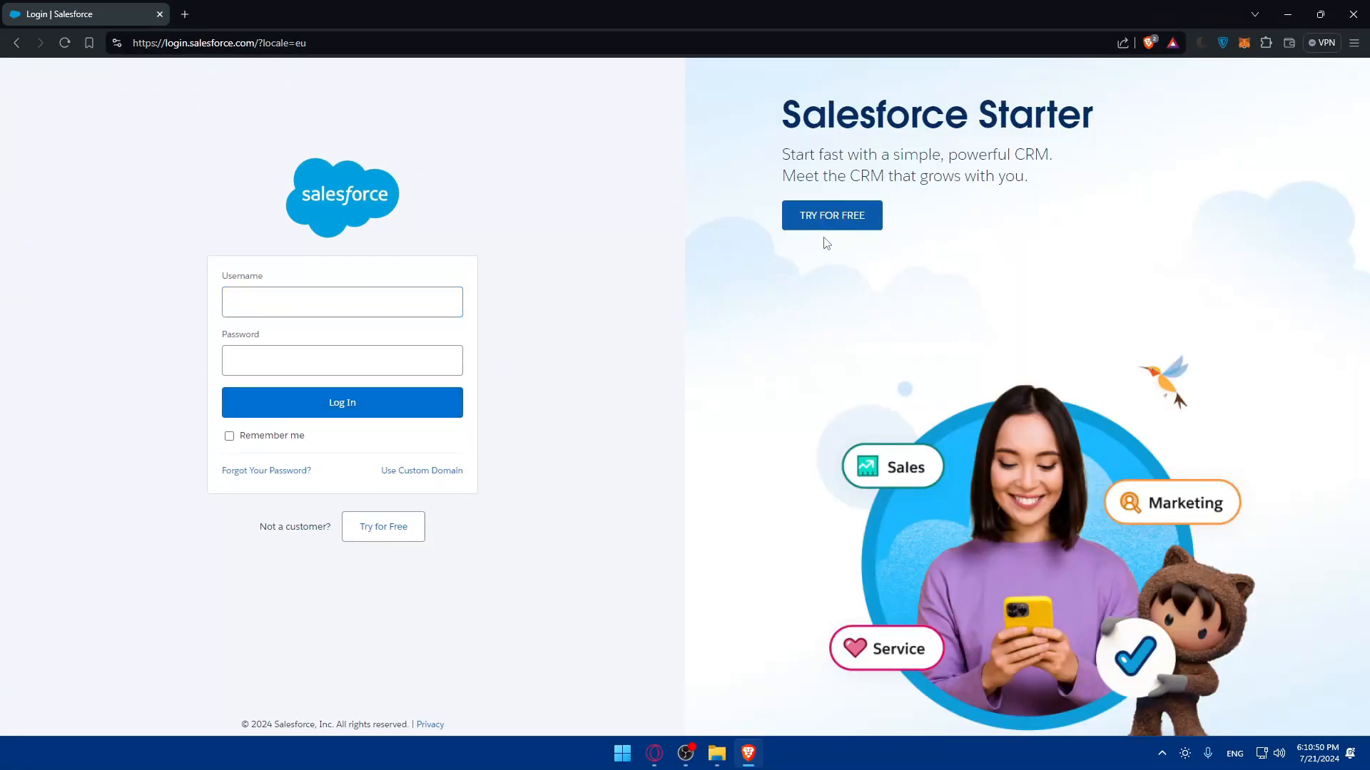
click(831, 215)
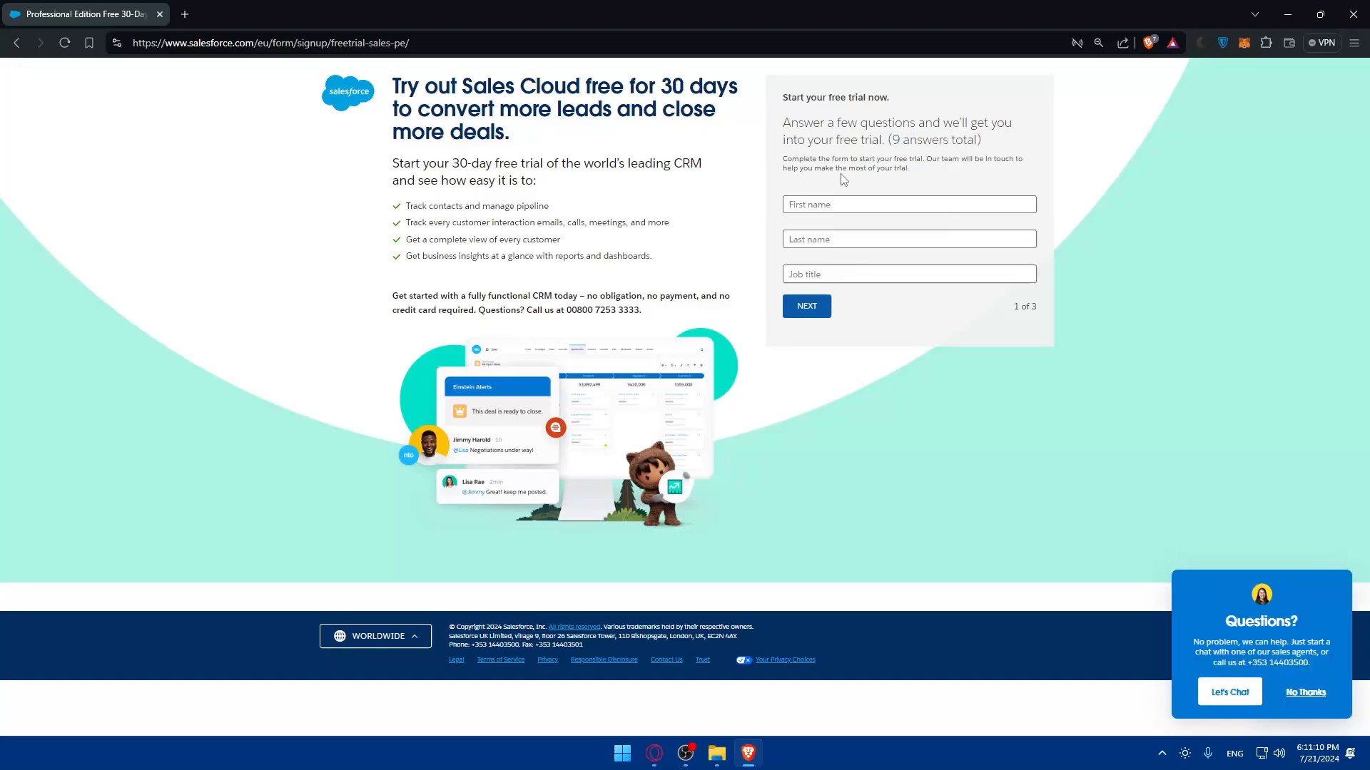
Load salesforce.com, open the Overview Demos result, and start a 'snow' search in a new tab
click(271, 43)
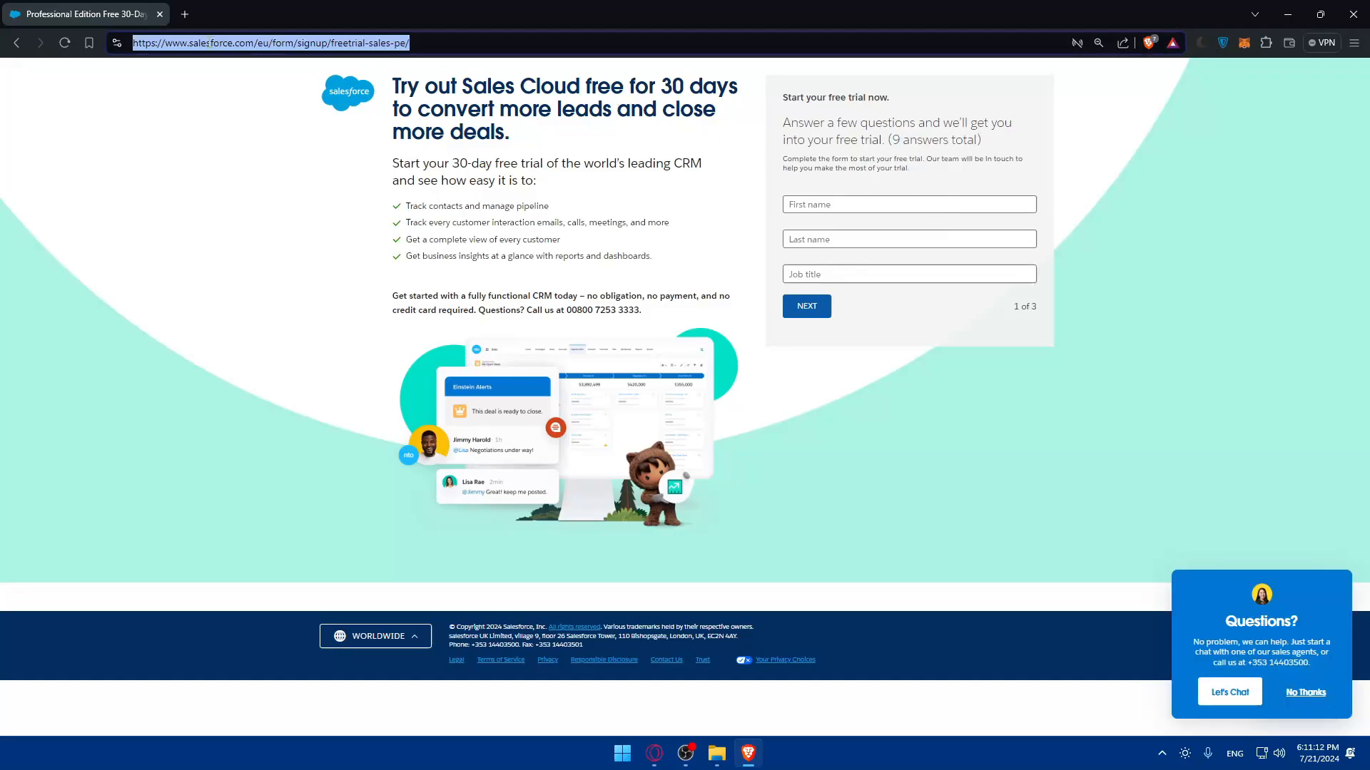
text(salesforce.com)
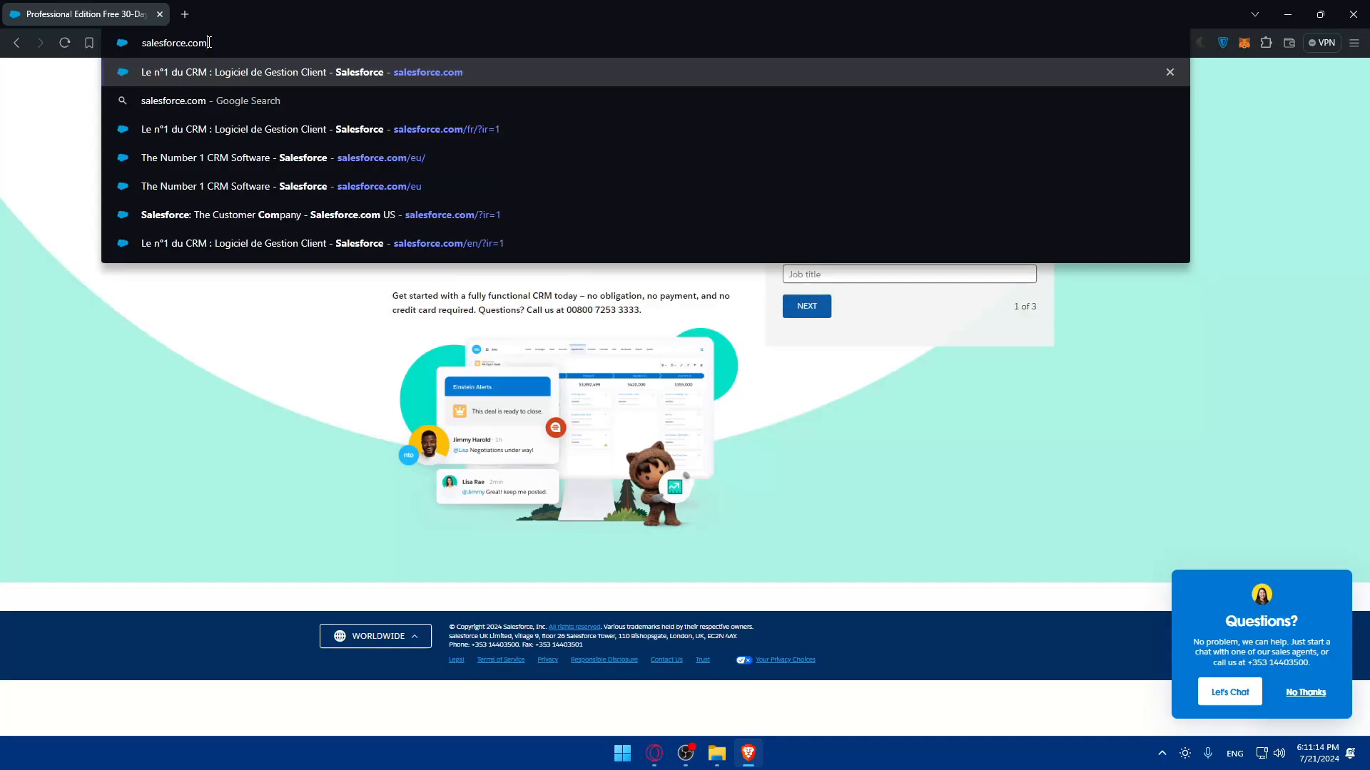
key(Backspace)
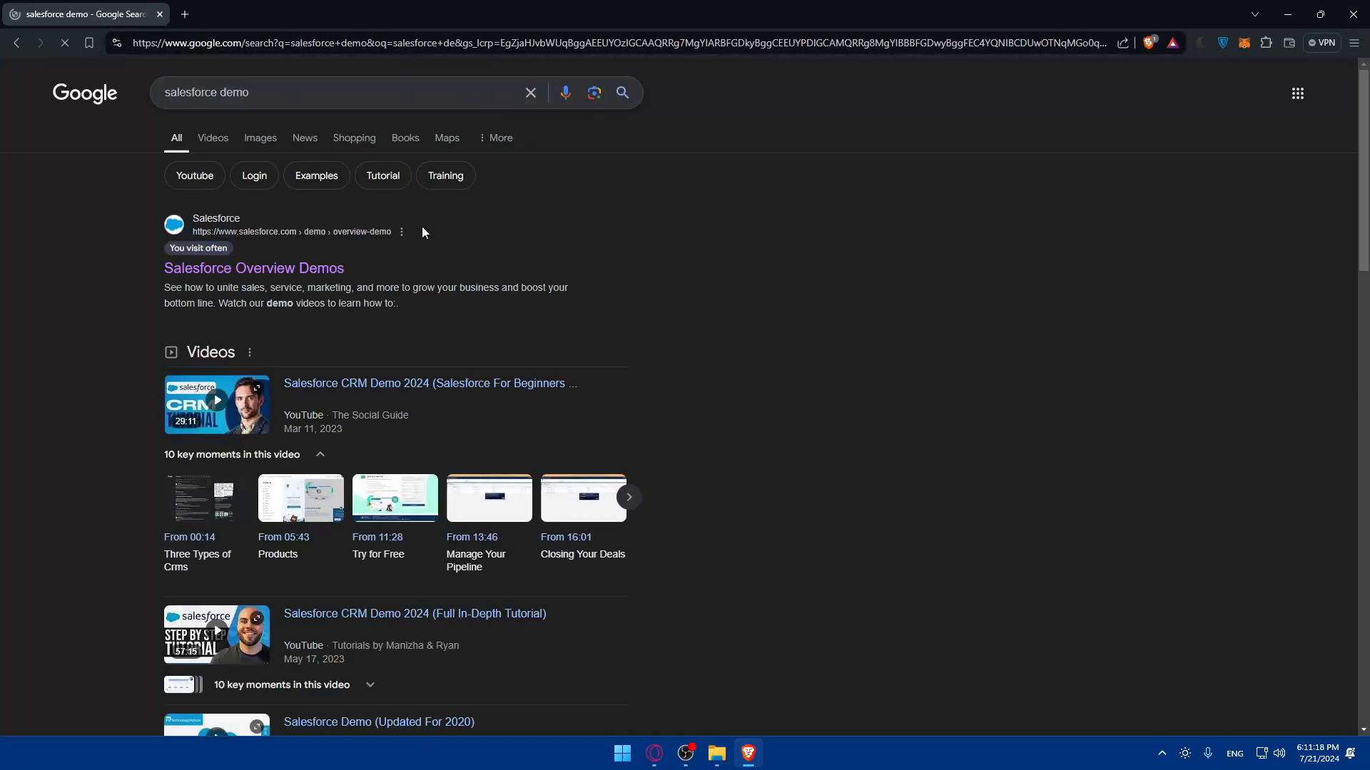
click(254, 268)
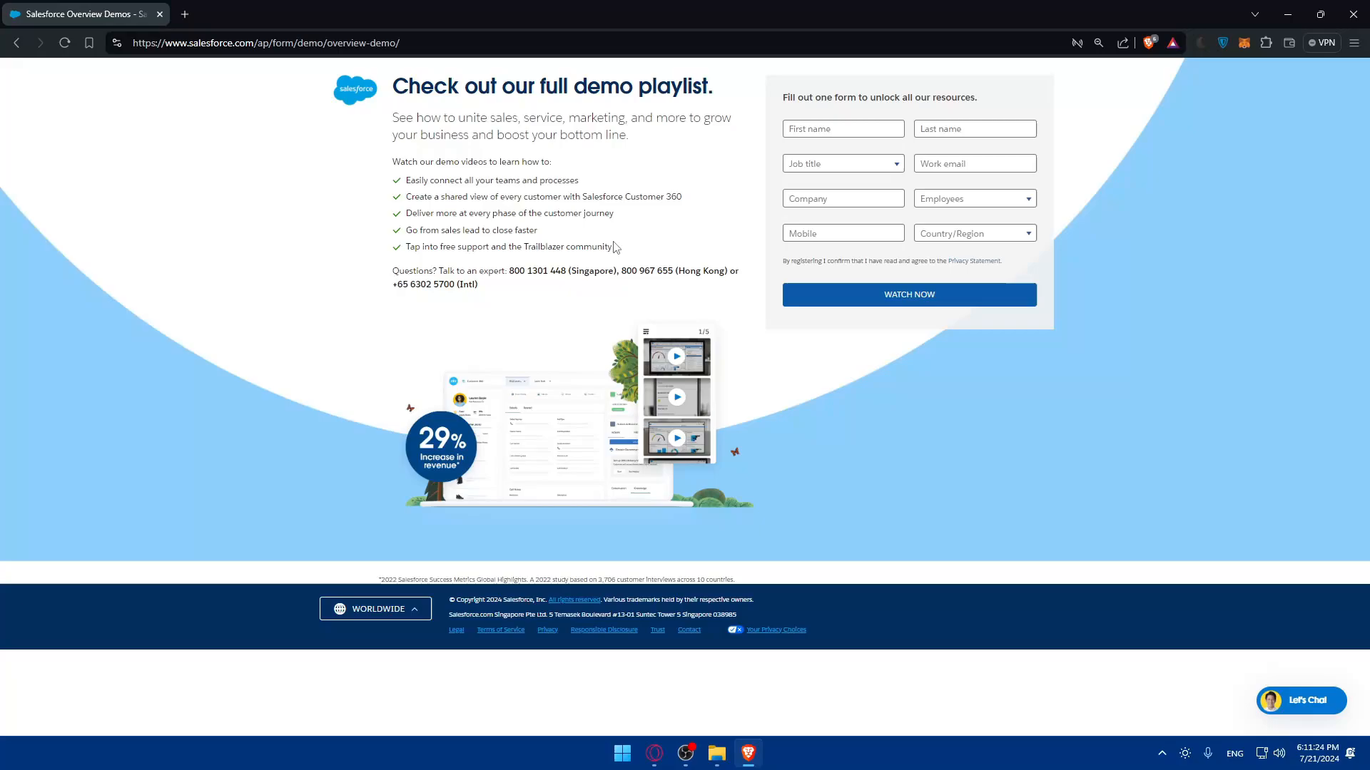
click(973, 232)
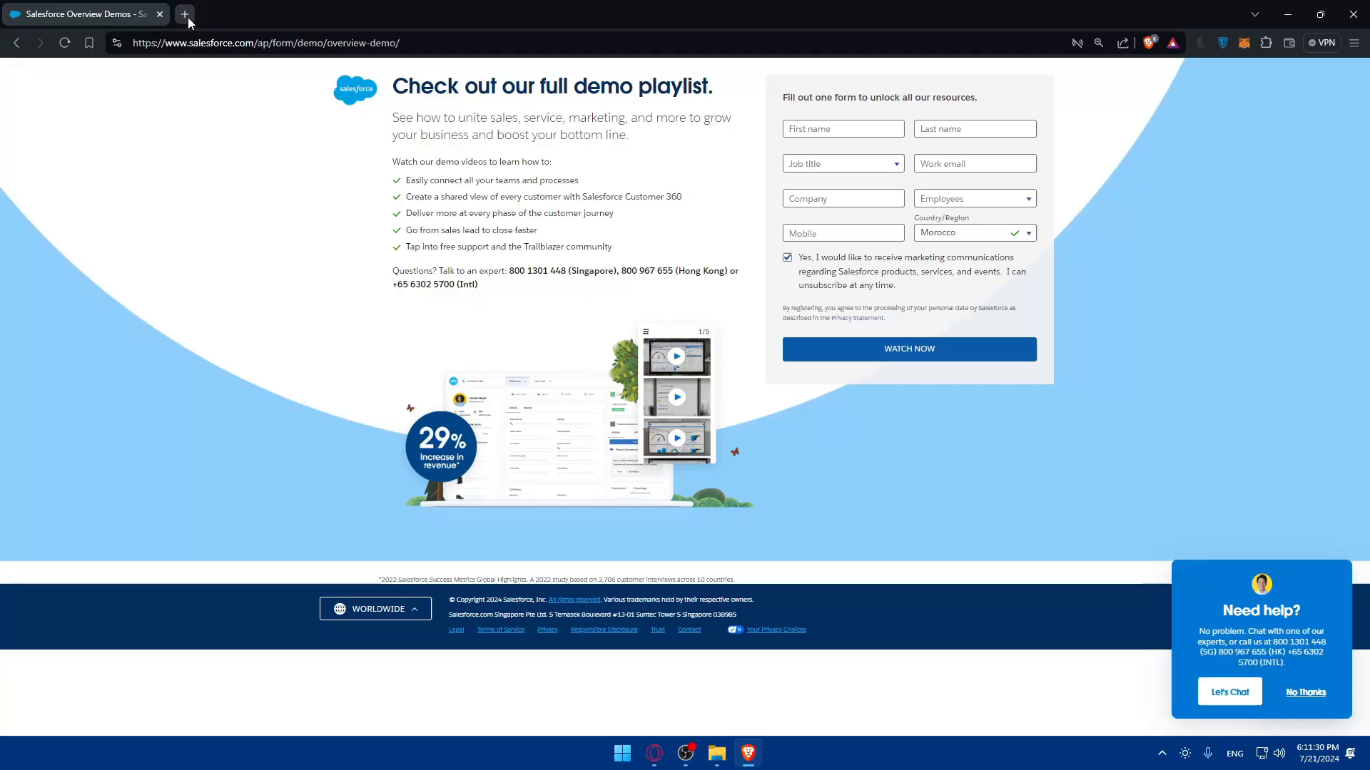
text(snow)
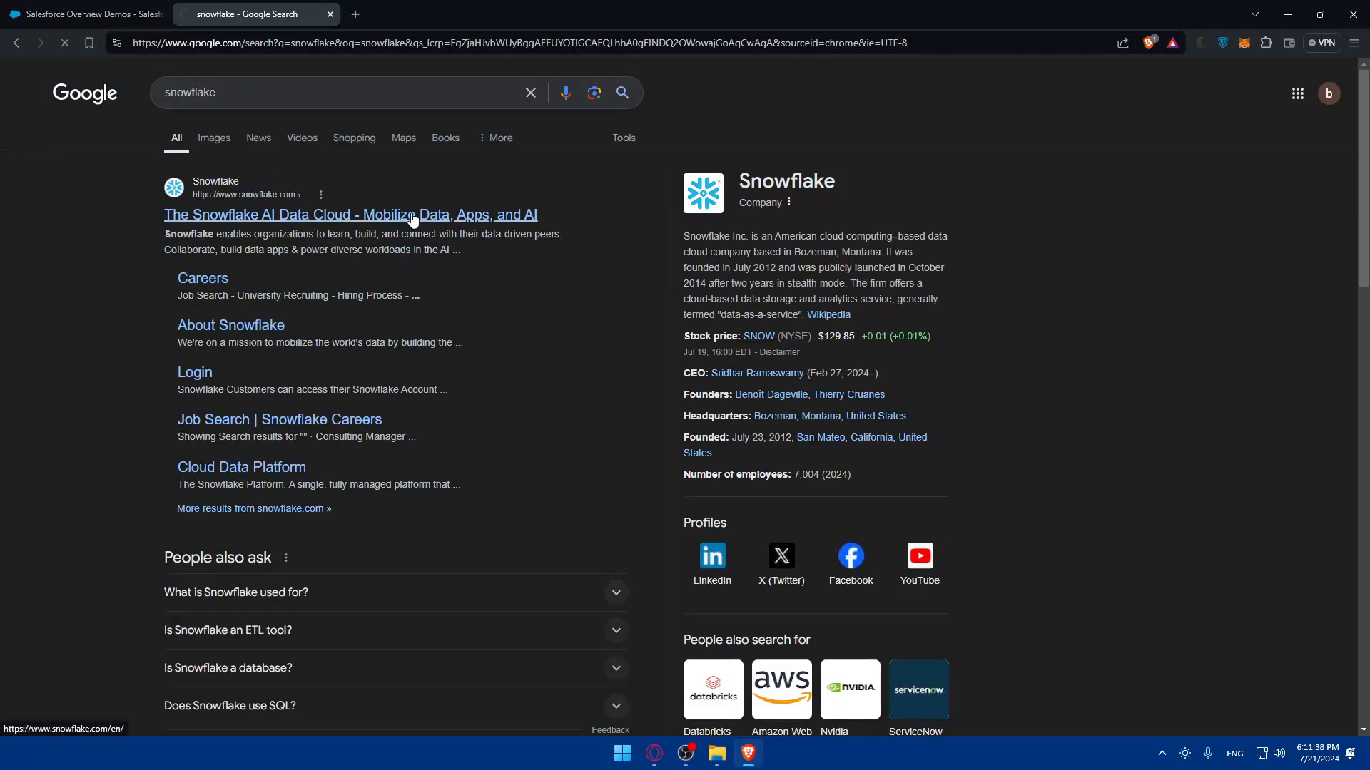
Go to snowflake.com and choose Start for Free to reach the account identifier prompt
click(351, 215)
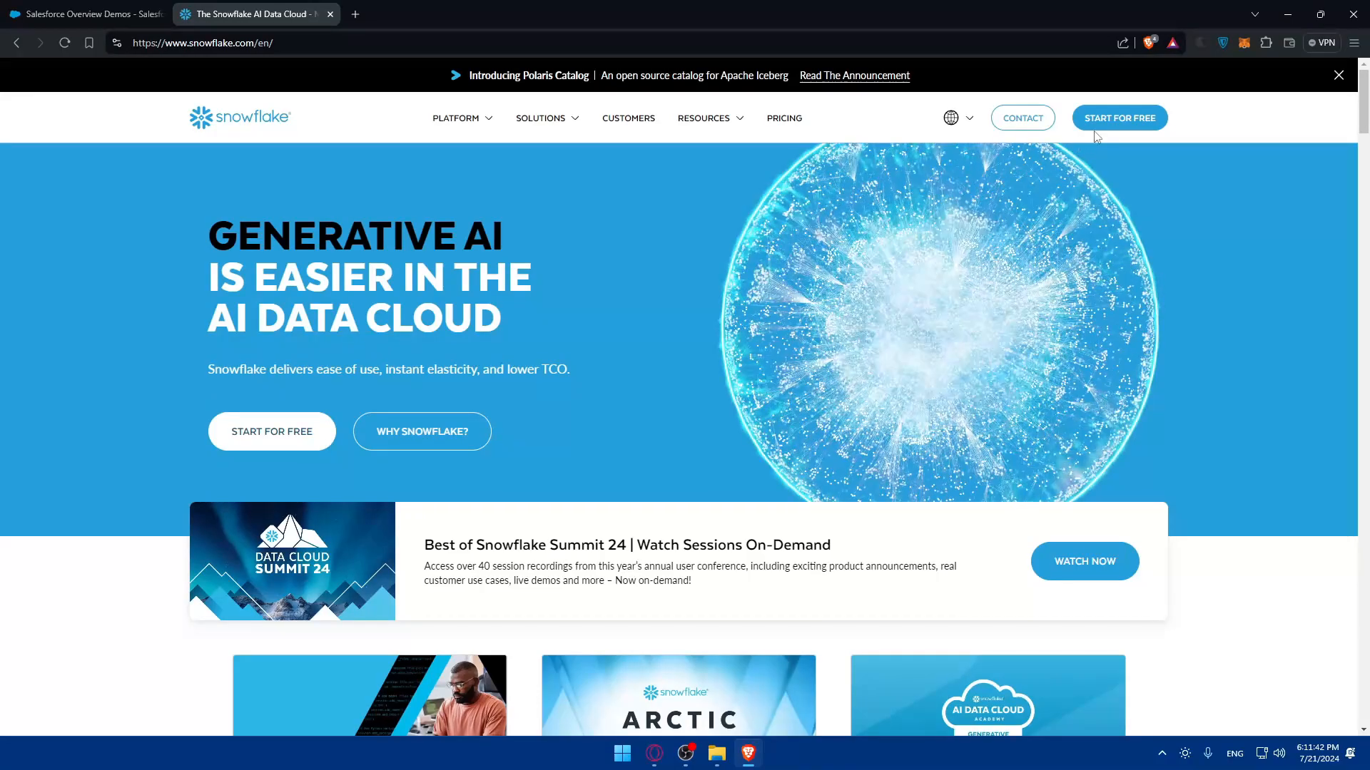
click(1119, 118)
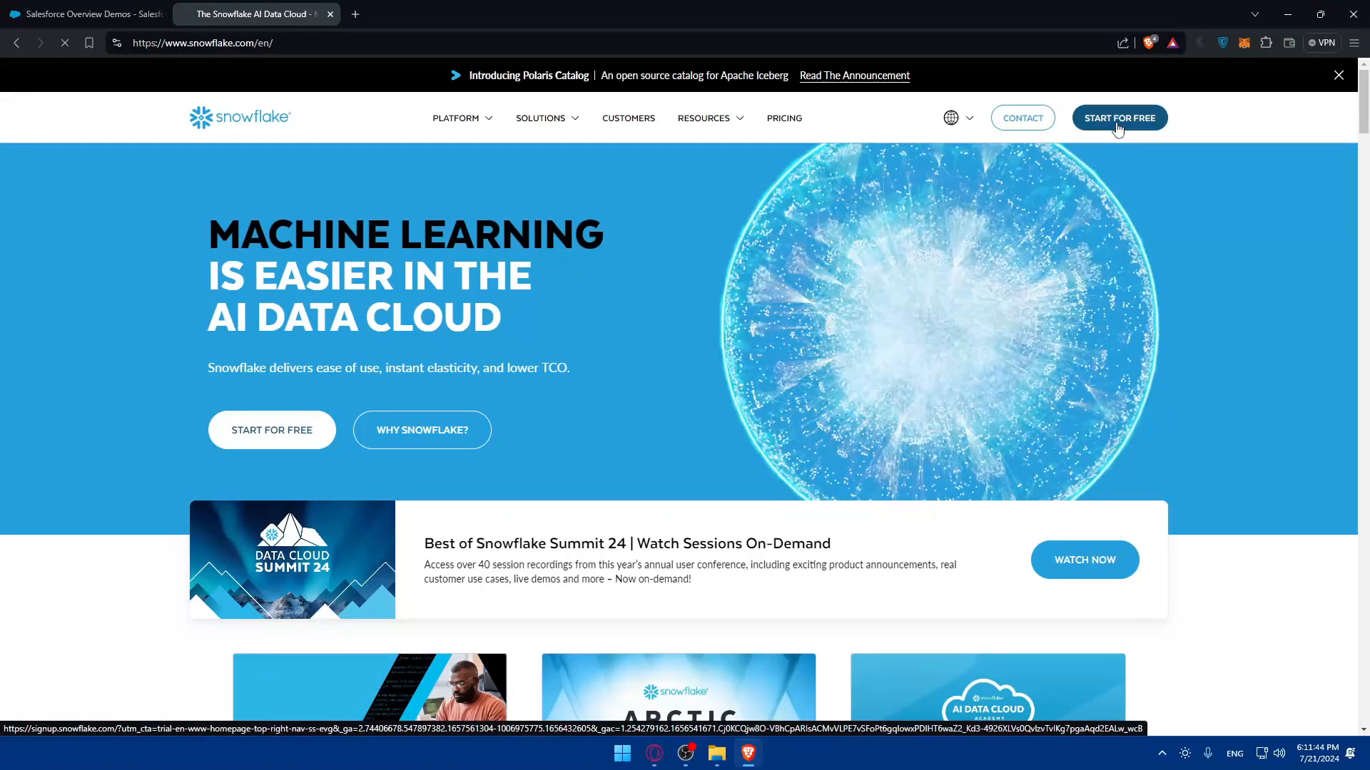
click(1119, 118)
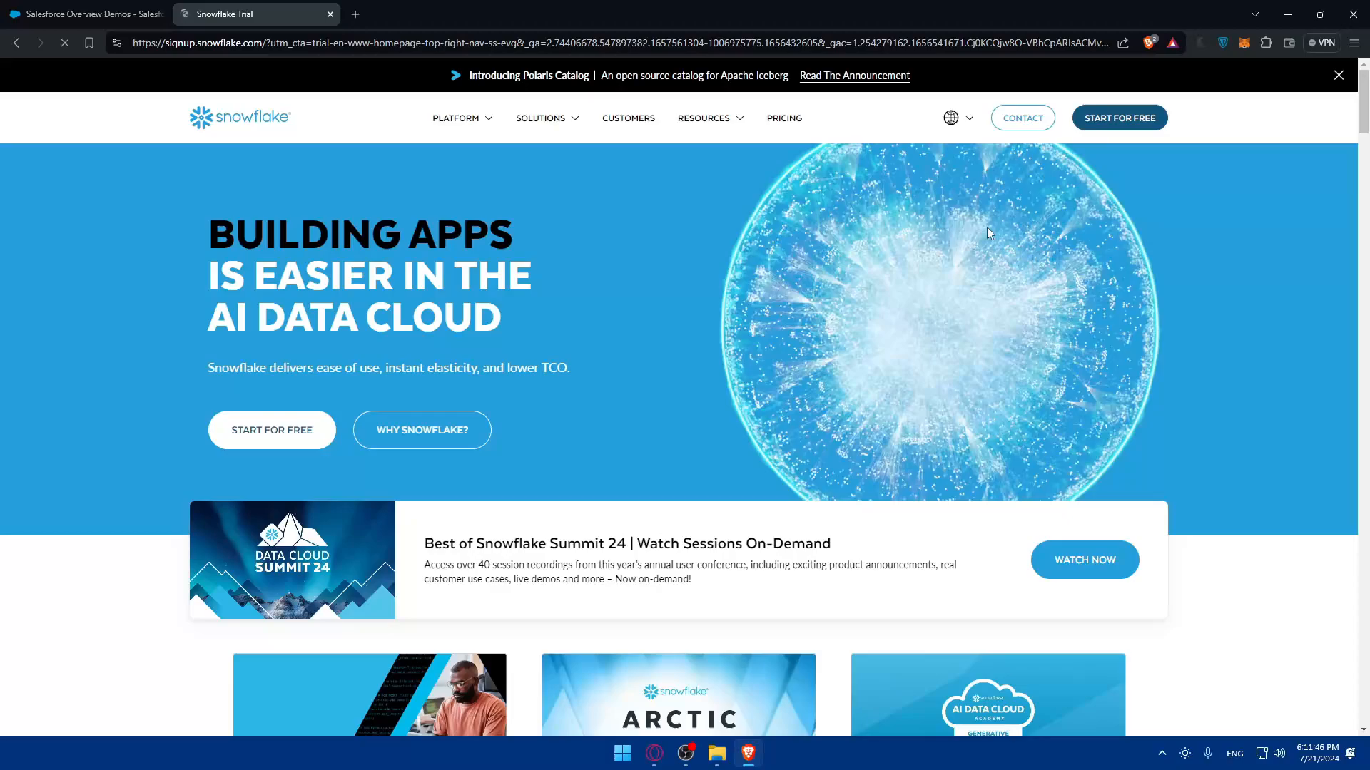
click(1119, 117)
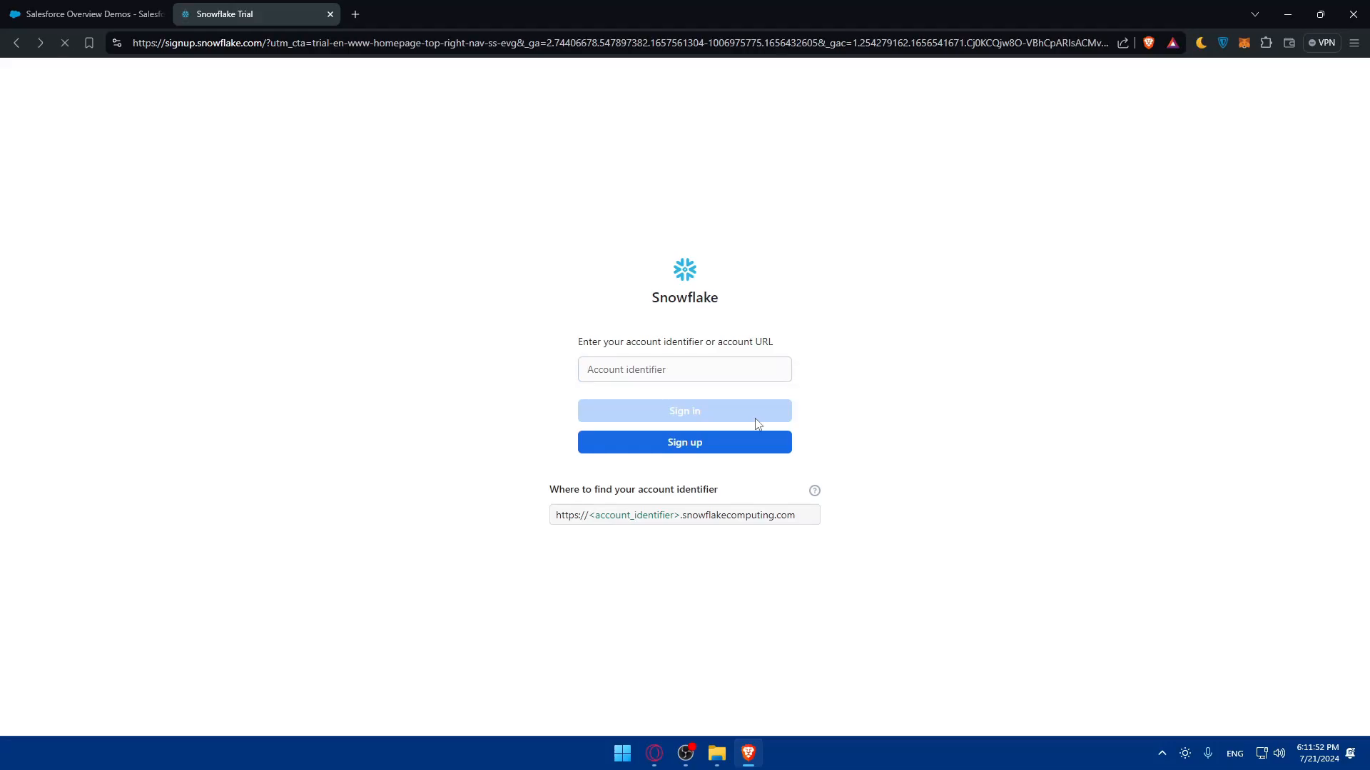
click(684, 442)
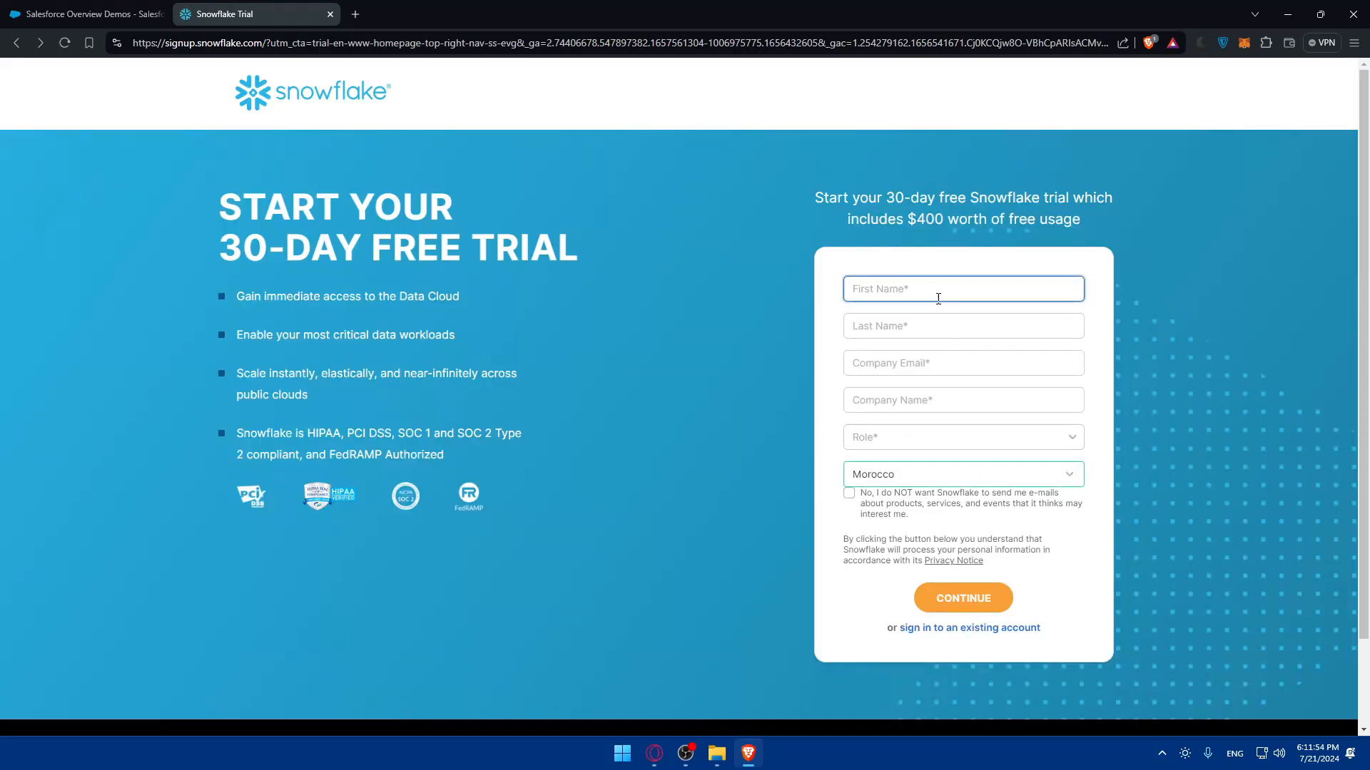
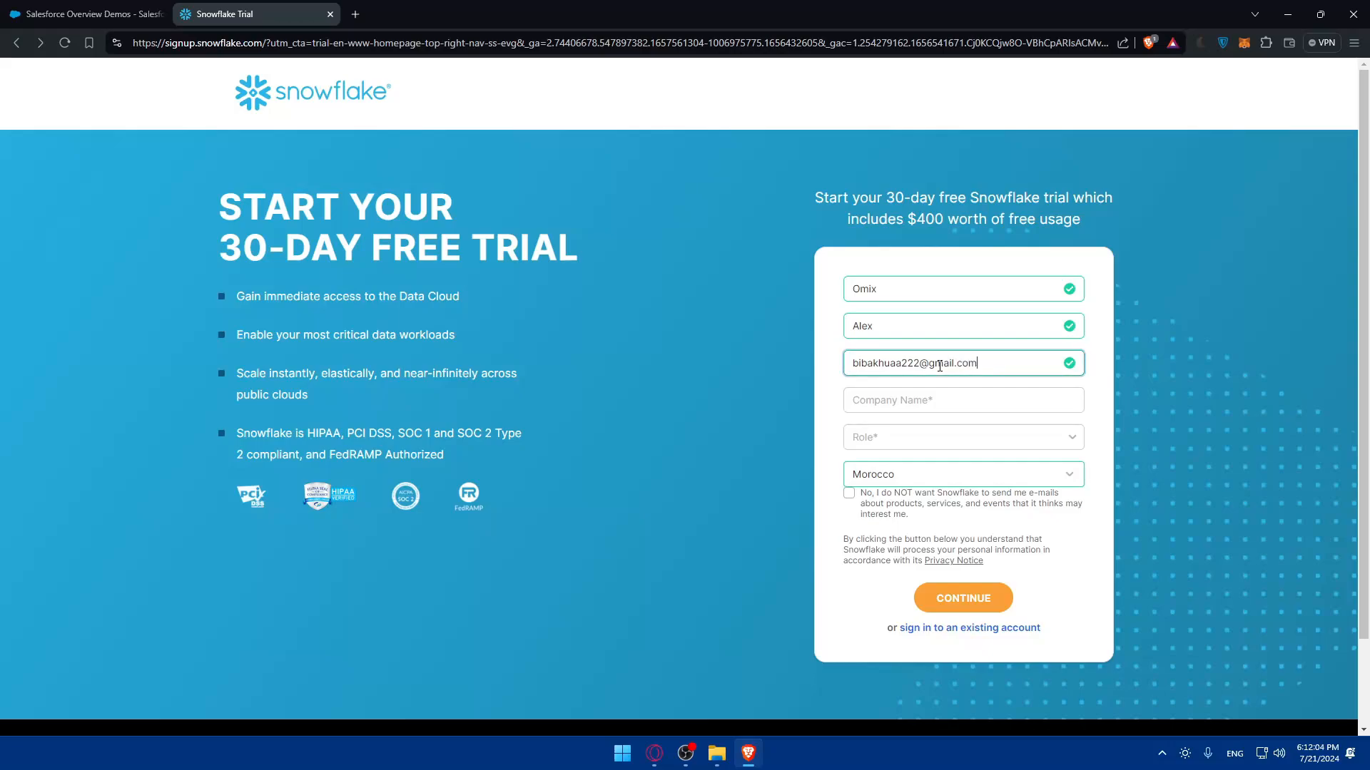
click(962, 400)
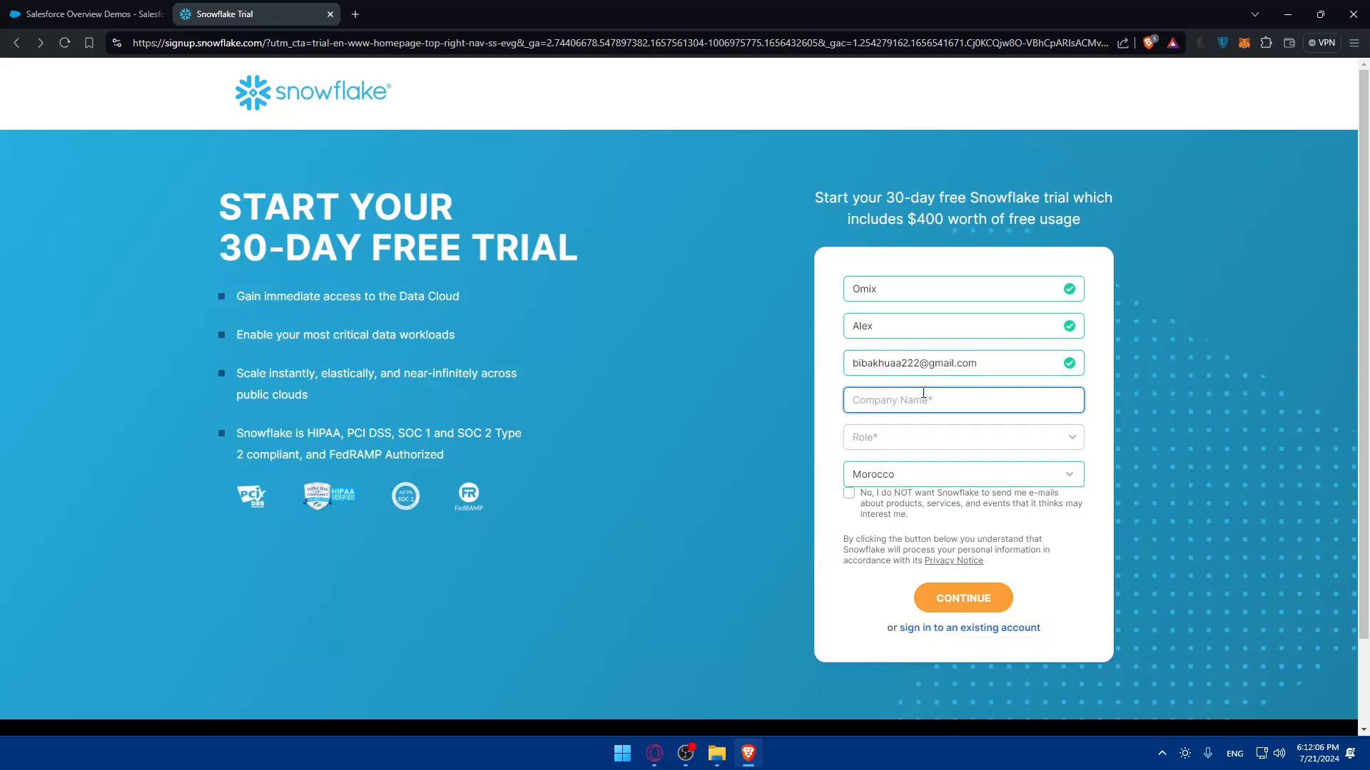
text(Biba)
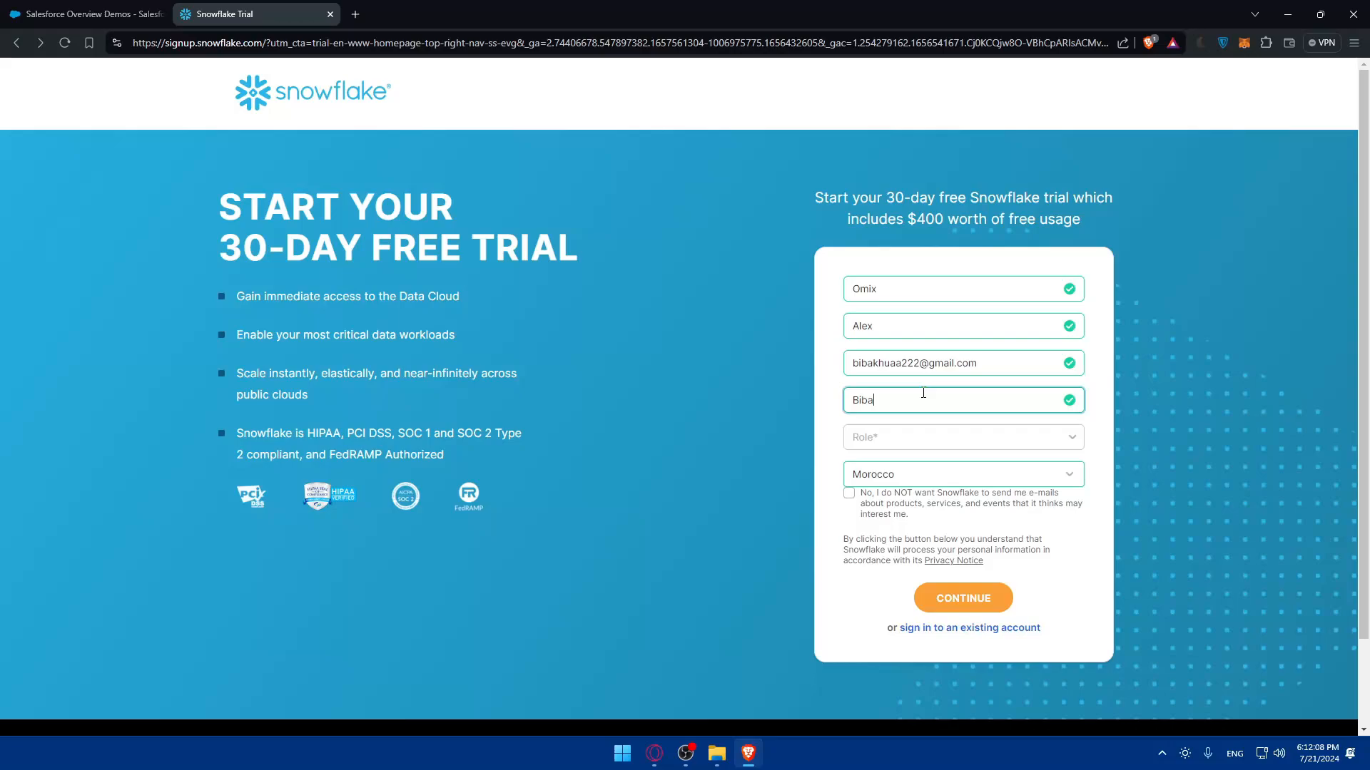
Set the role to Student, opt out of marketing e-mails, and continue
click(962, 437)
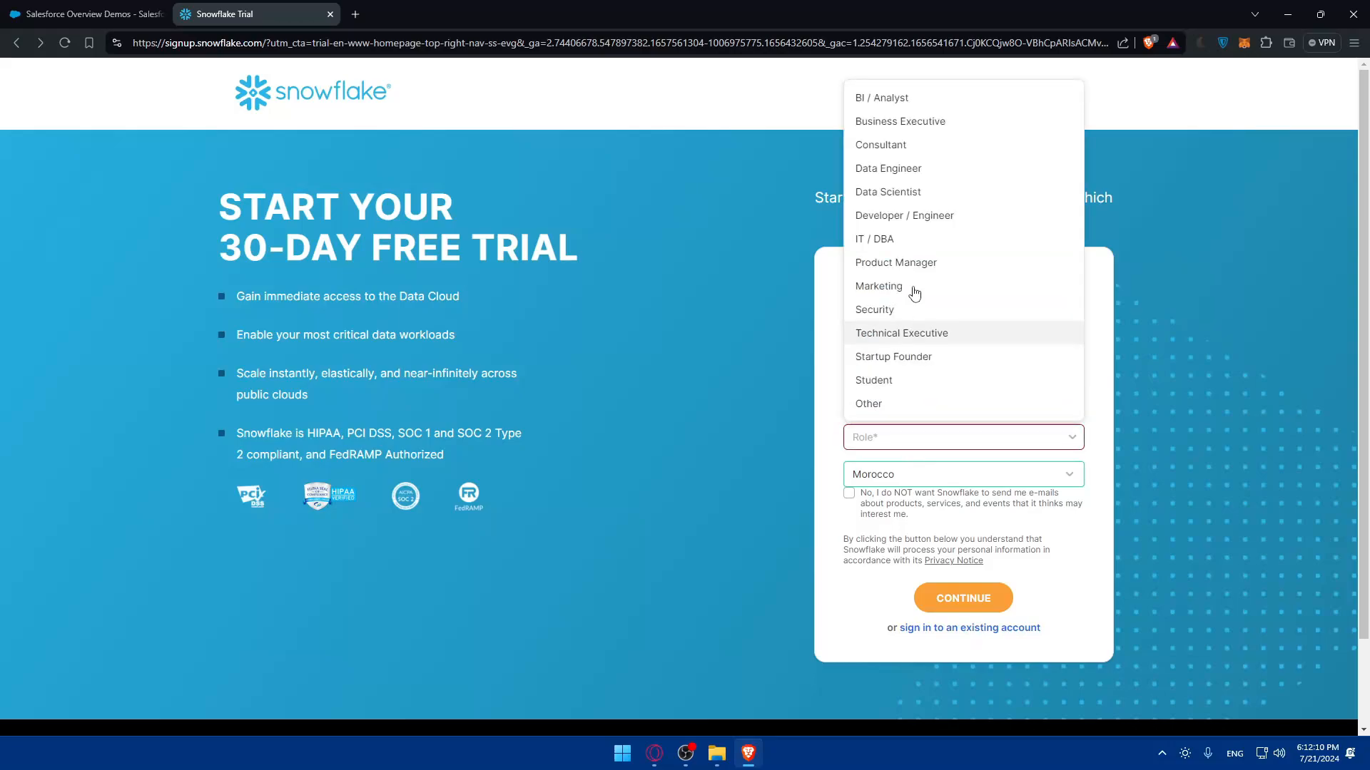
click(873, 380)
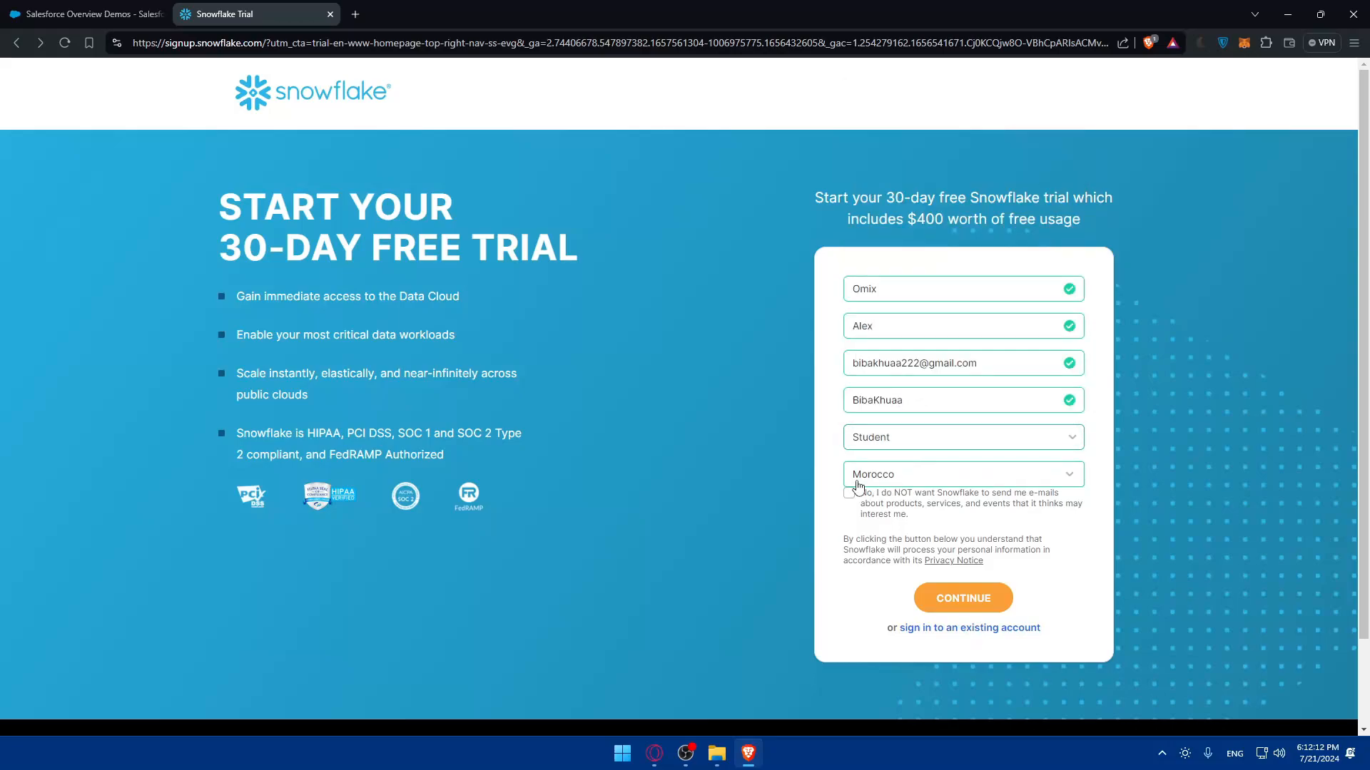
click(848, 493)
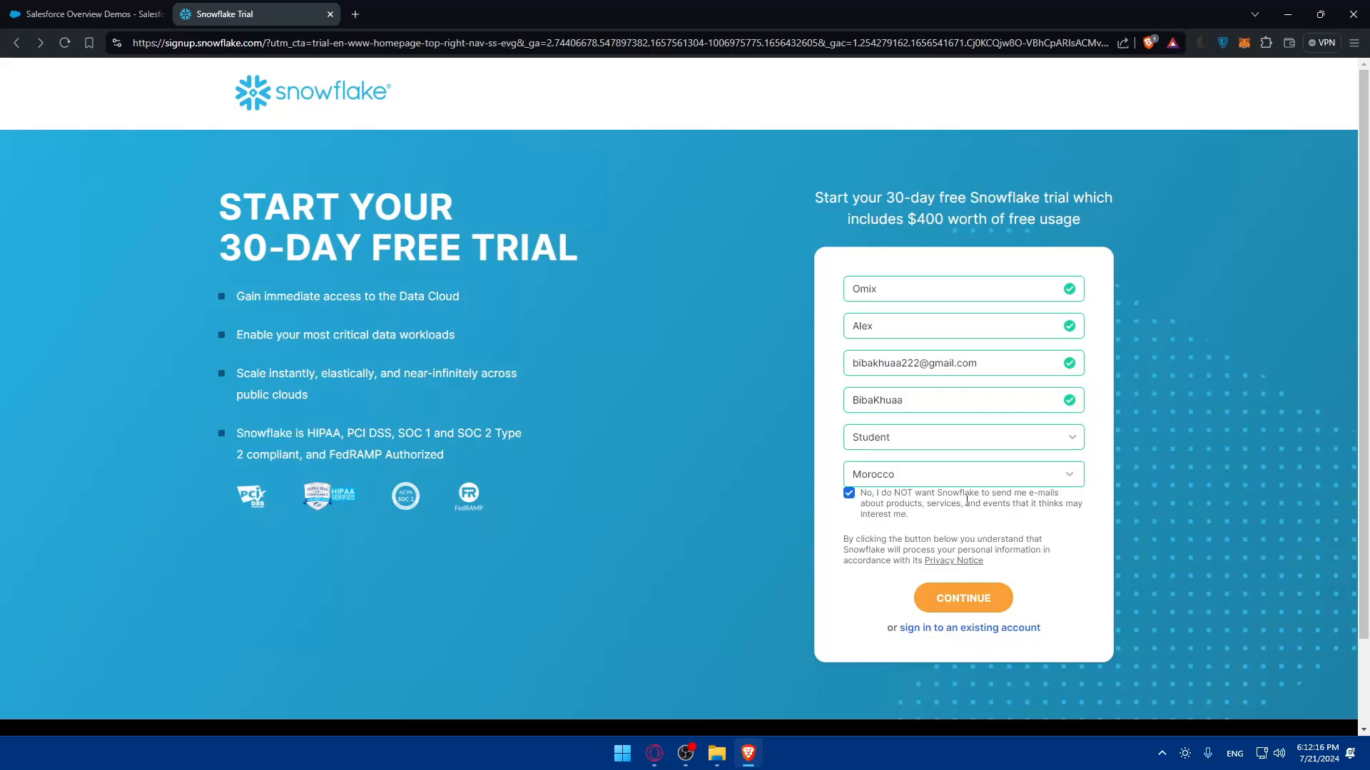
mouse_move(961, 505)
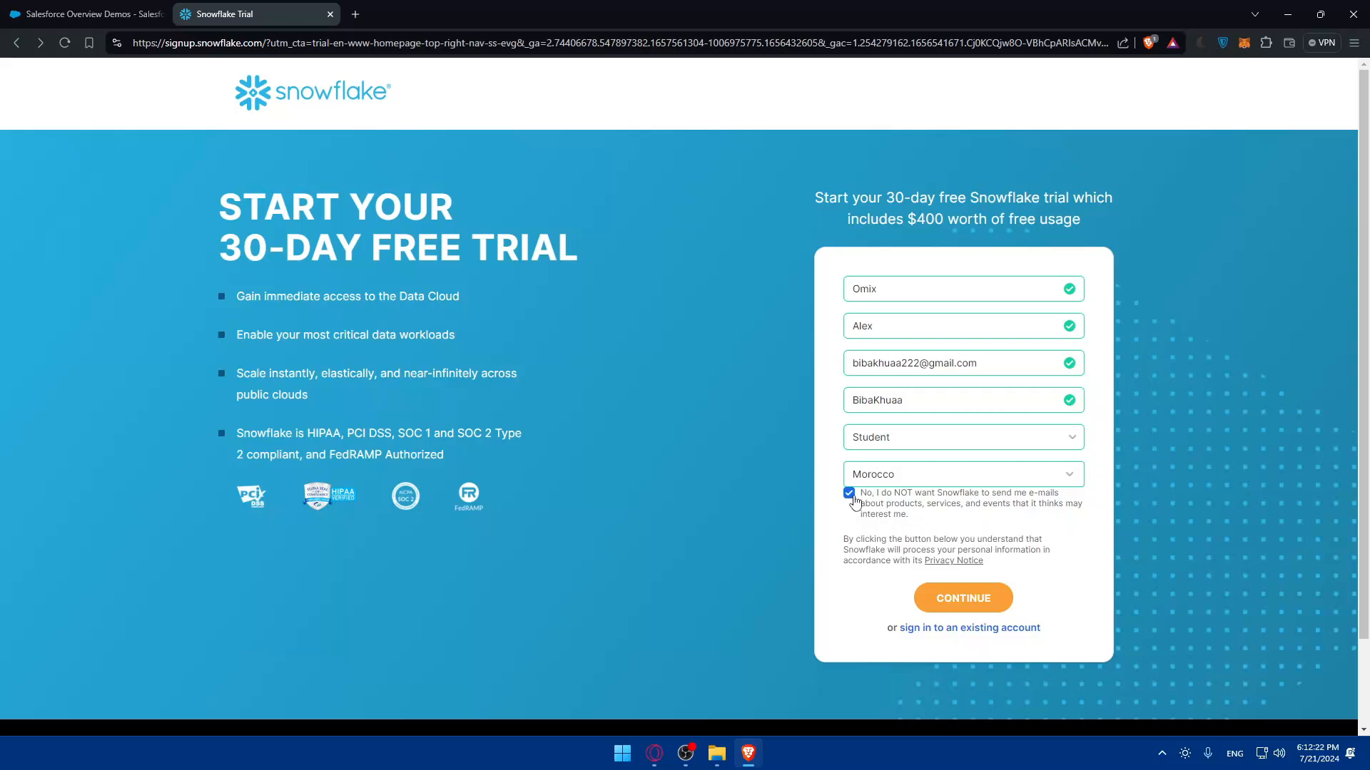
click(849, 494)
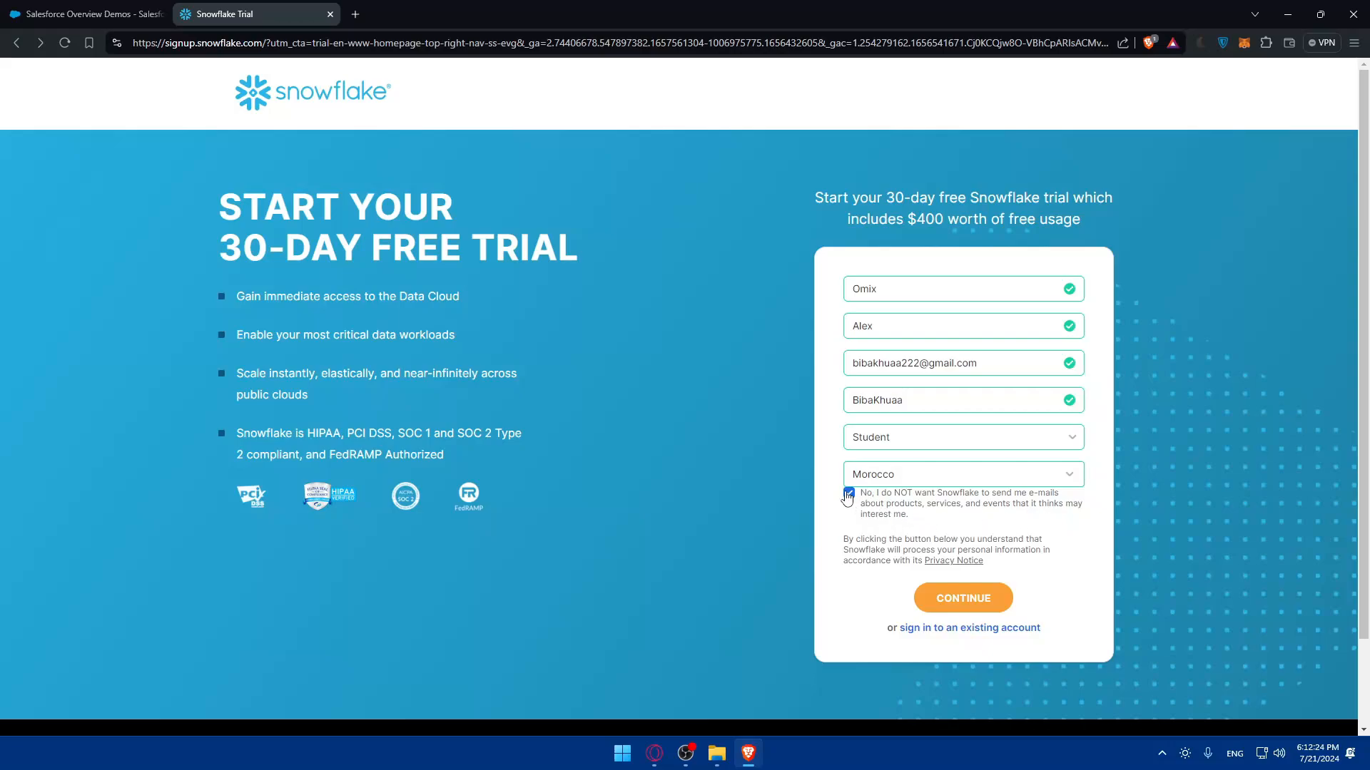
click(848, 493)
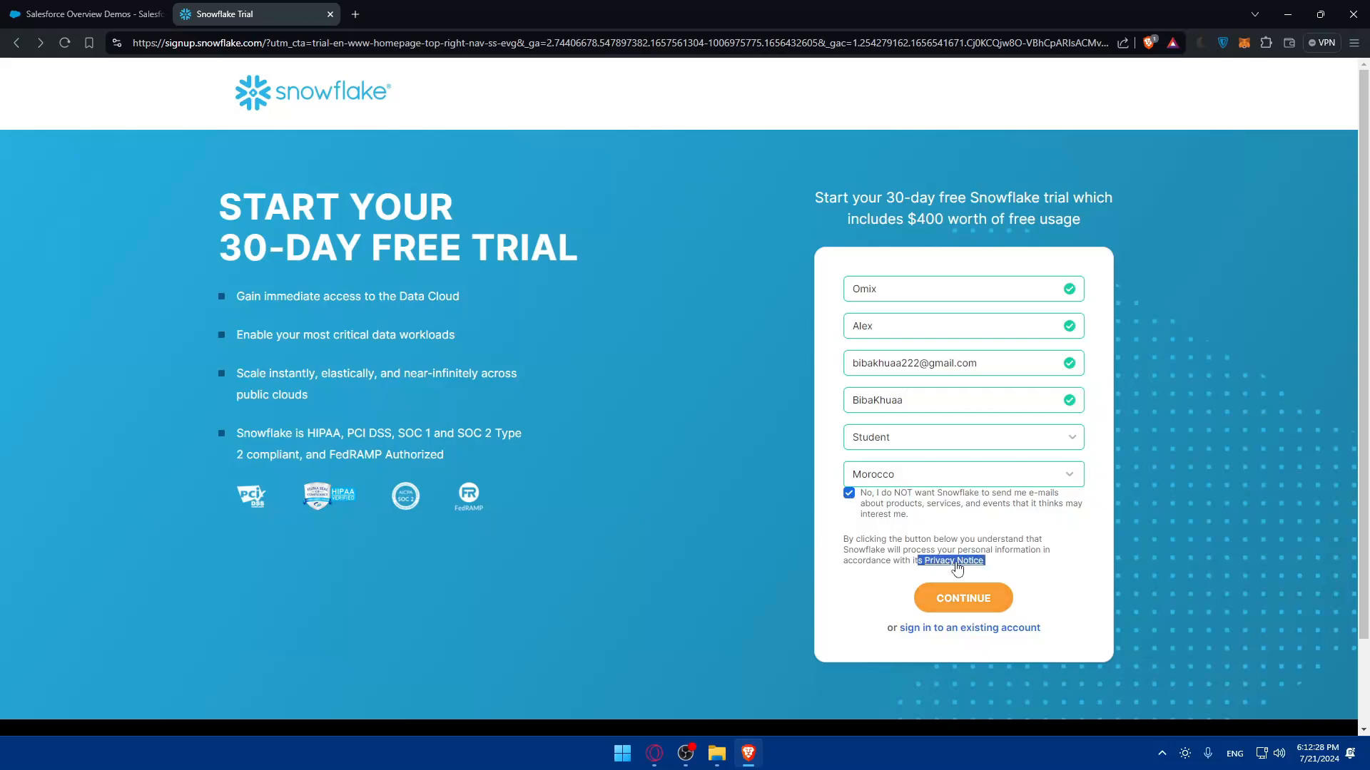
click(963, 598)
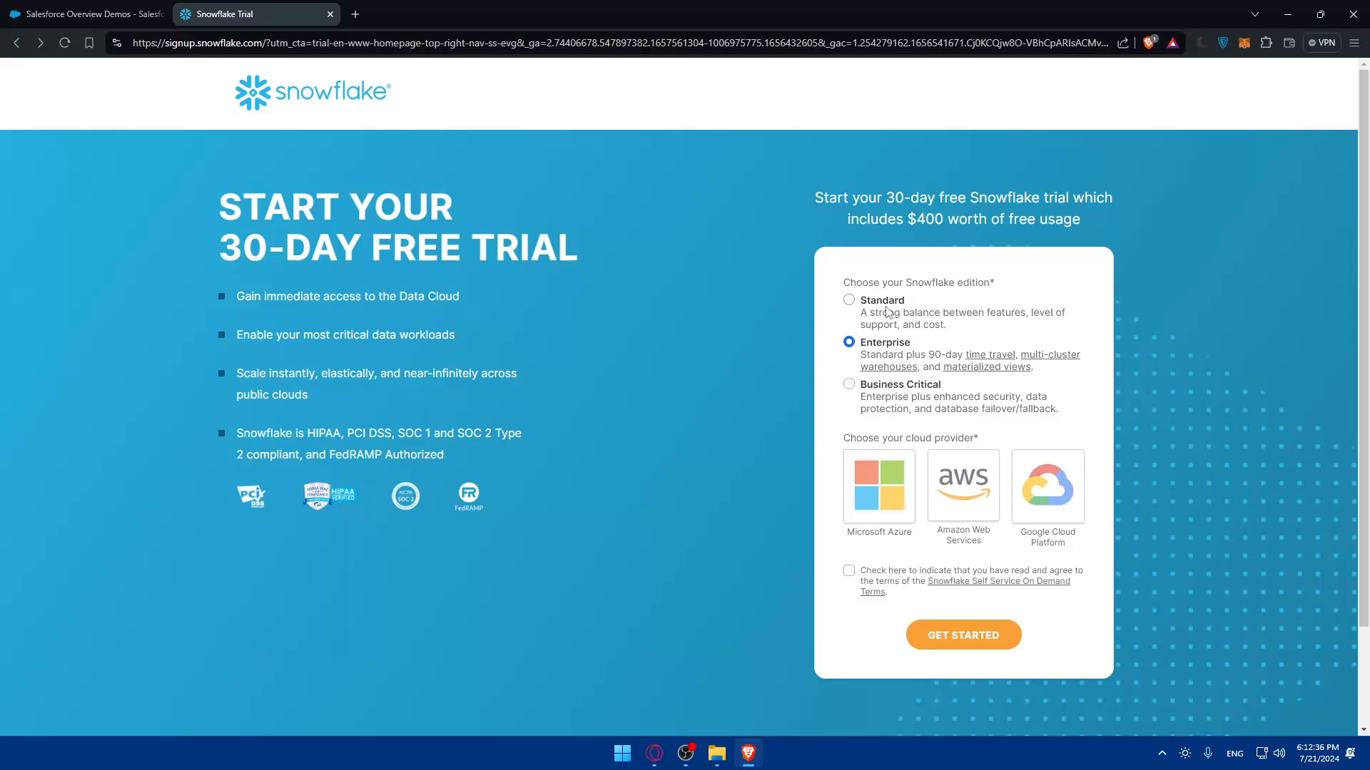
Choose the Standard edition with Google Cloud Platform as the cloud provider
click(848, 300)
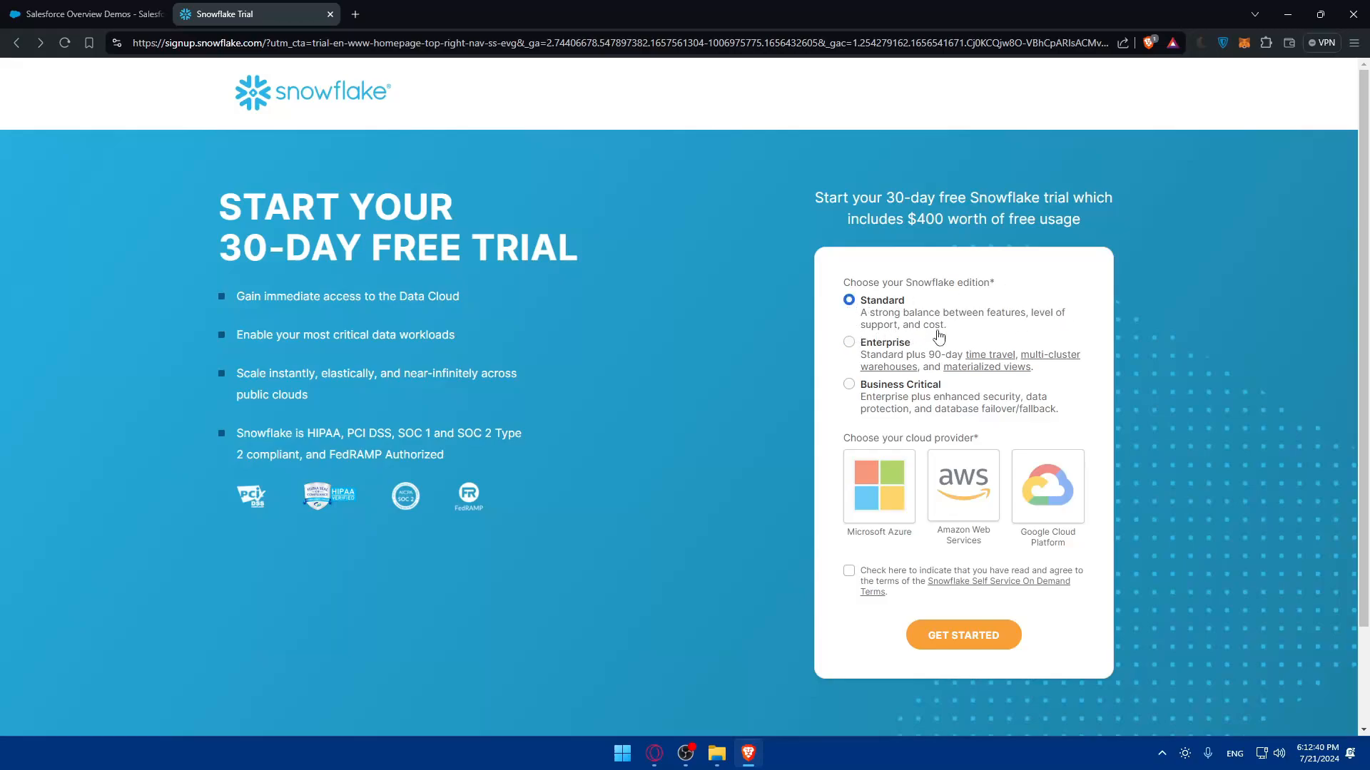
click(849, 342)
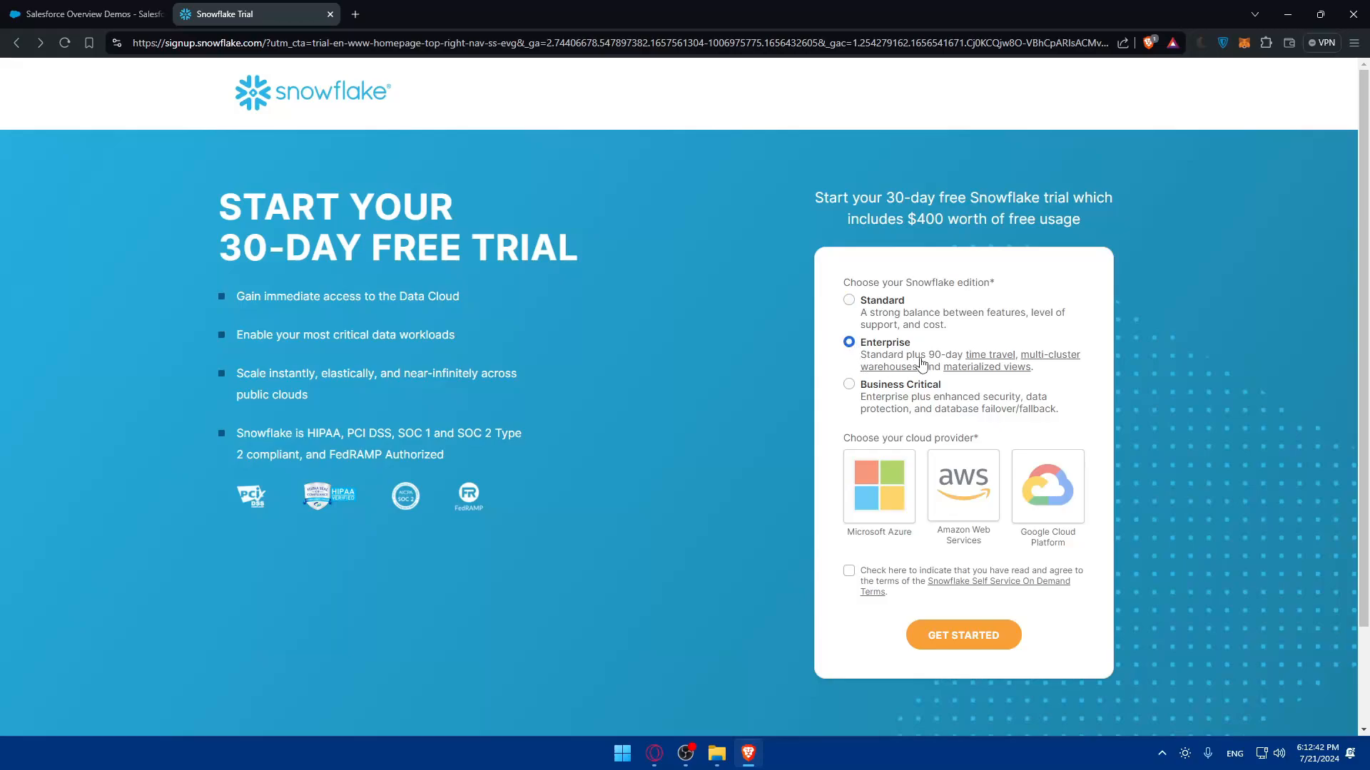
mouse_move(989, 355)
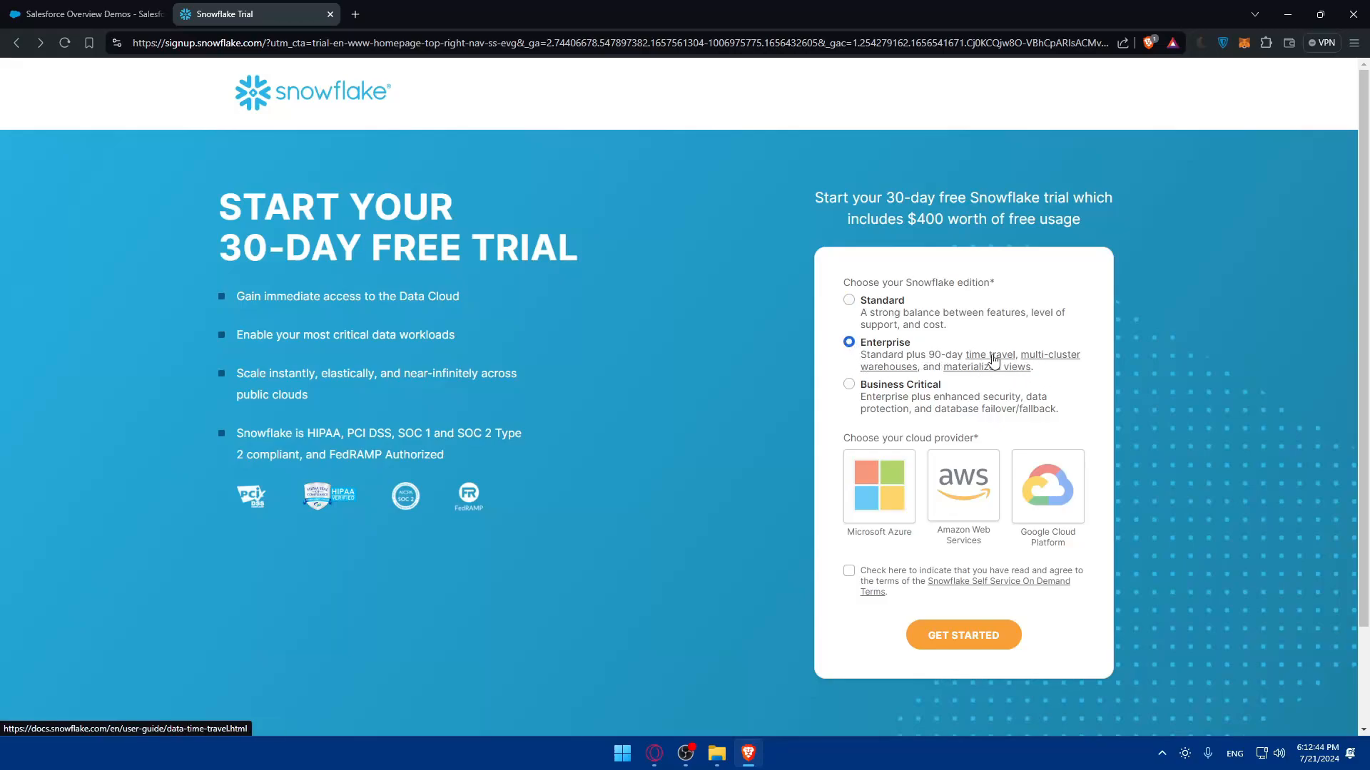
mouse_move(978, 366)
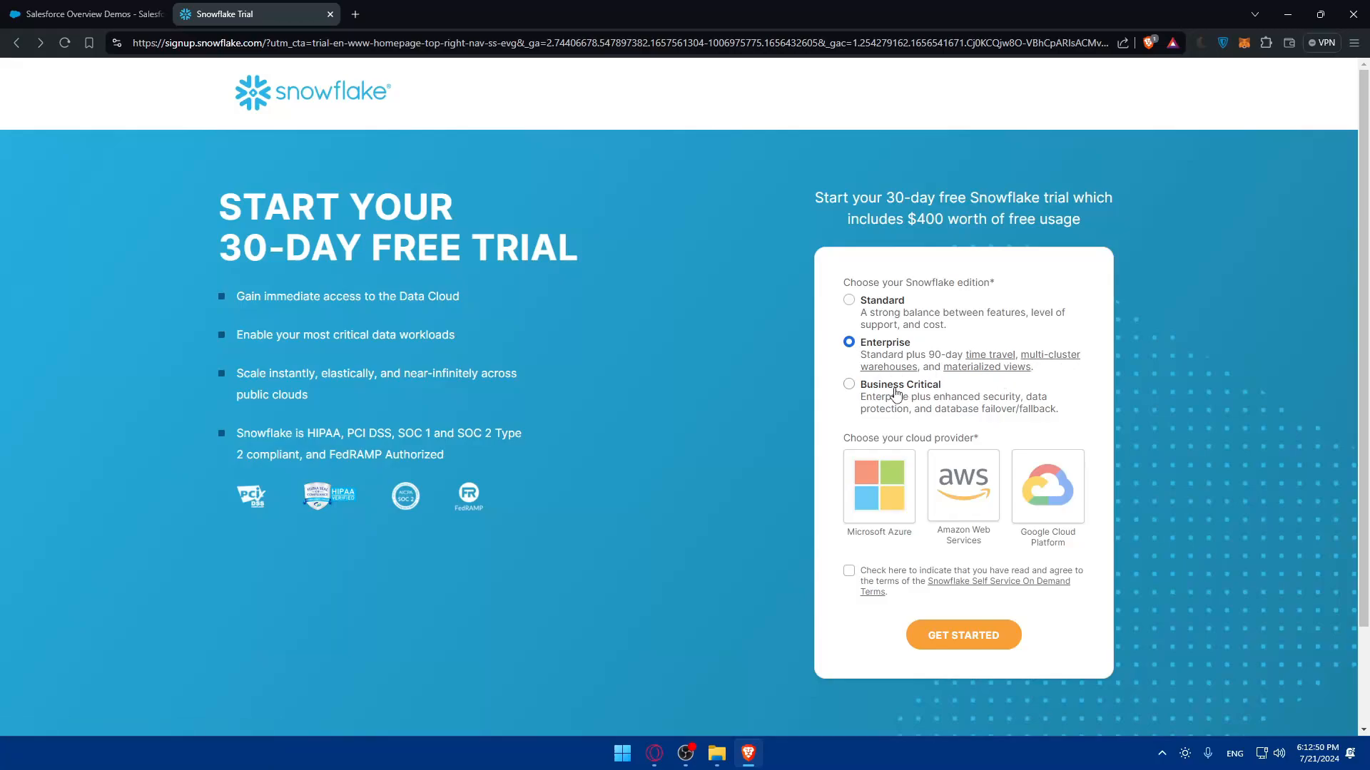
click(848, 385)
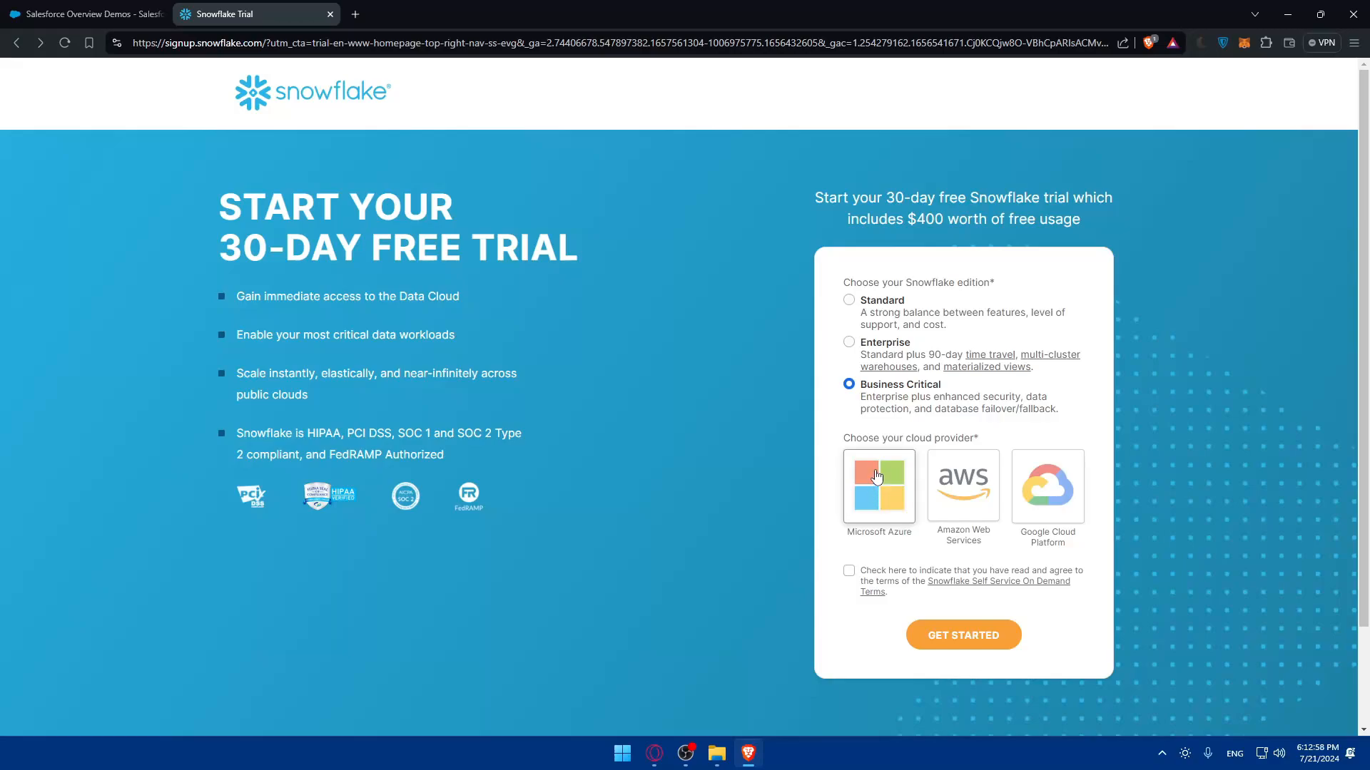
click(878, 486)
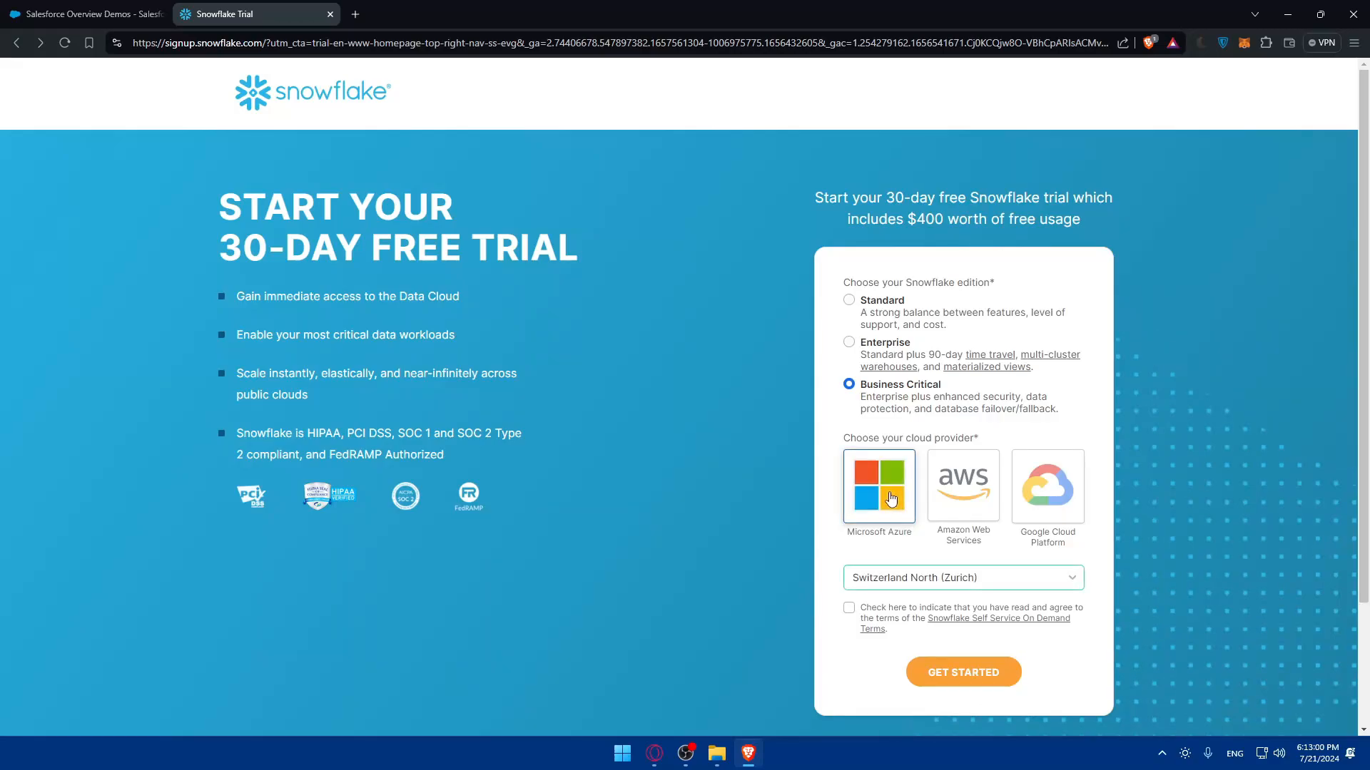
click(962, 486)
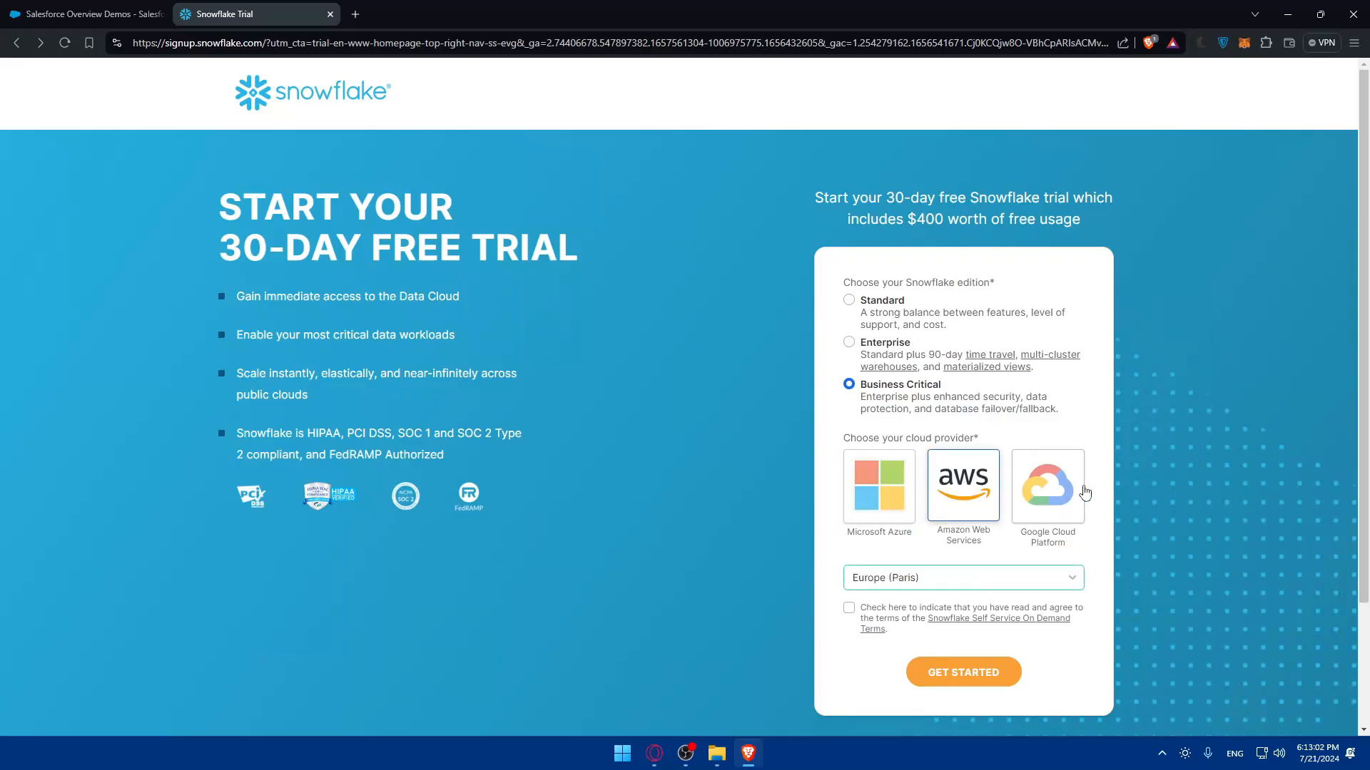
click(1047, 487)
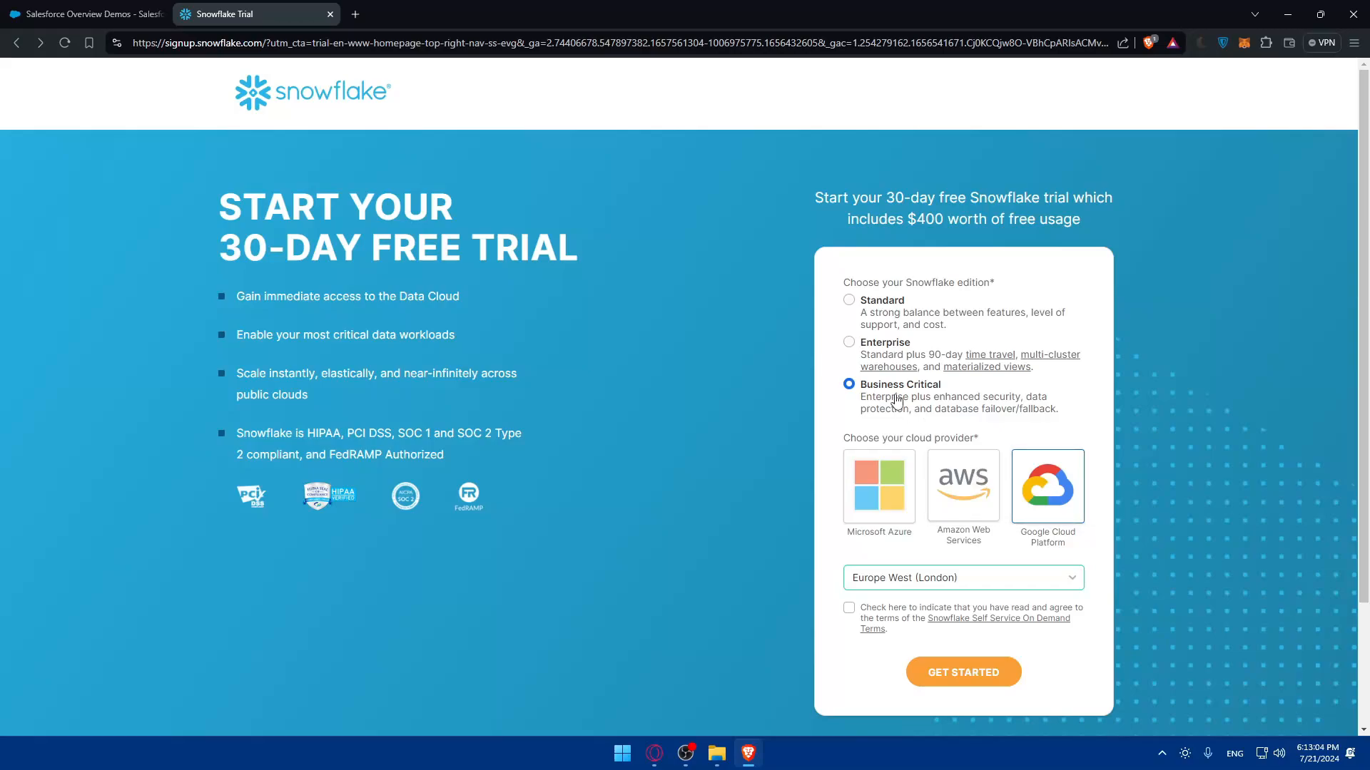
click(848, 300)
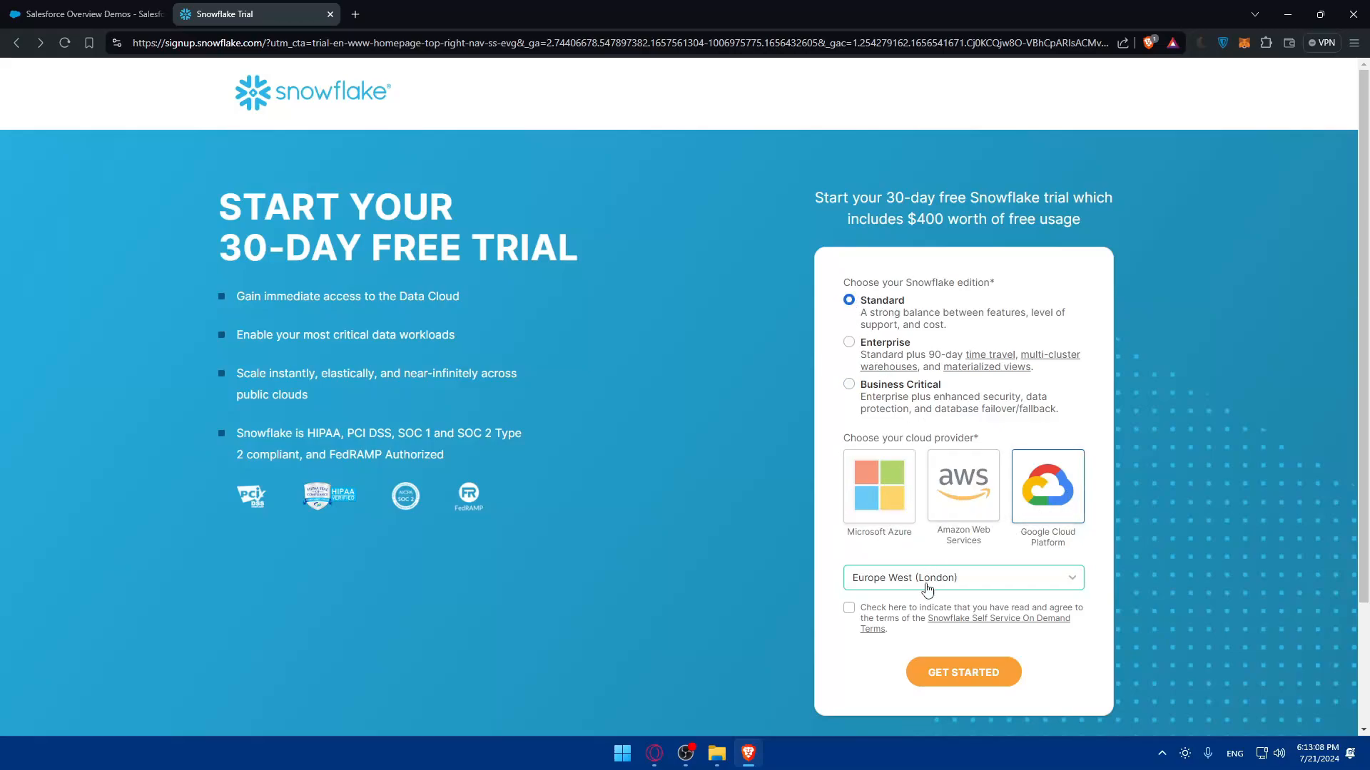
Keep Google Cloud in Europe West (London) and accept the self-service terms
click(962, 577)
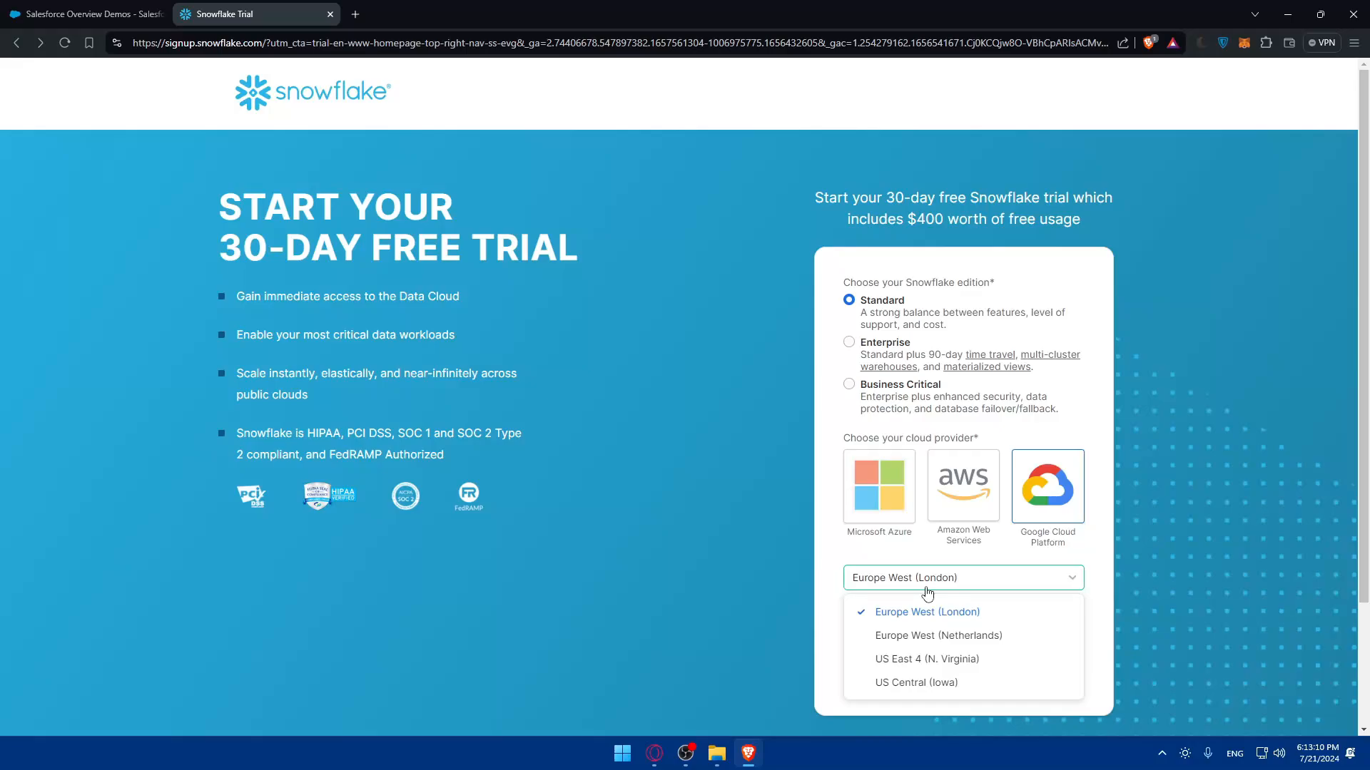
scroll(down, 3)
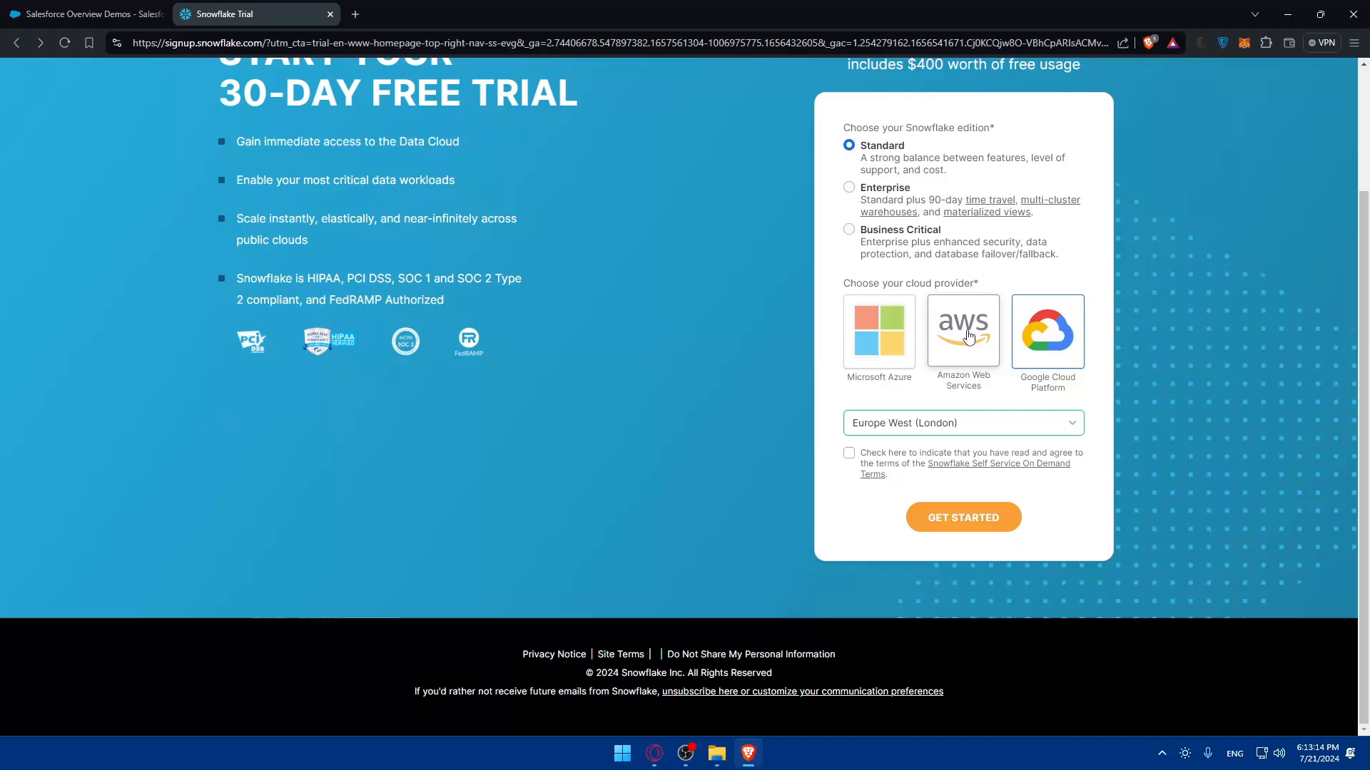
click(962, 423)
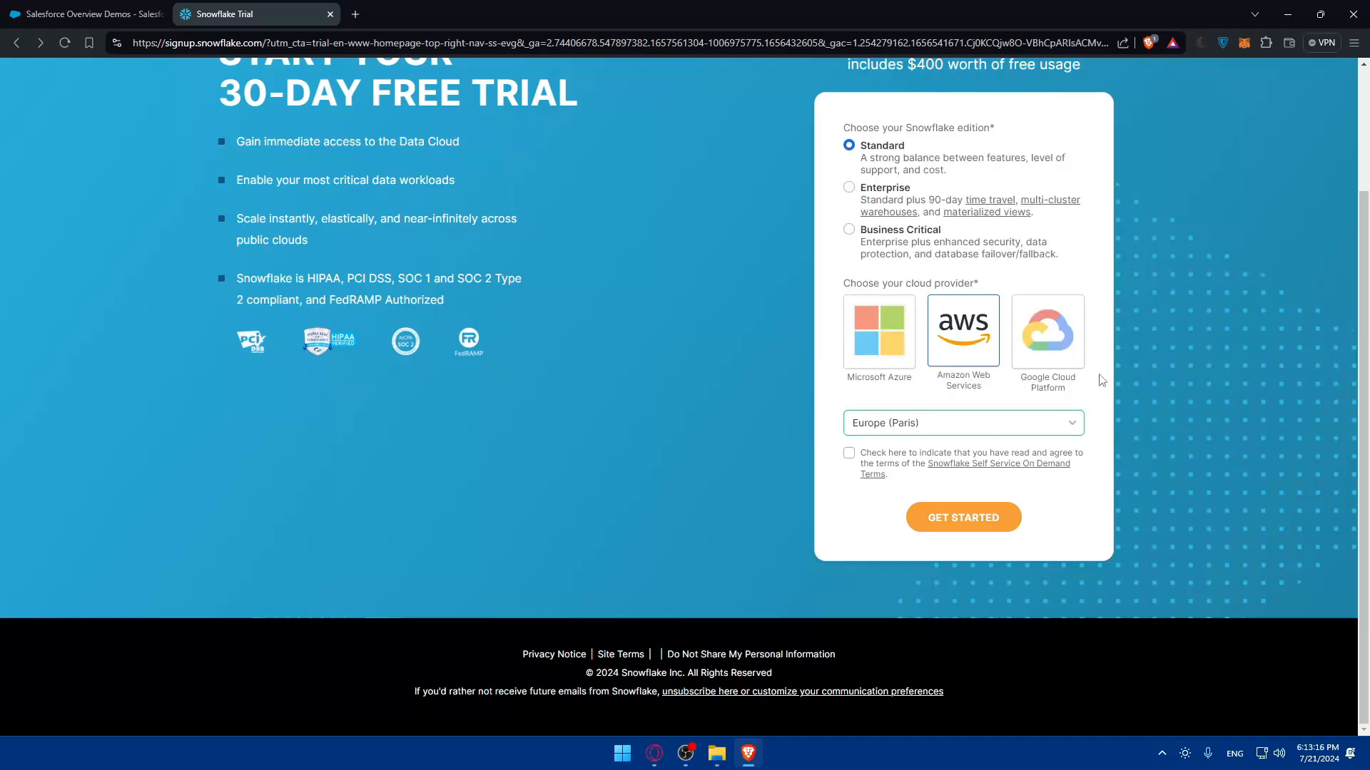
click(962, 423)
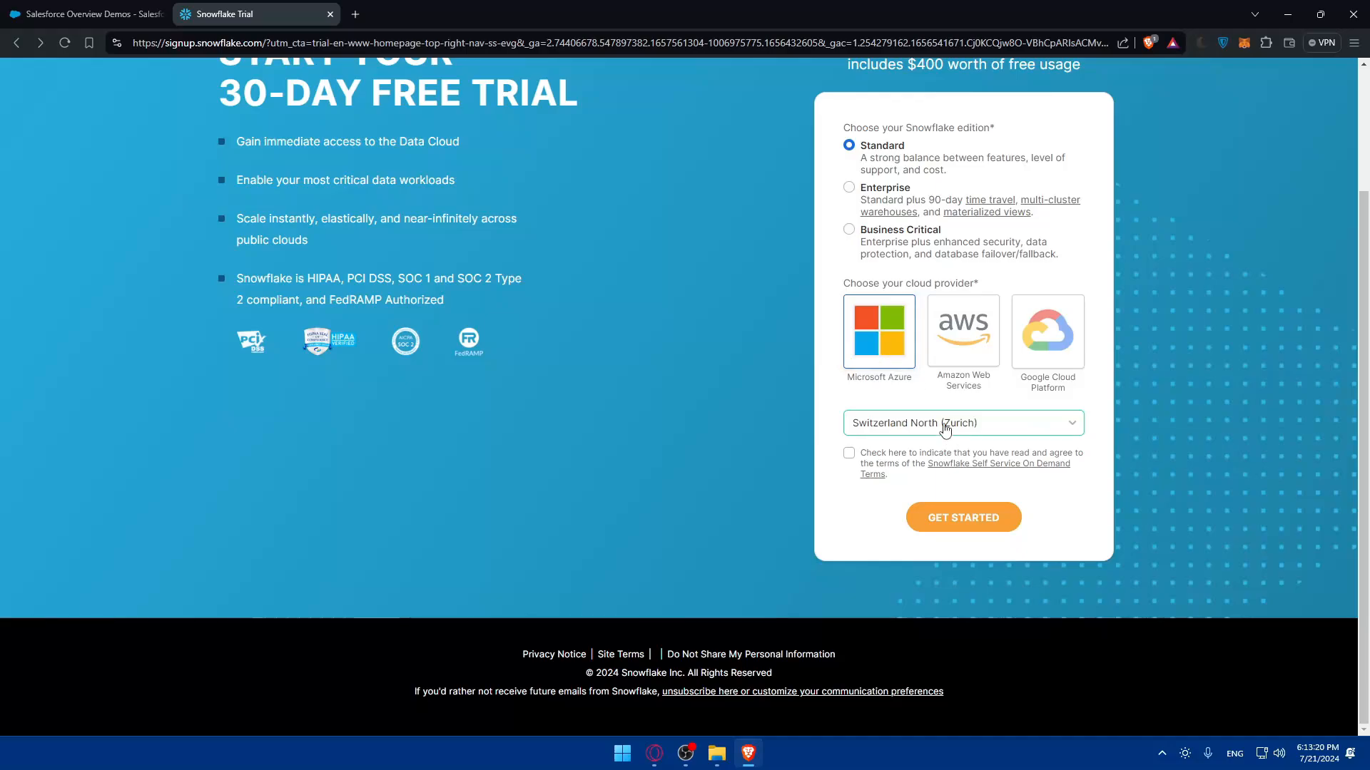
click(963, 423)
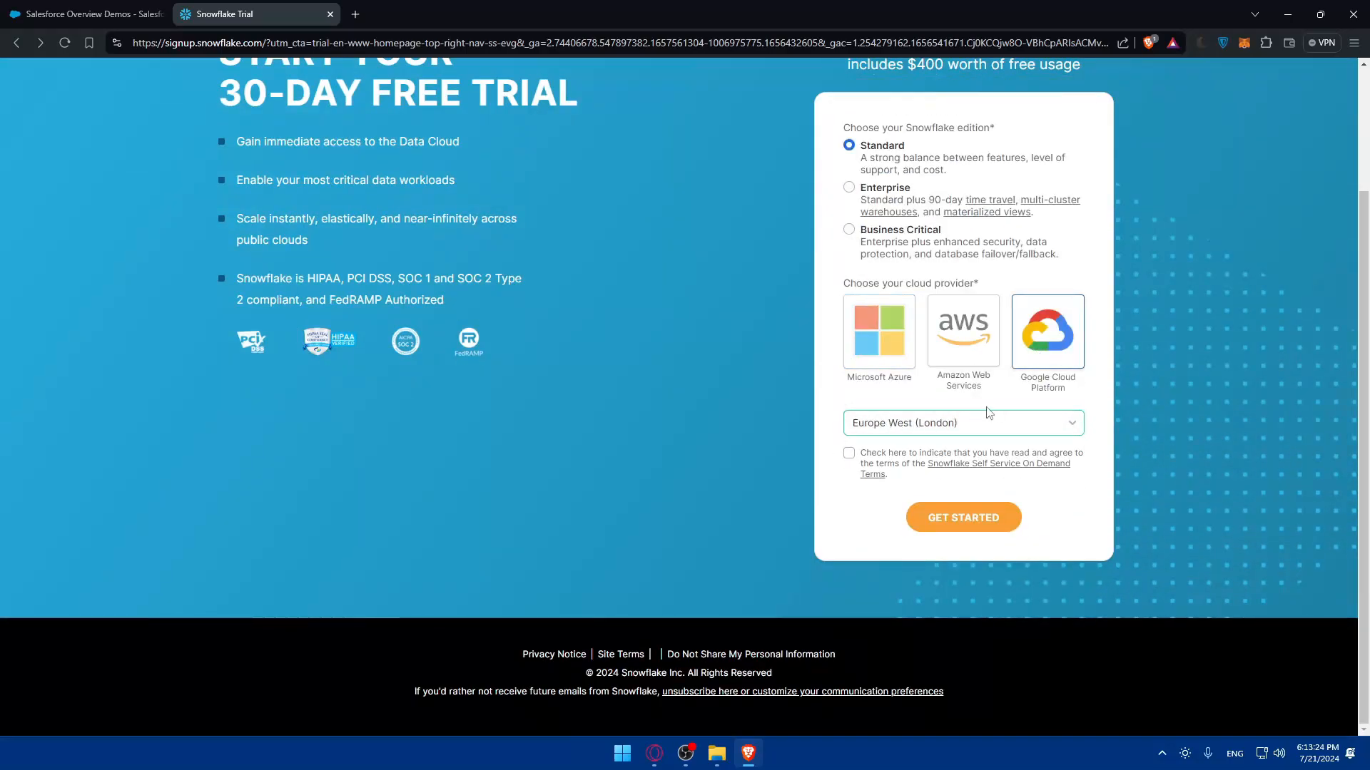
mouse_move(864, 482)
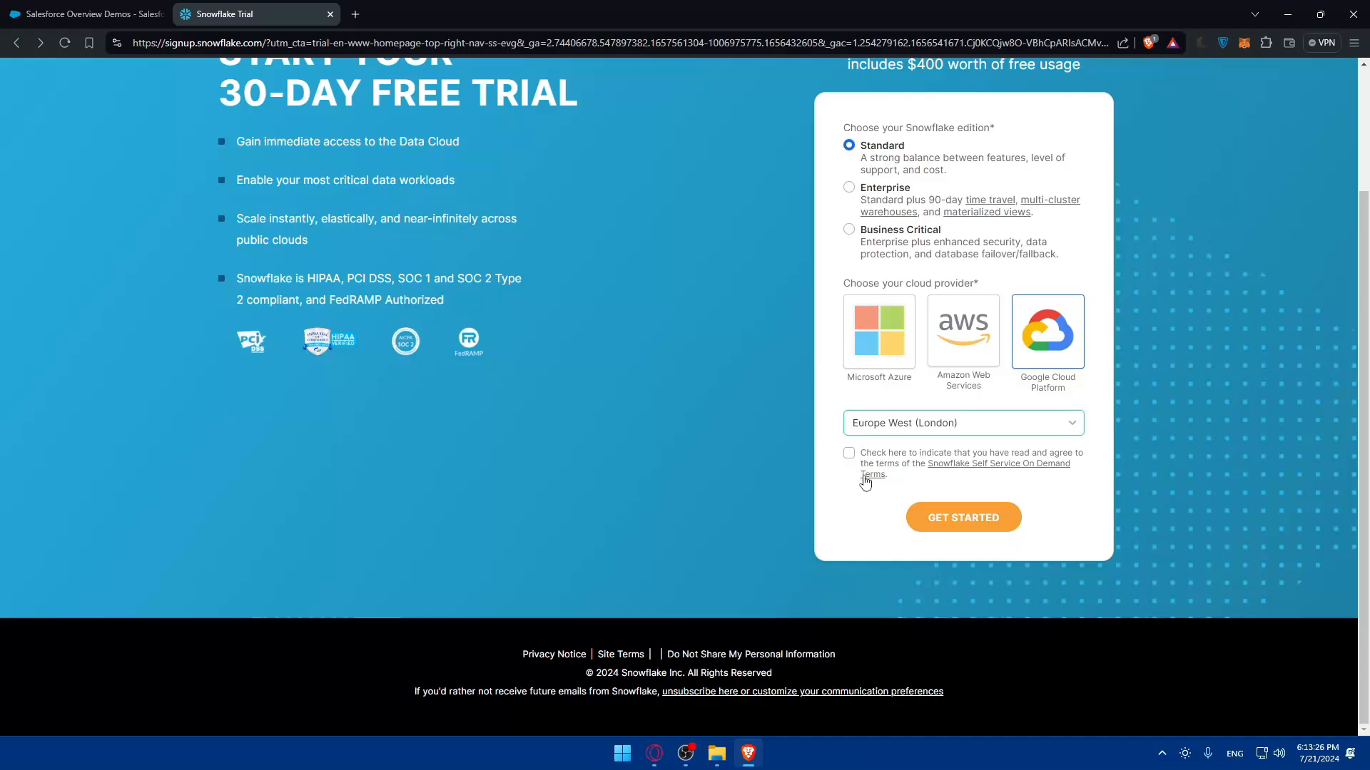
mouse_move(1012, 471)
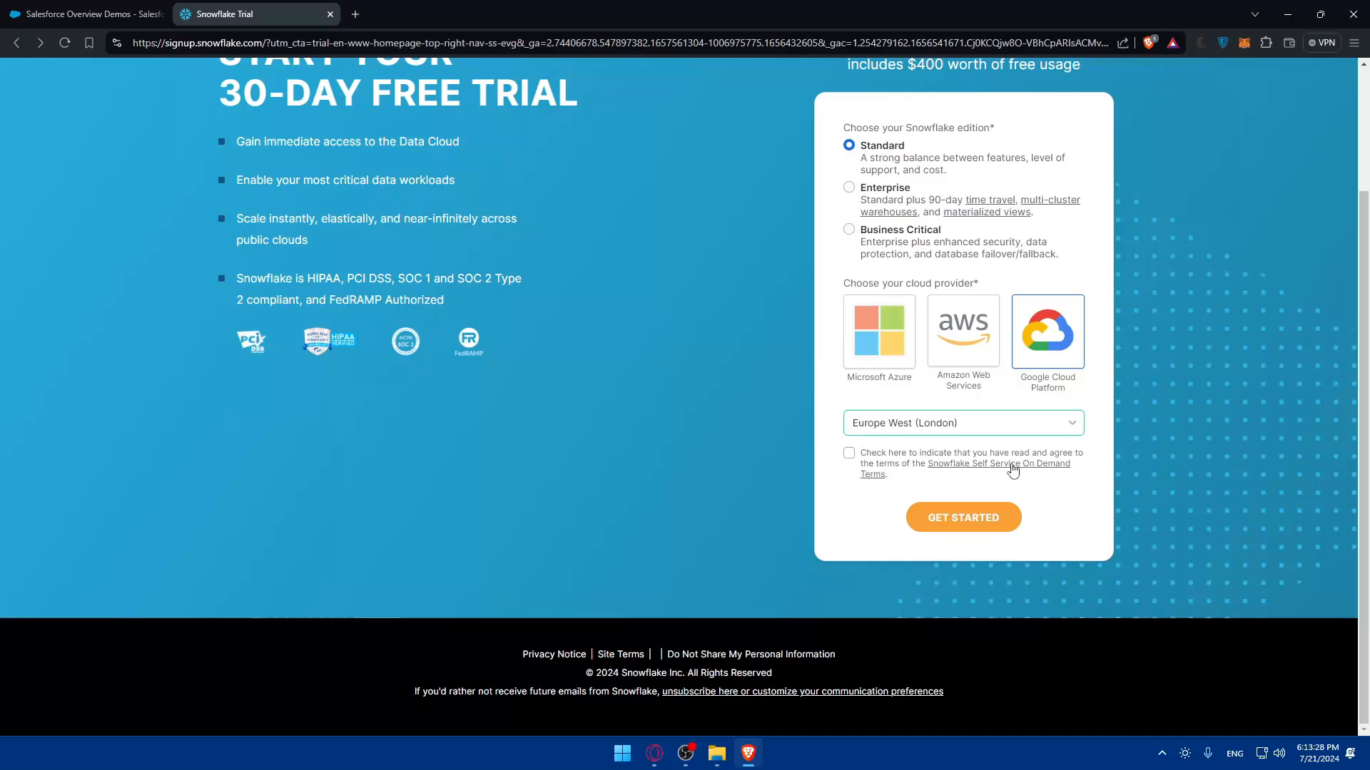
click(847, 452)
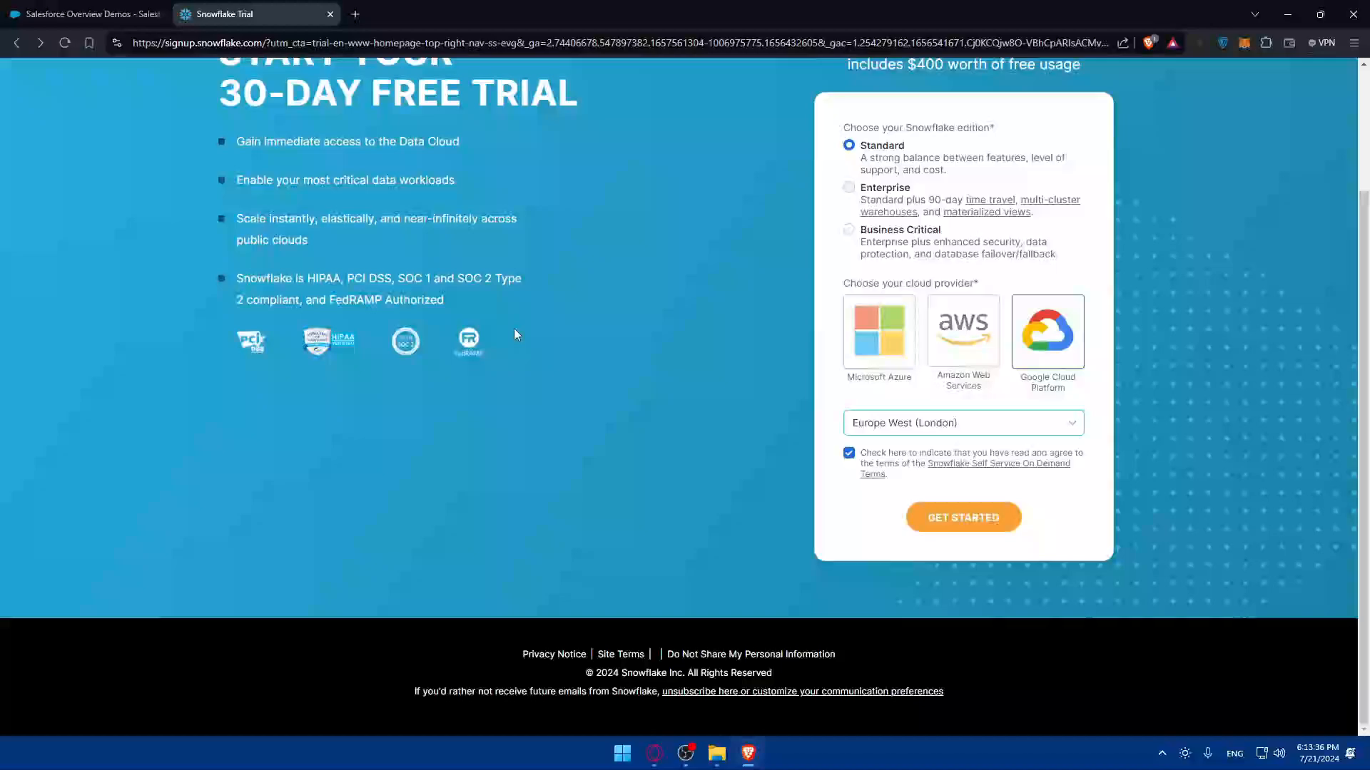
Submit the trial form with GET STARTED and pass the bus-image reCAPTCHA
click(848, 452)
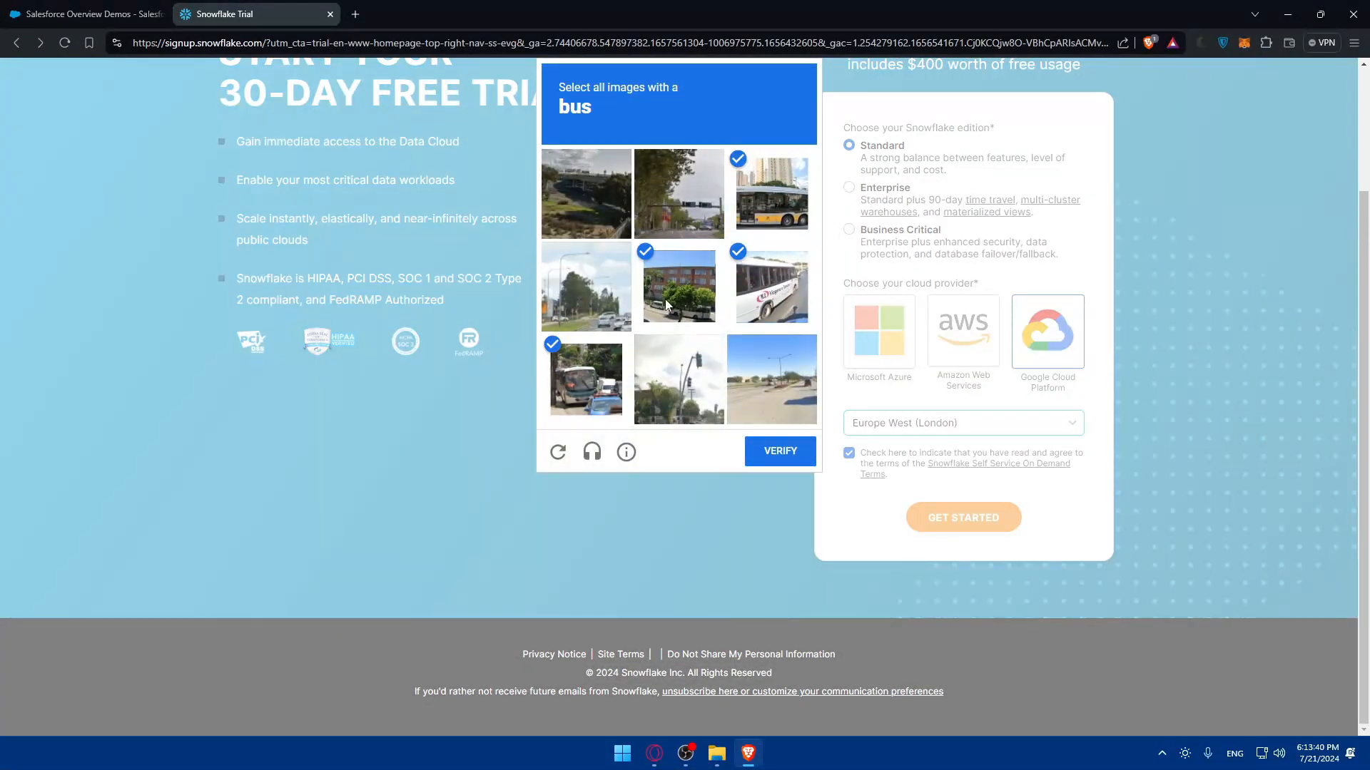
click(777, 451)
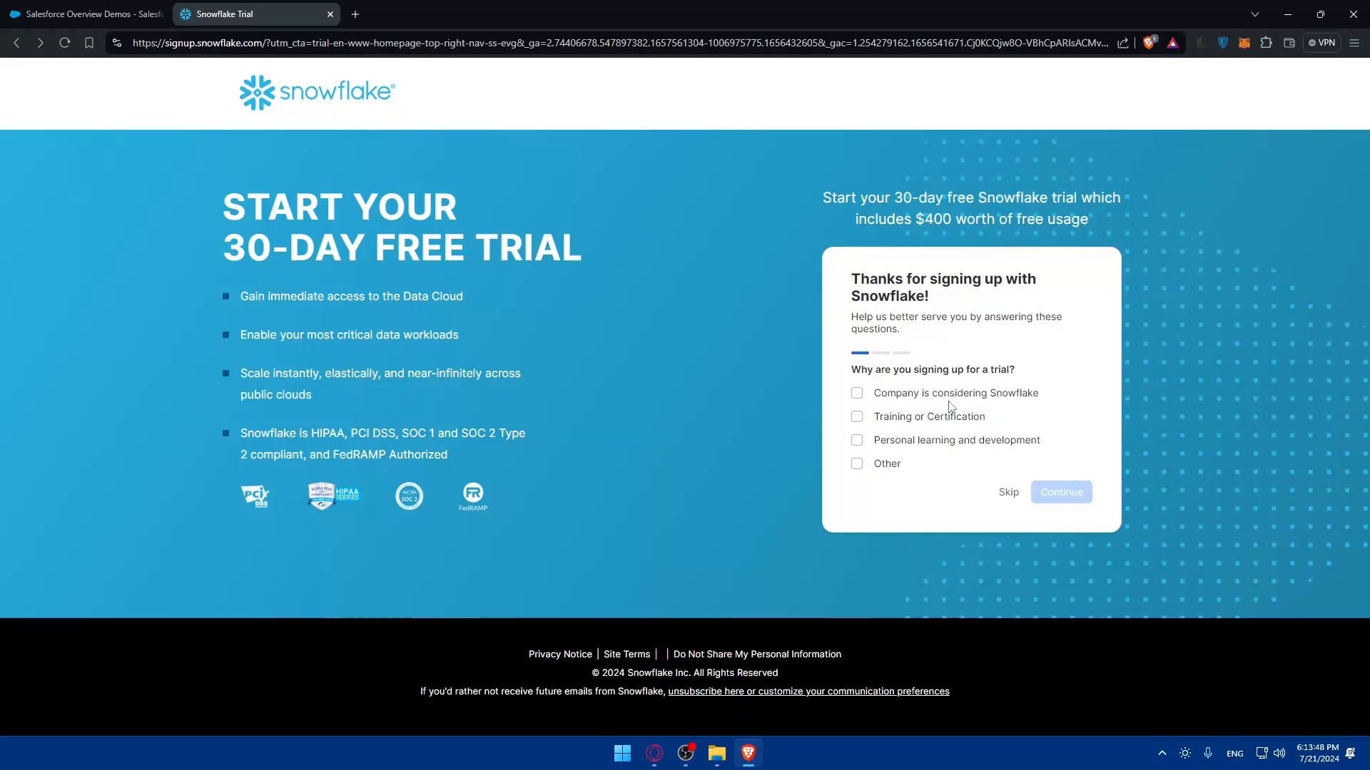
mouse_move(1008, 491)
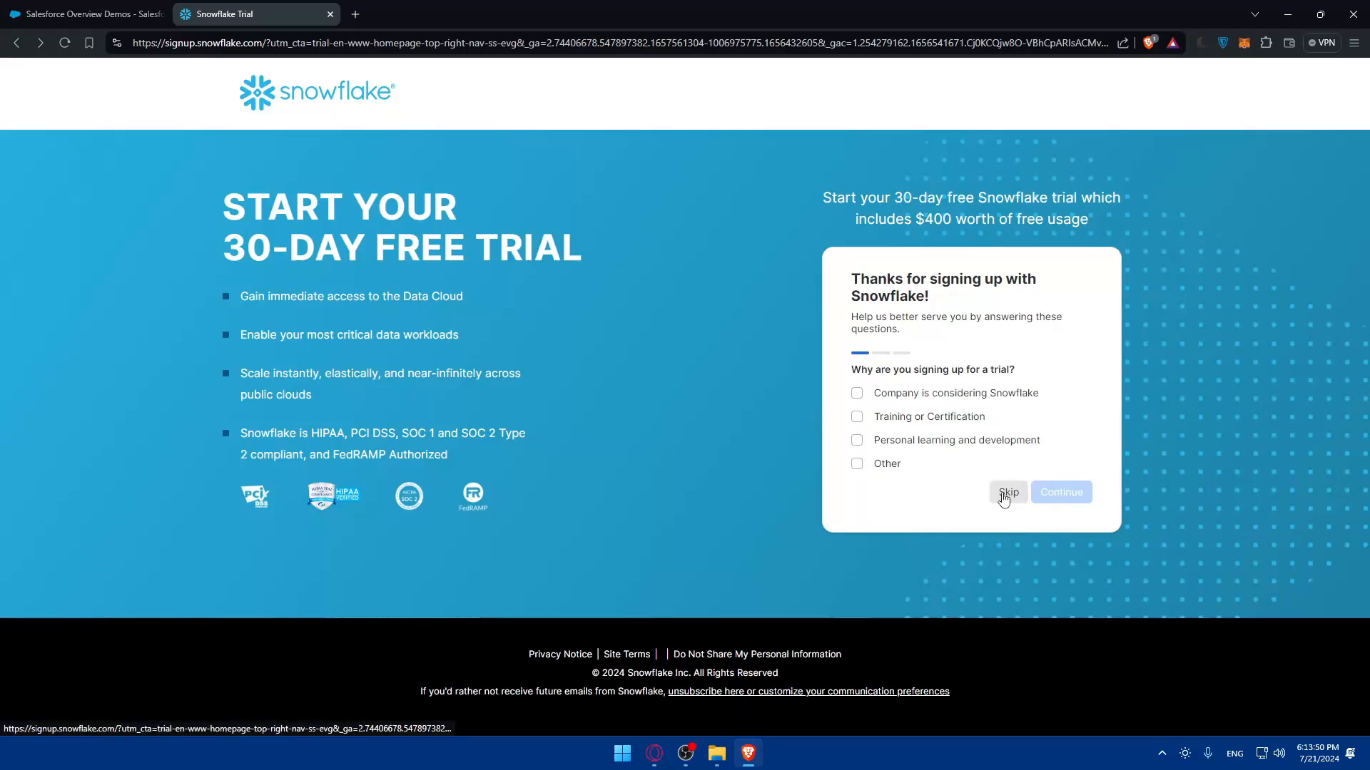
mouse_move(1063, 389)
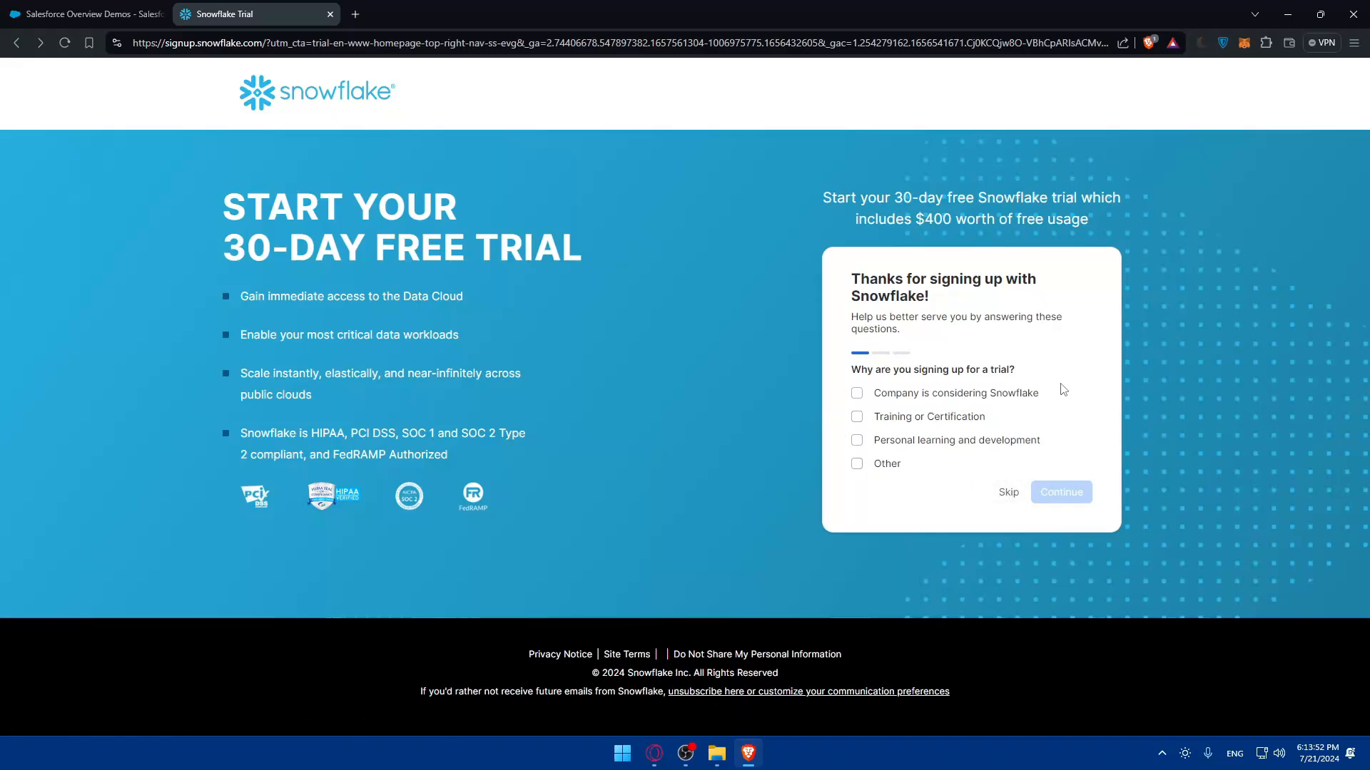
mouse_move(831, 477)
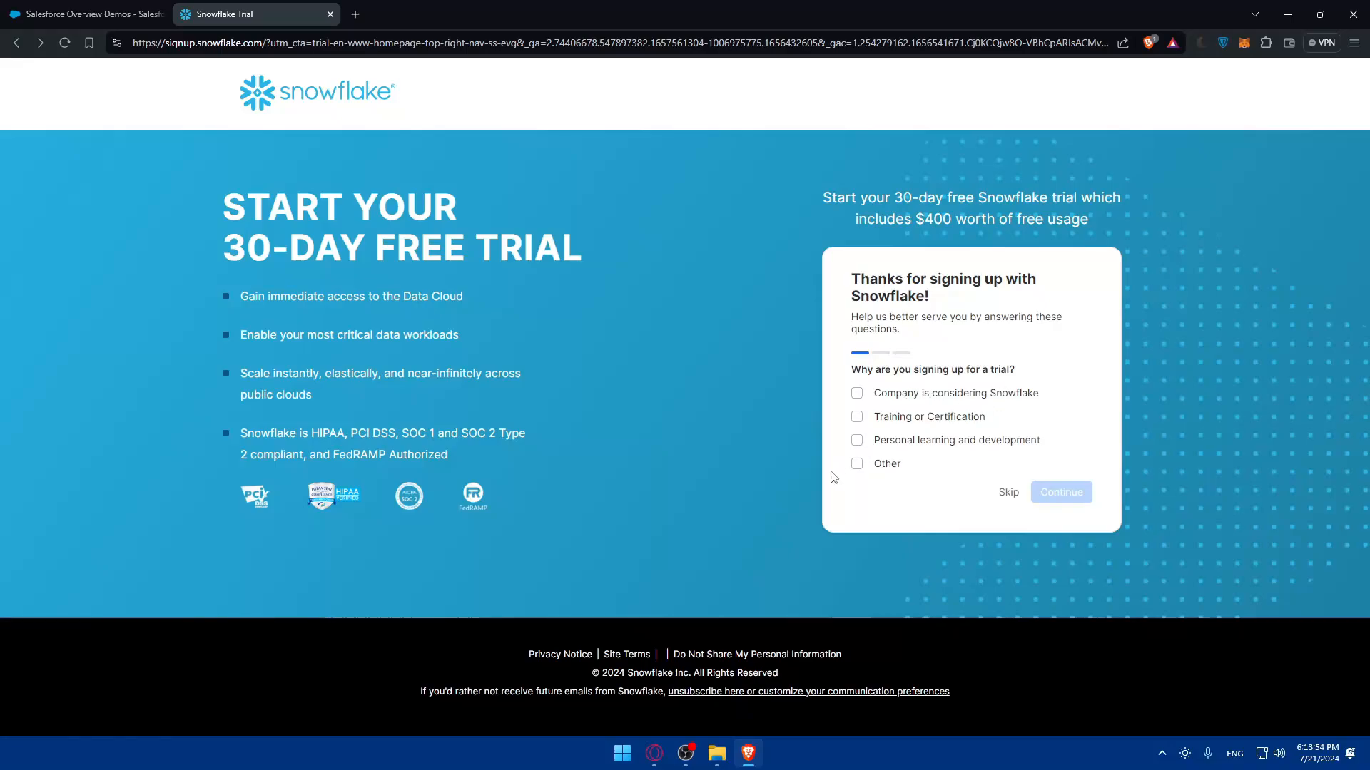
Answer the why-signing-up and preferred coding language survey questions
click(1061, 492)
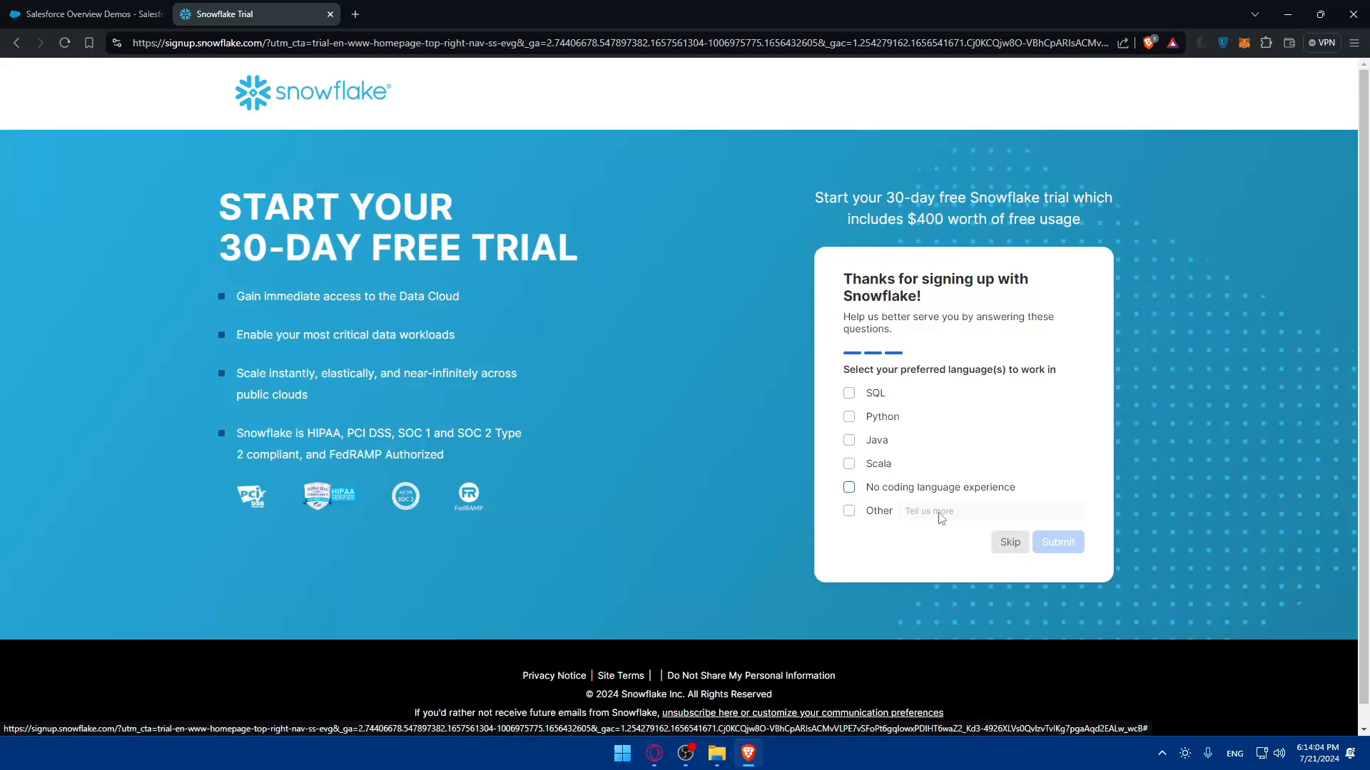
click(1056, 541)
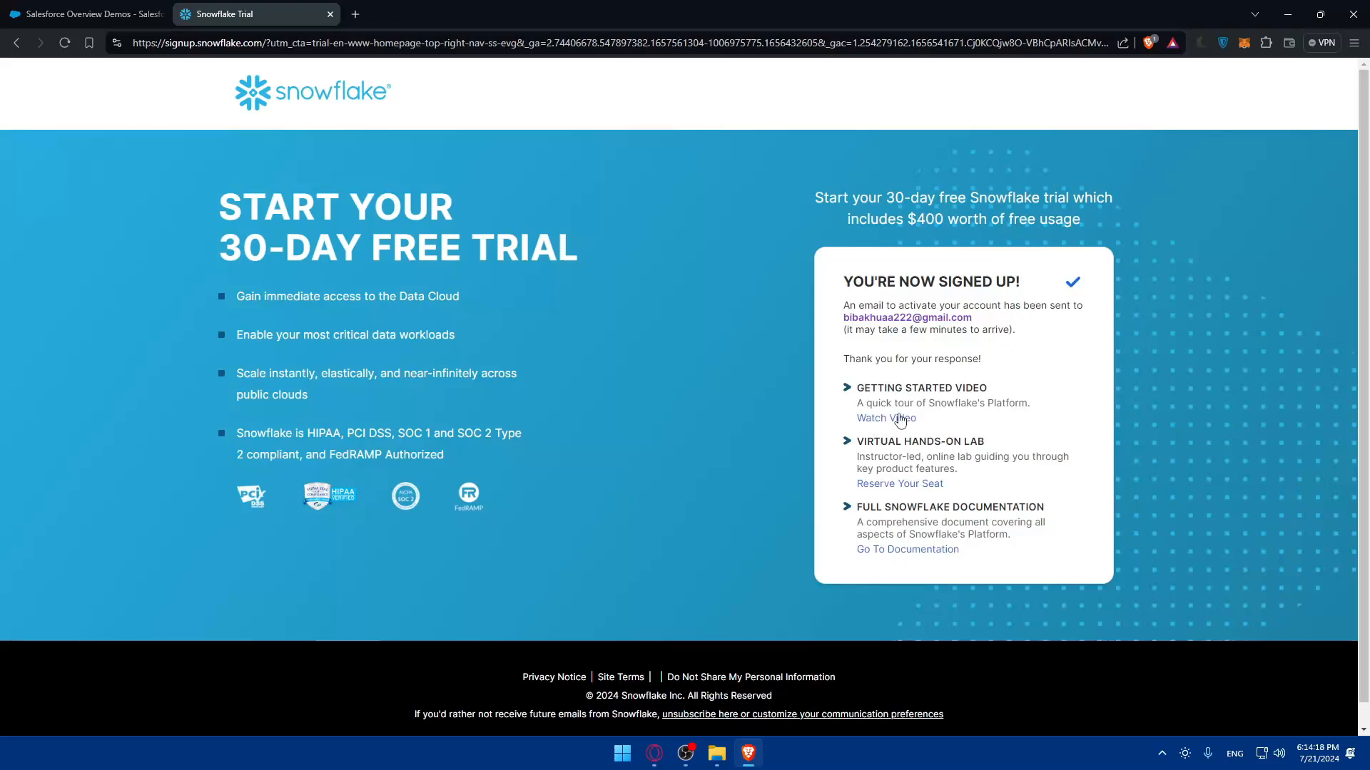
mouse_move(979, 402)
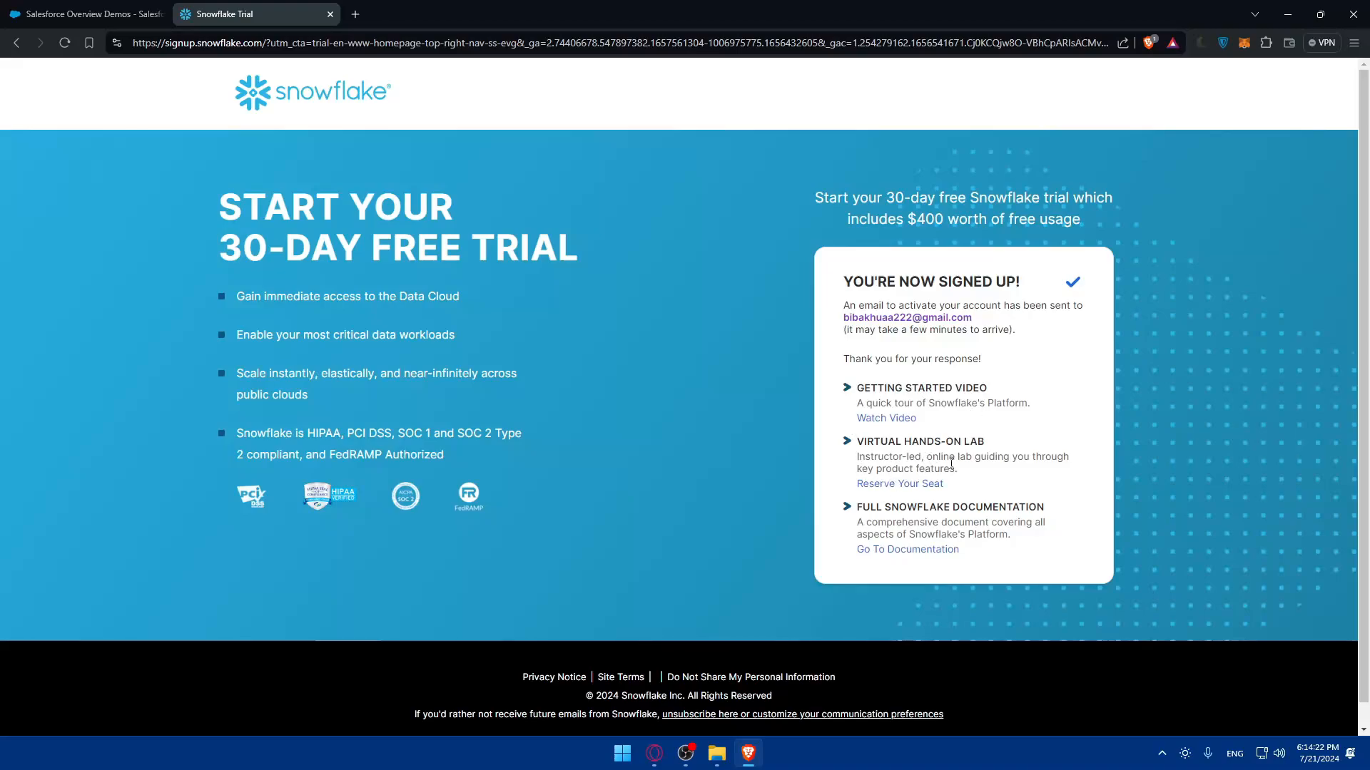
mouse_move(938, 517)
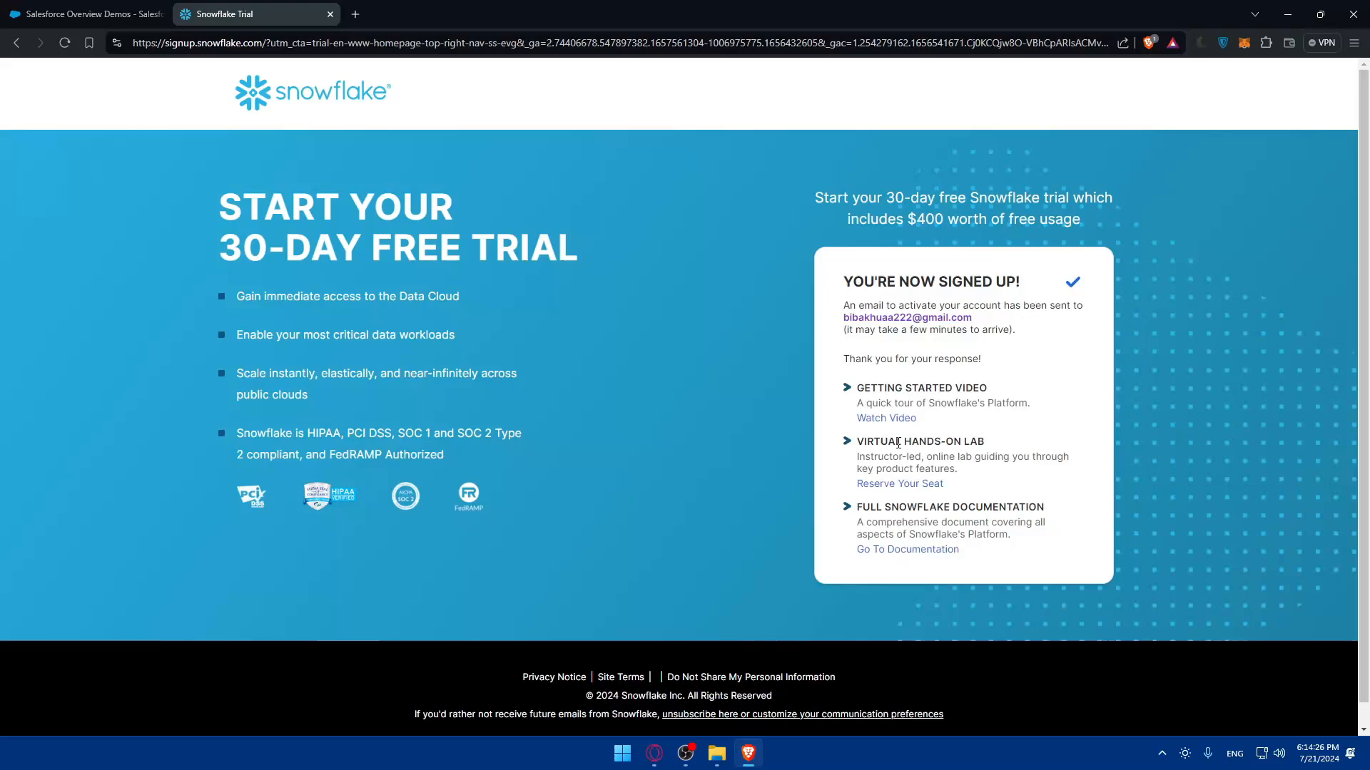
Open Gmail in a new tab to find the Snowflake activation email
click(354, 15)
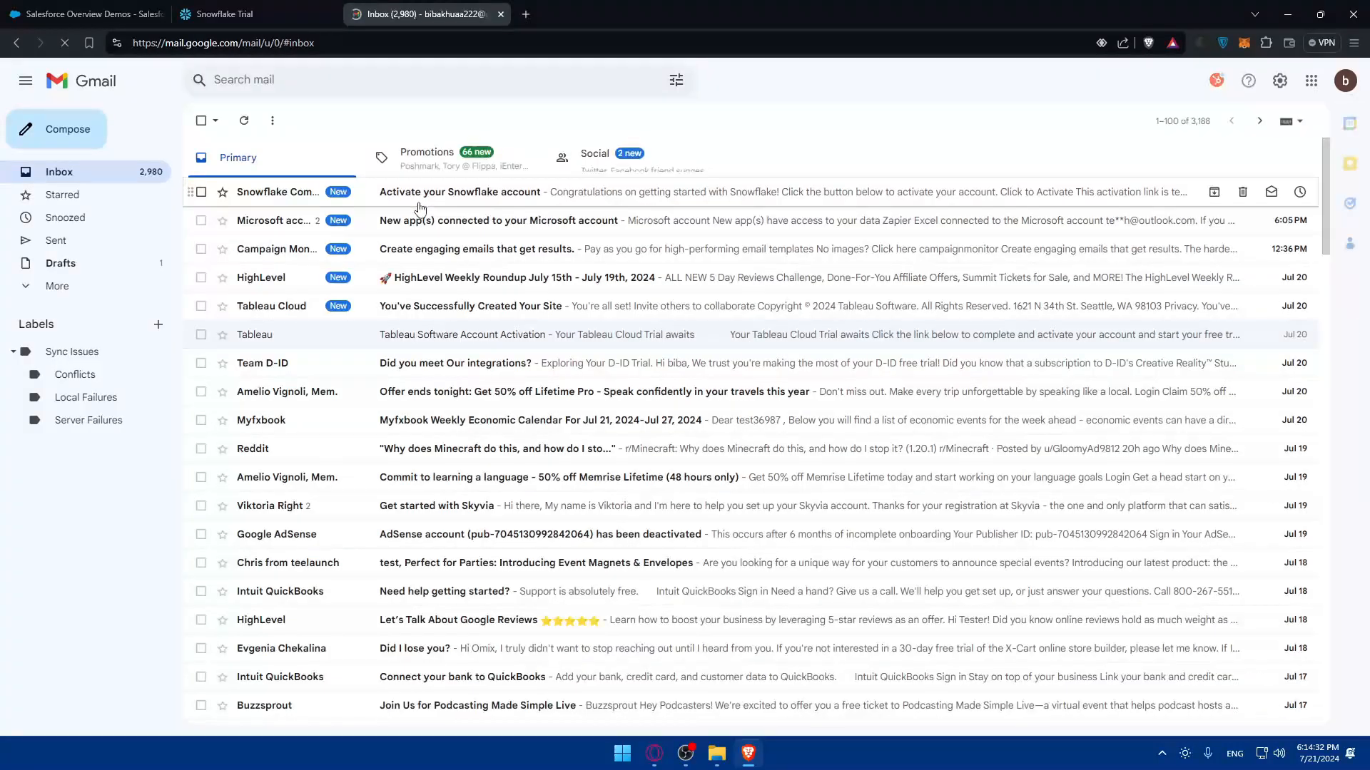
Open the 'Activate your Snowflake account' email and follow its activation button
click(459, 191)
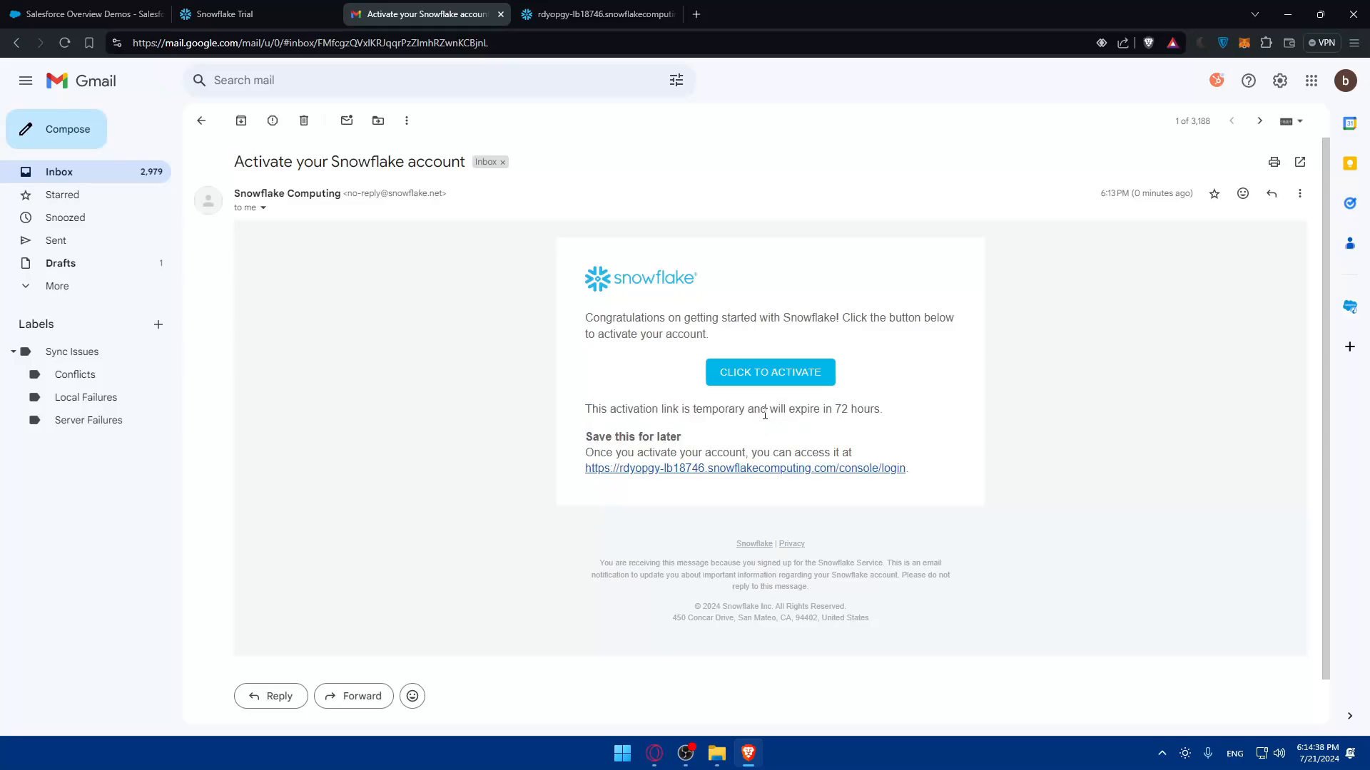
mouse_move(787, 427)
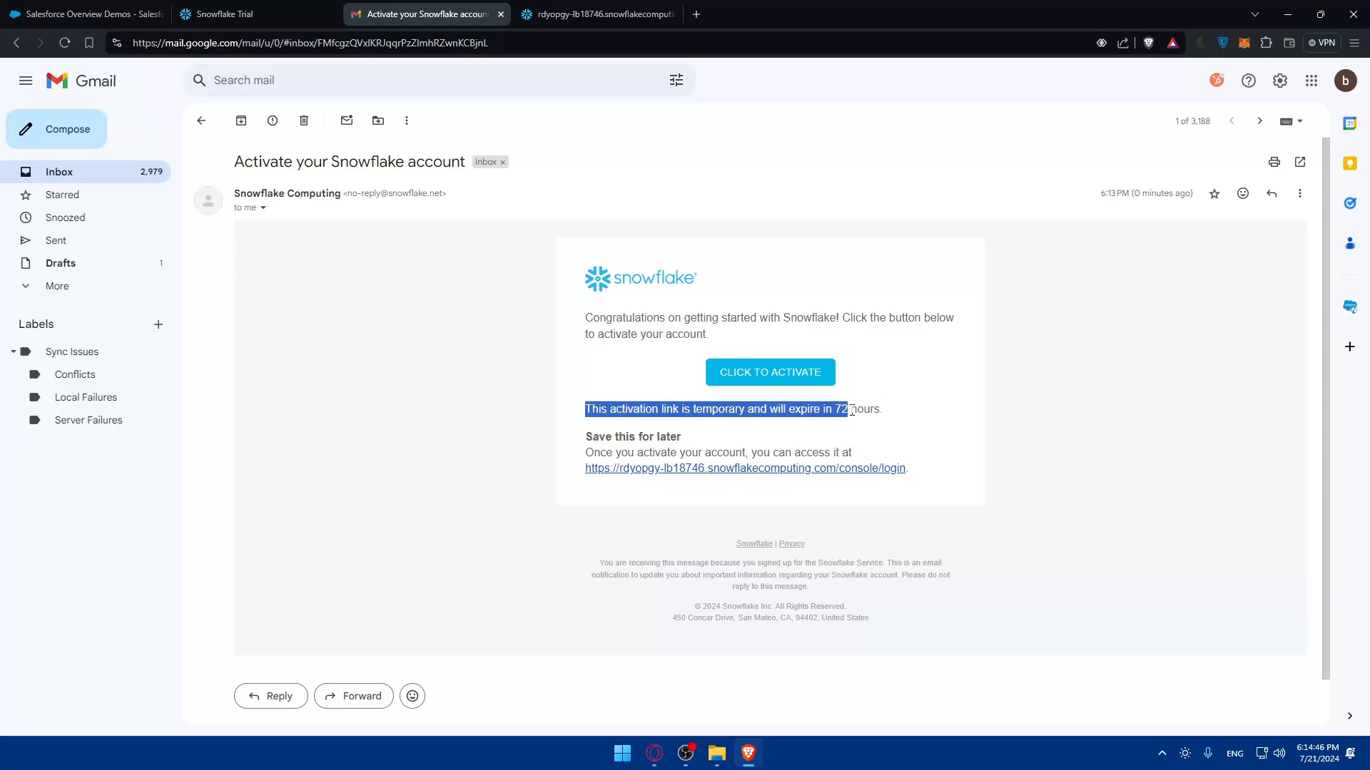
click(860, 427)
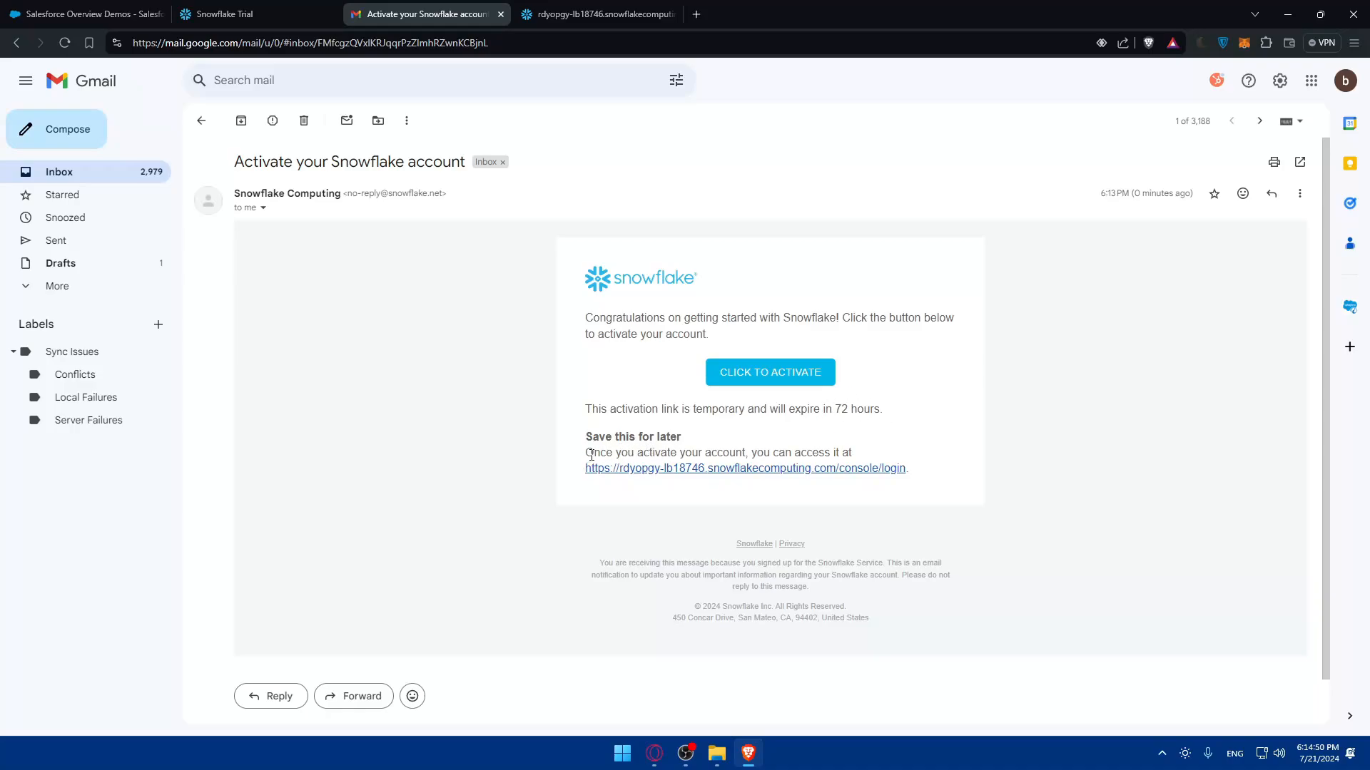
mouse_move(731, 480)
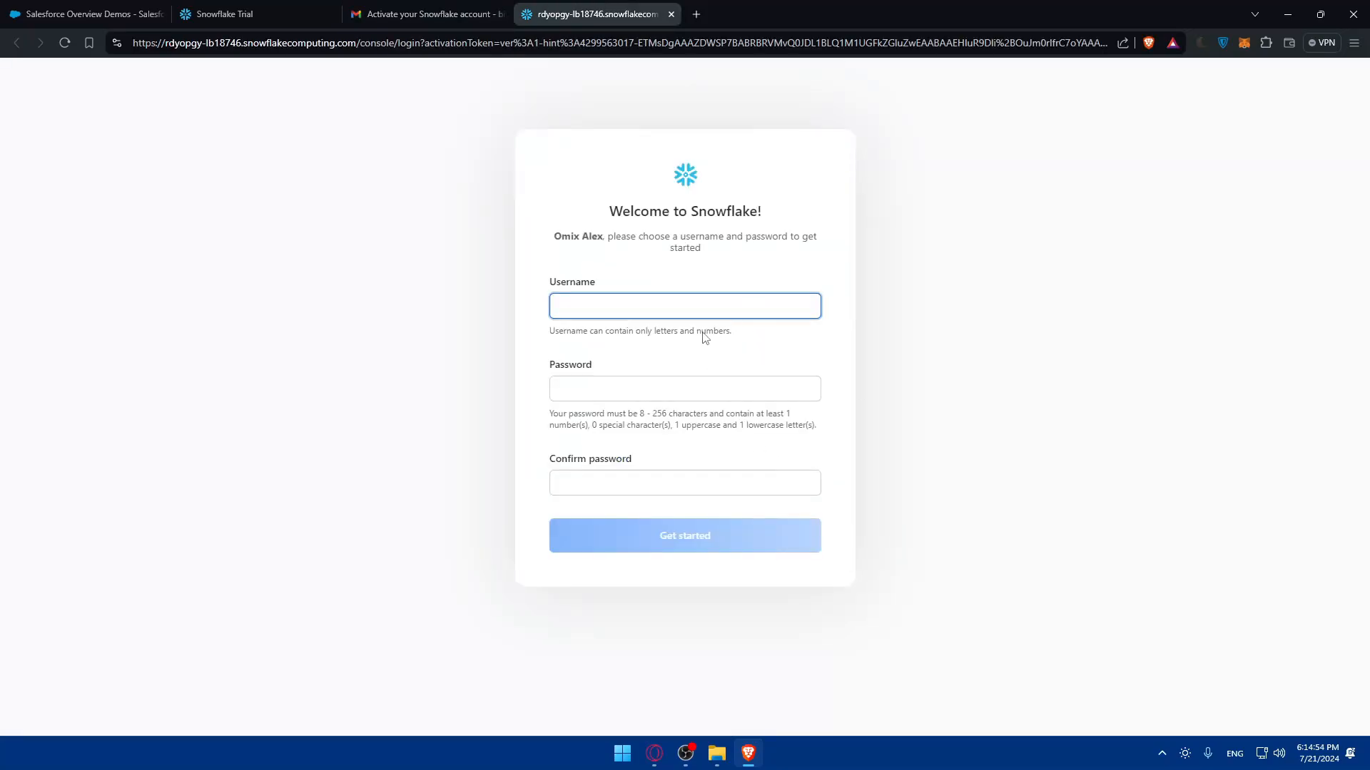
mouse_move(624, 243)
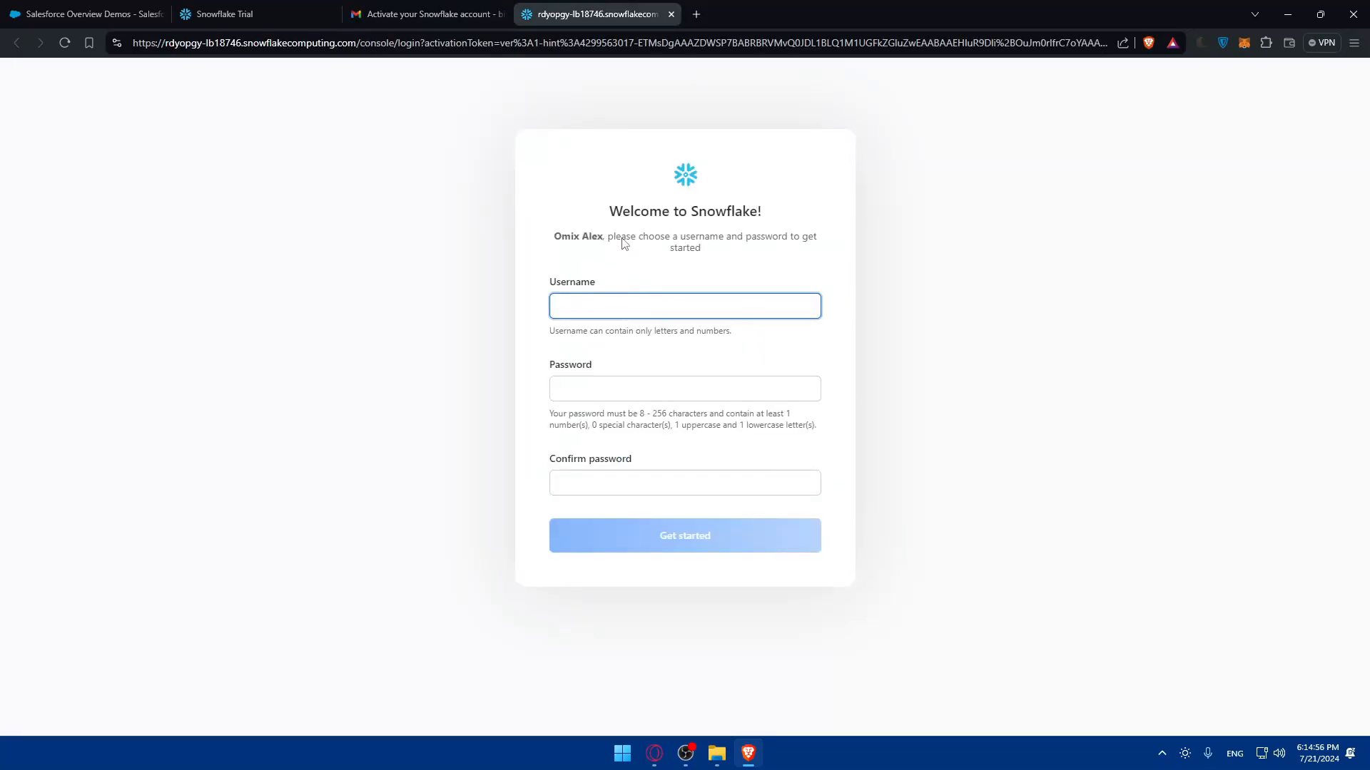
mouse_move(647, 313)
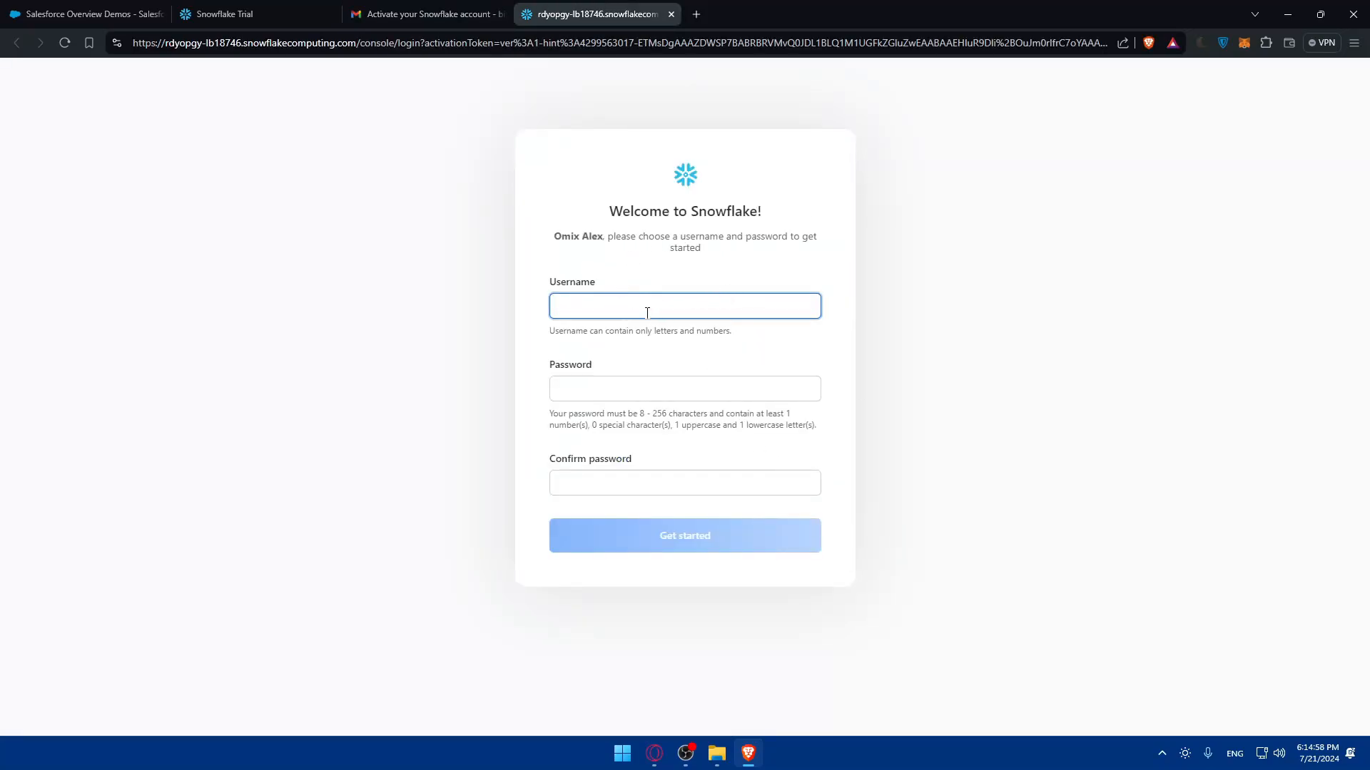
Create the Snowflake login with username 'Omix' and a confirmed password, and submit it
text(Omix)
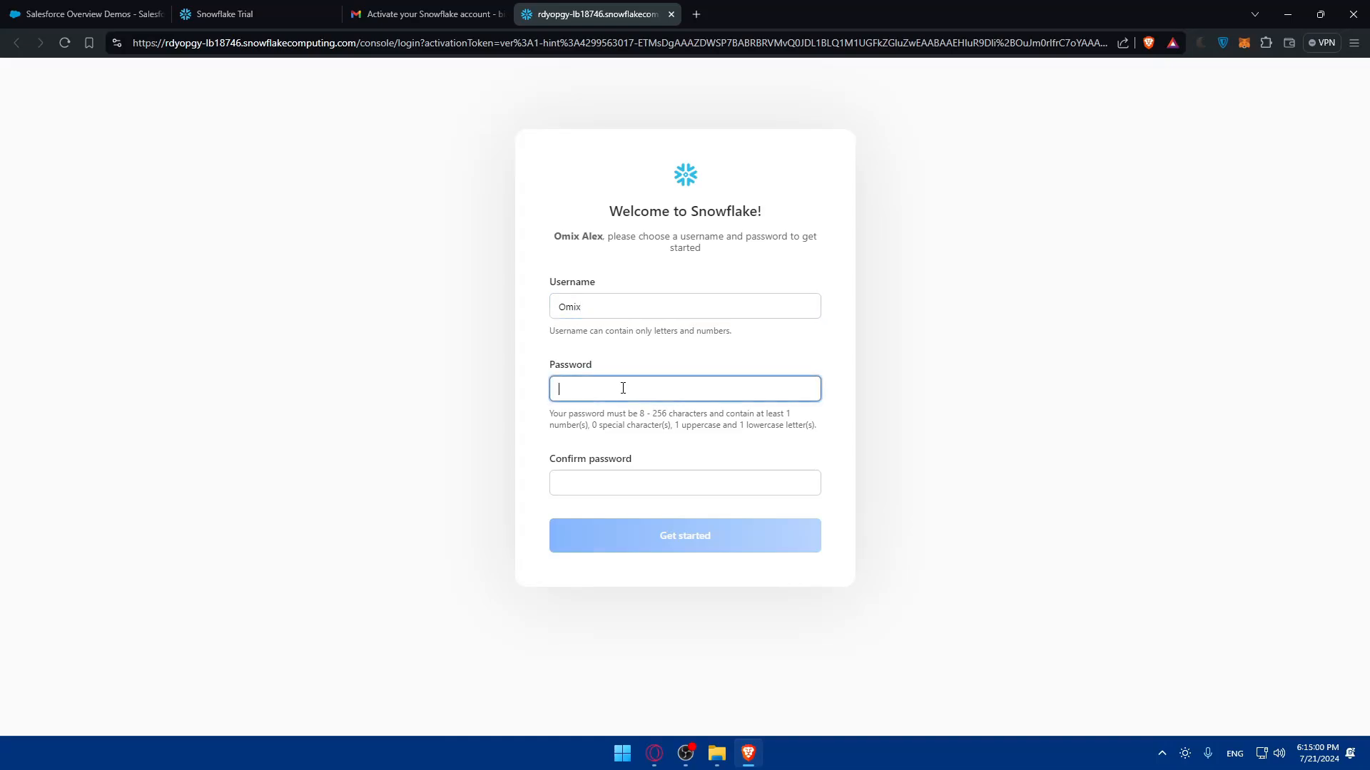
text(password)
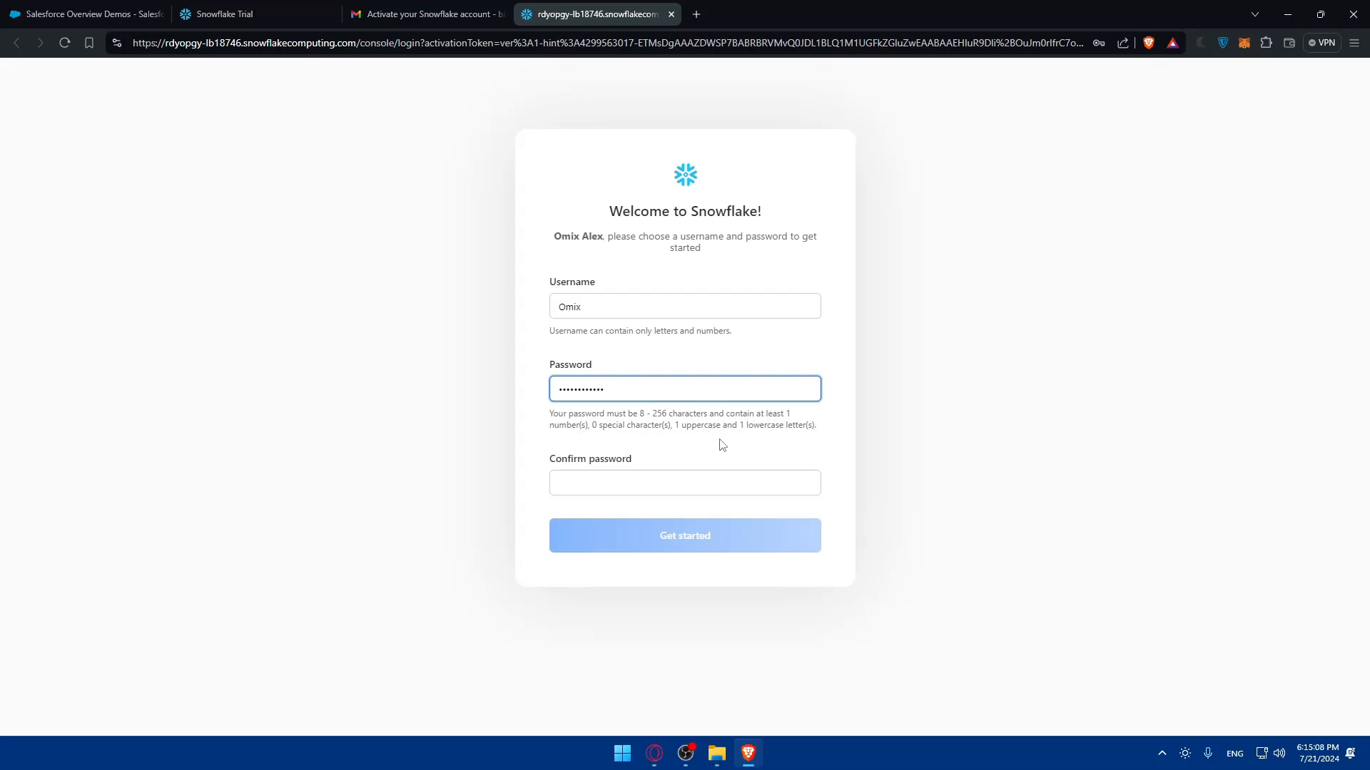
click(685, 482)
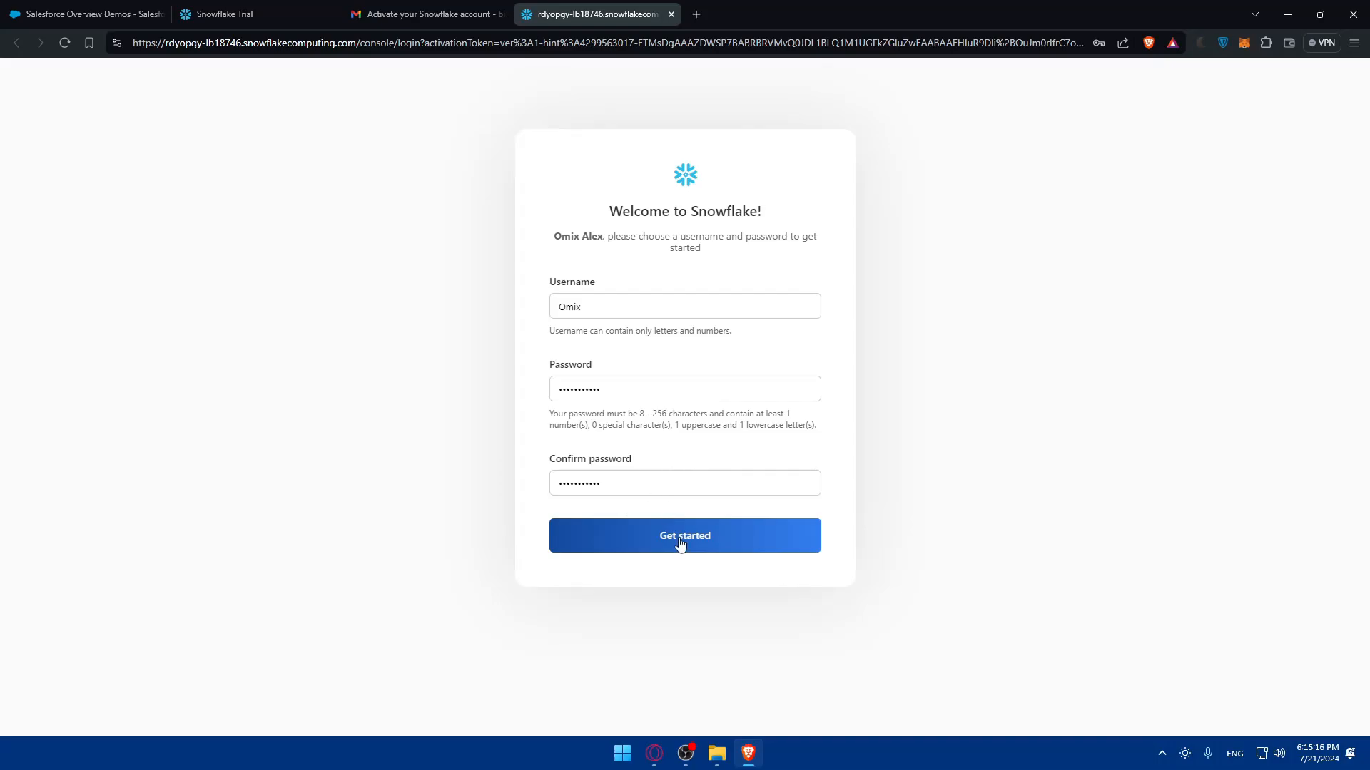
click(684, 535)
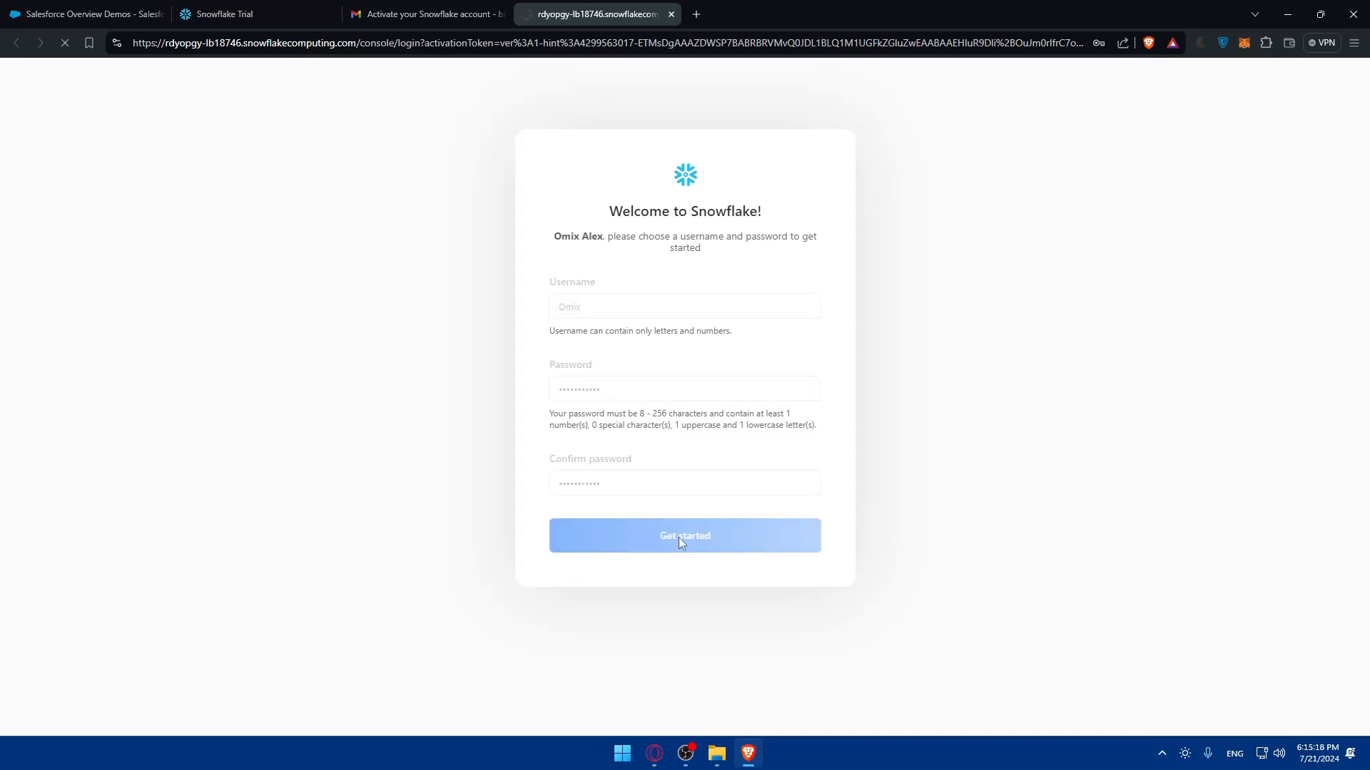
click(684, 536)
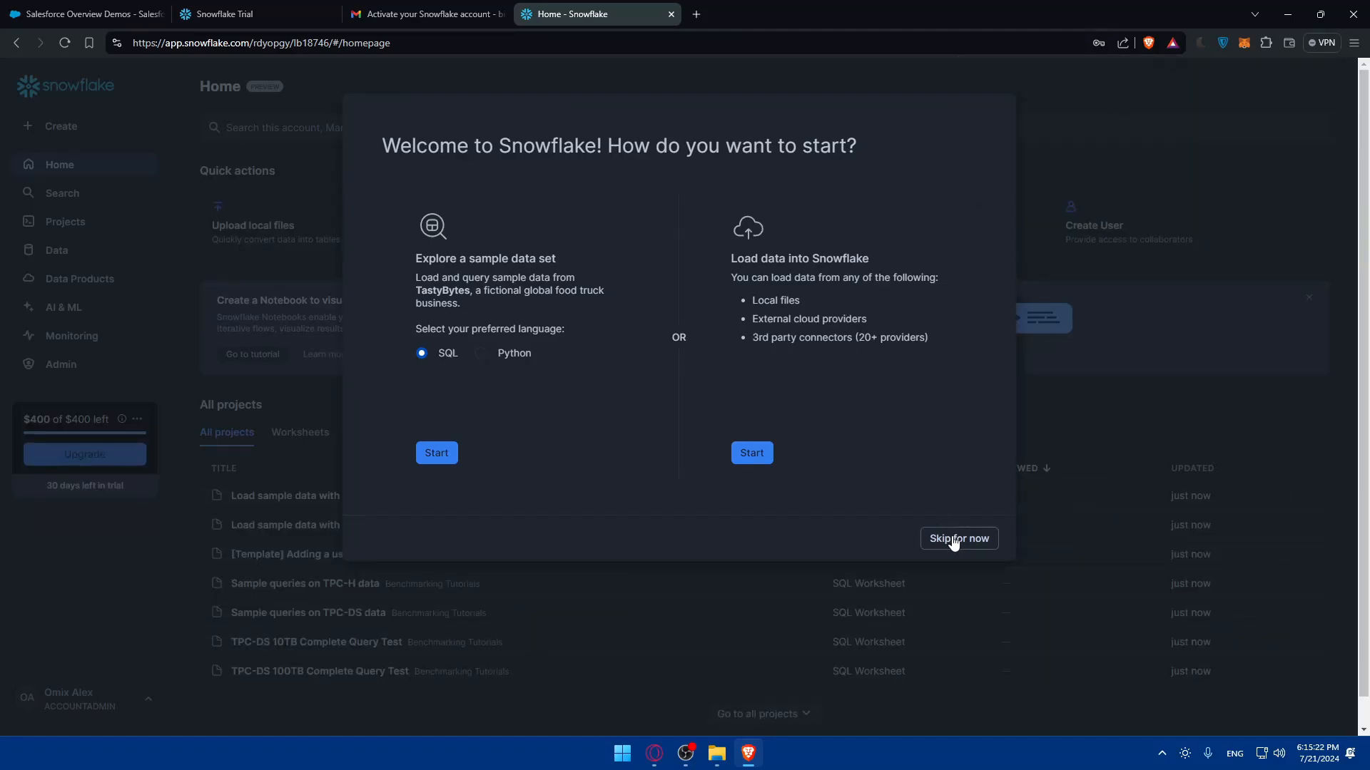
mouse_move(579, 278)
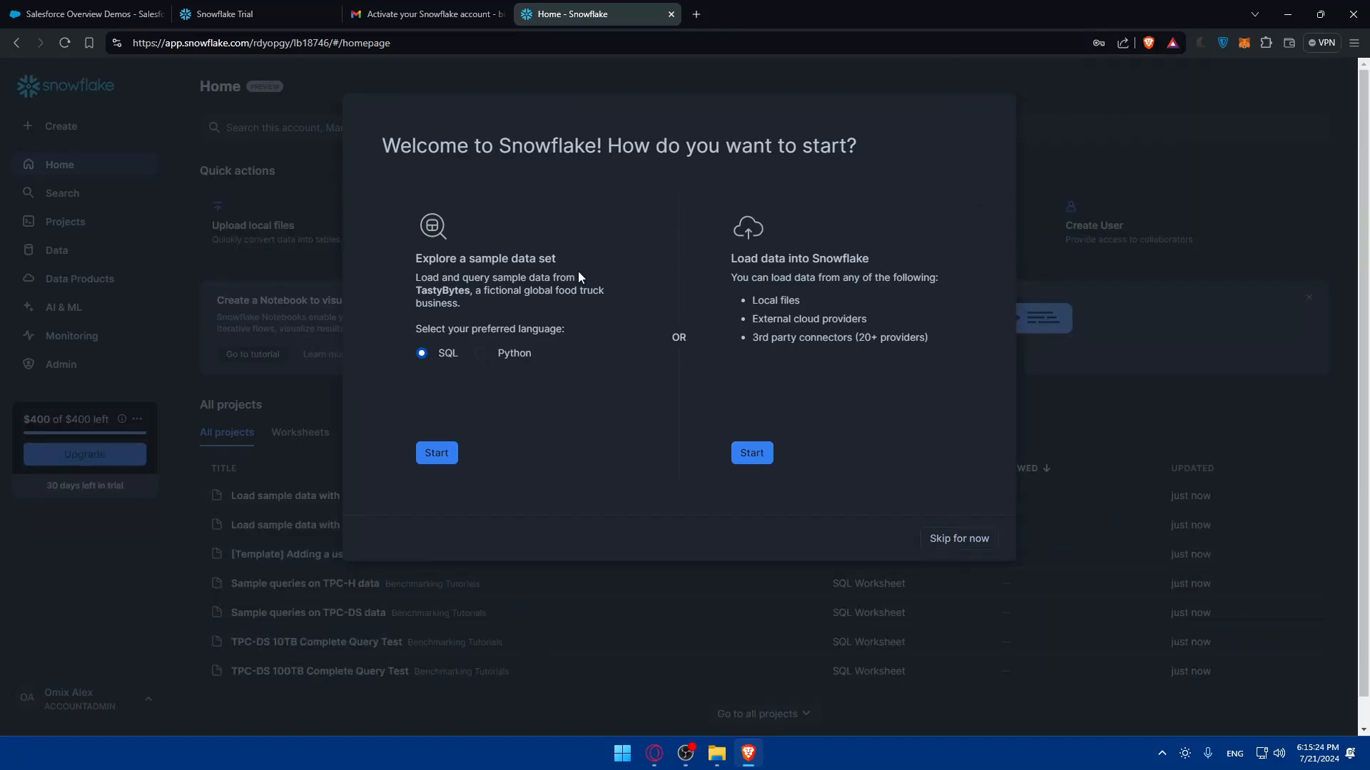
mouse_move(428, 269)
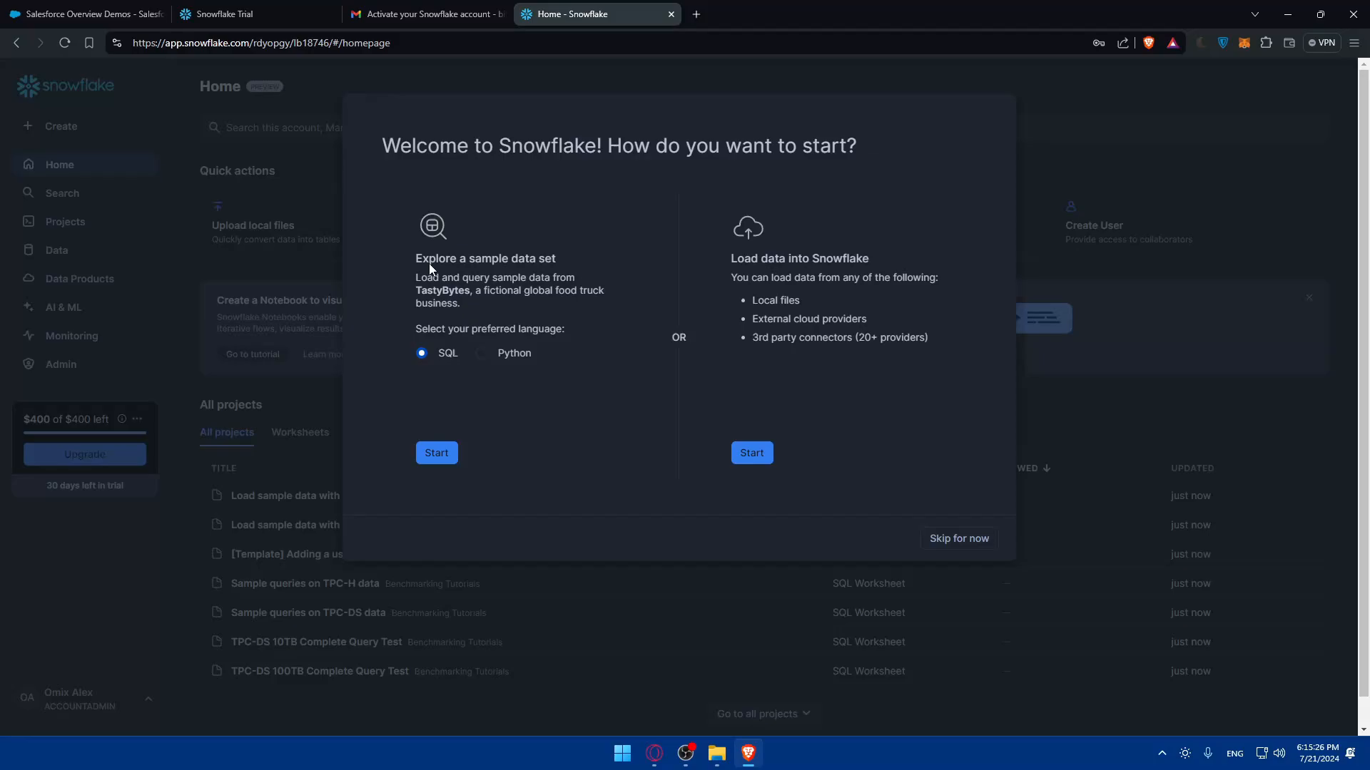
mouse_move(732, 259)
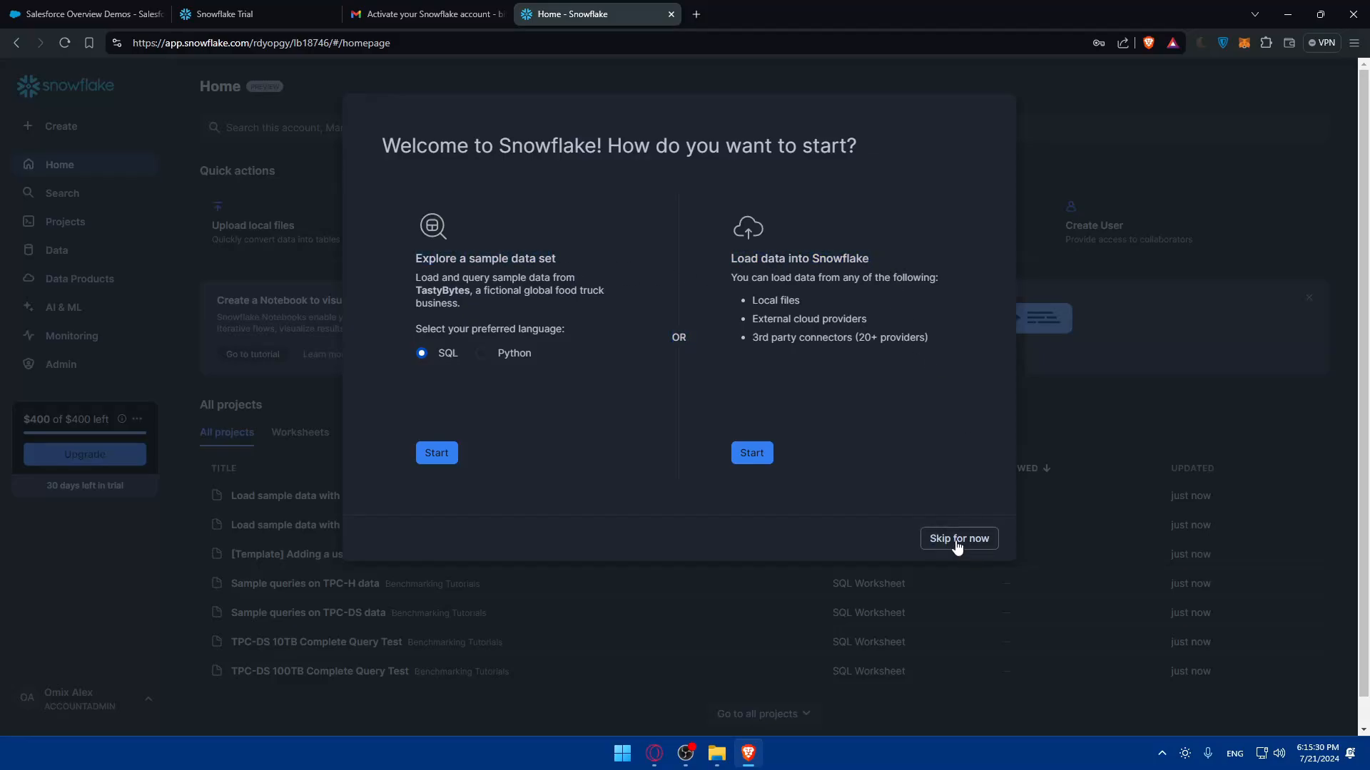
Skip the getting-started choice on the Snowflake welcome prompt
click(750, 452)
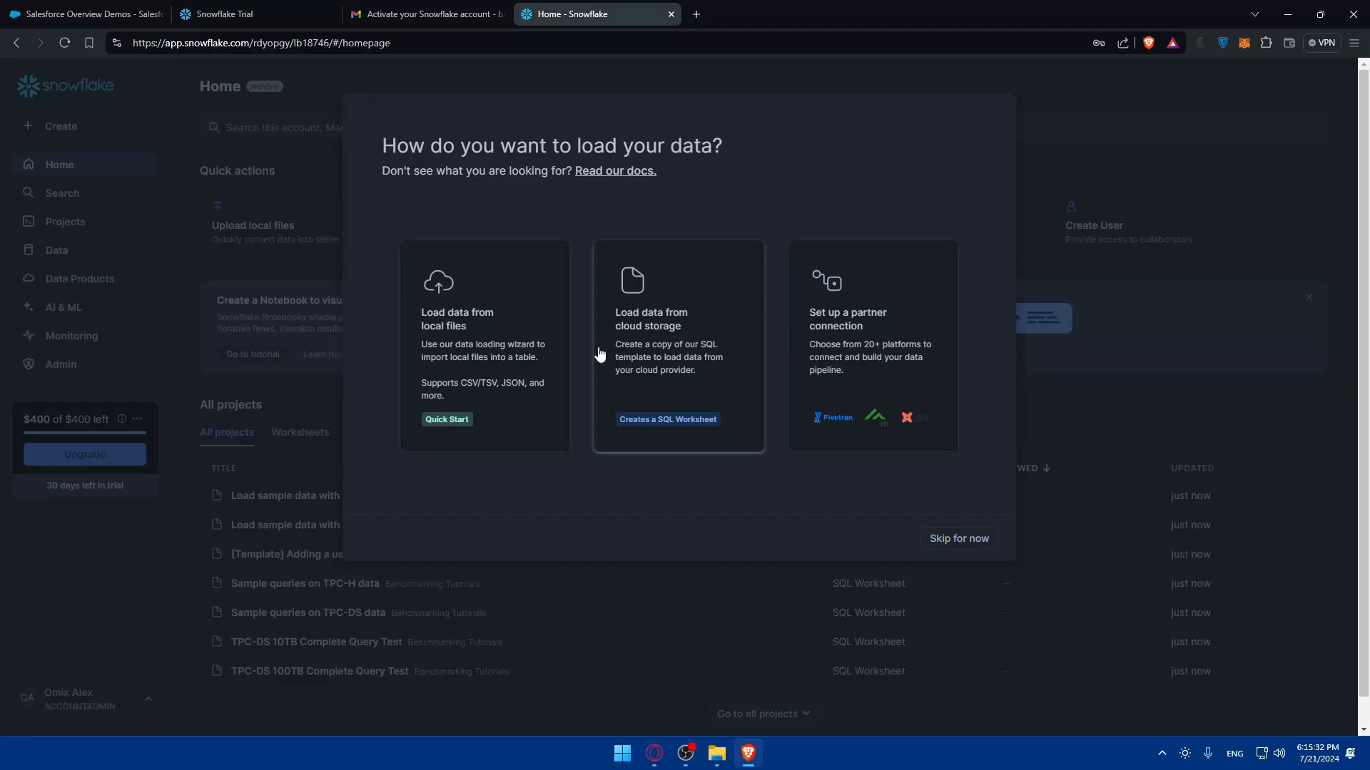
mouse_move(454, 348)
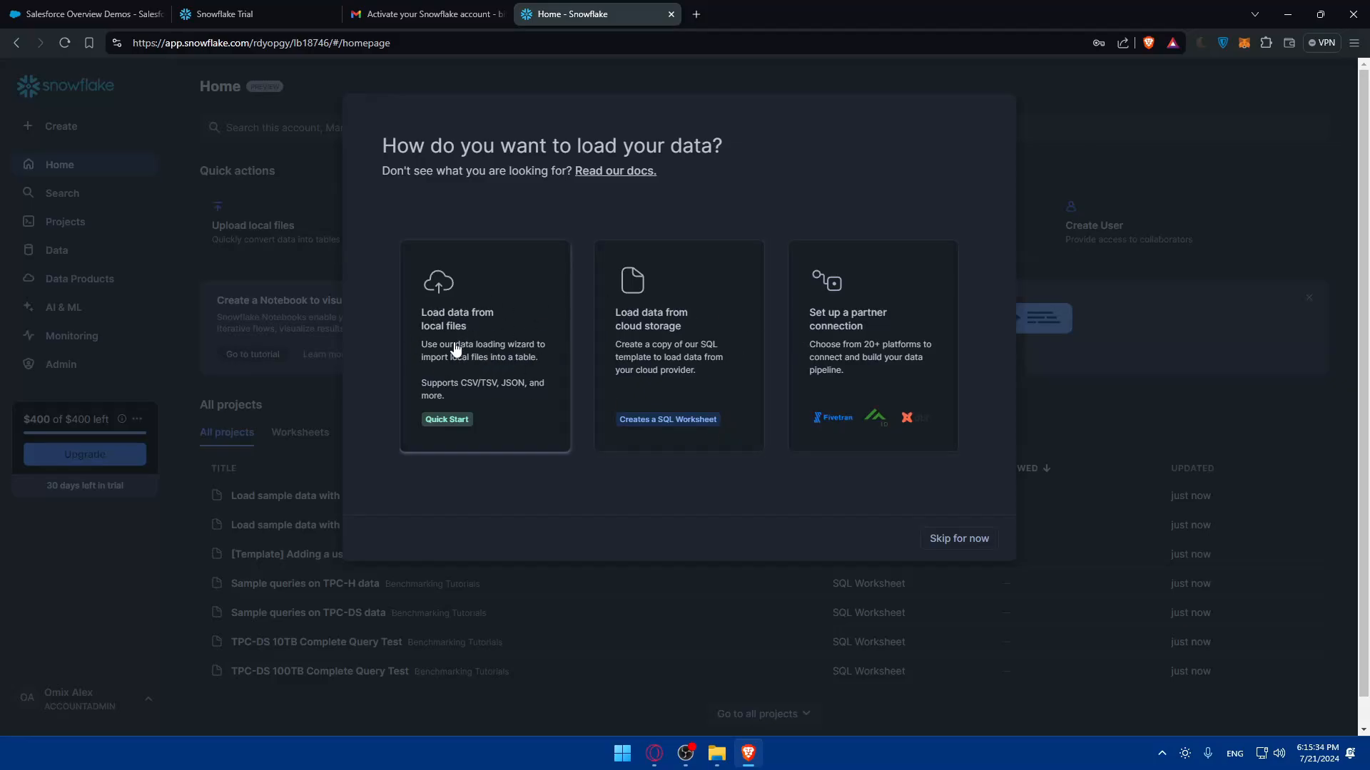
mouse_move(650, 361)
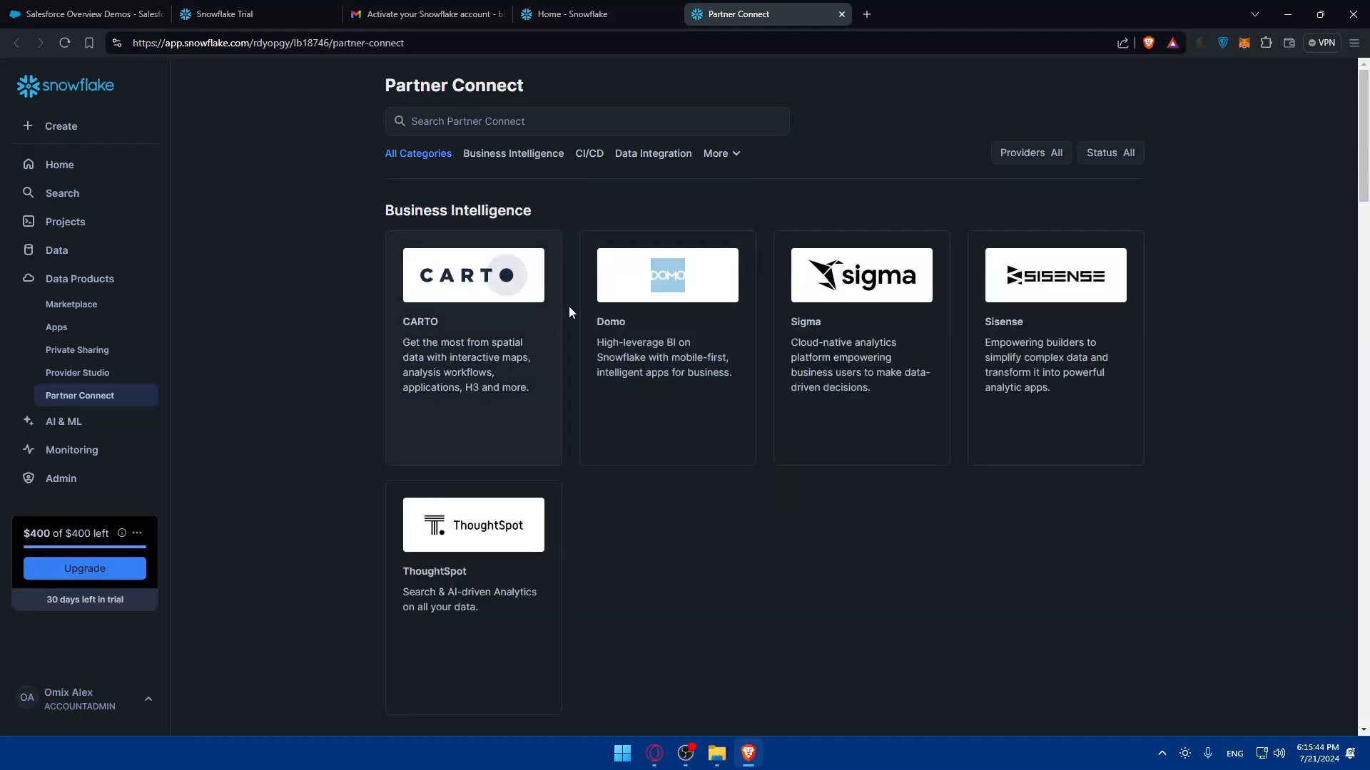
Browse the additional partner categories, then go to the Snowflake Marketplace
text(sa)
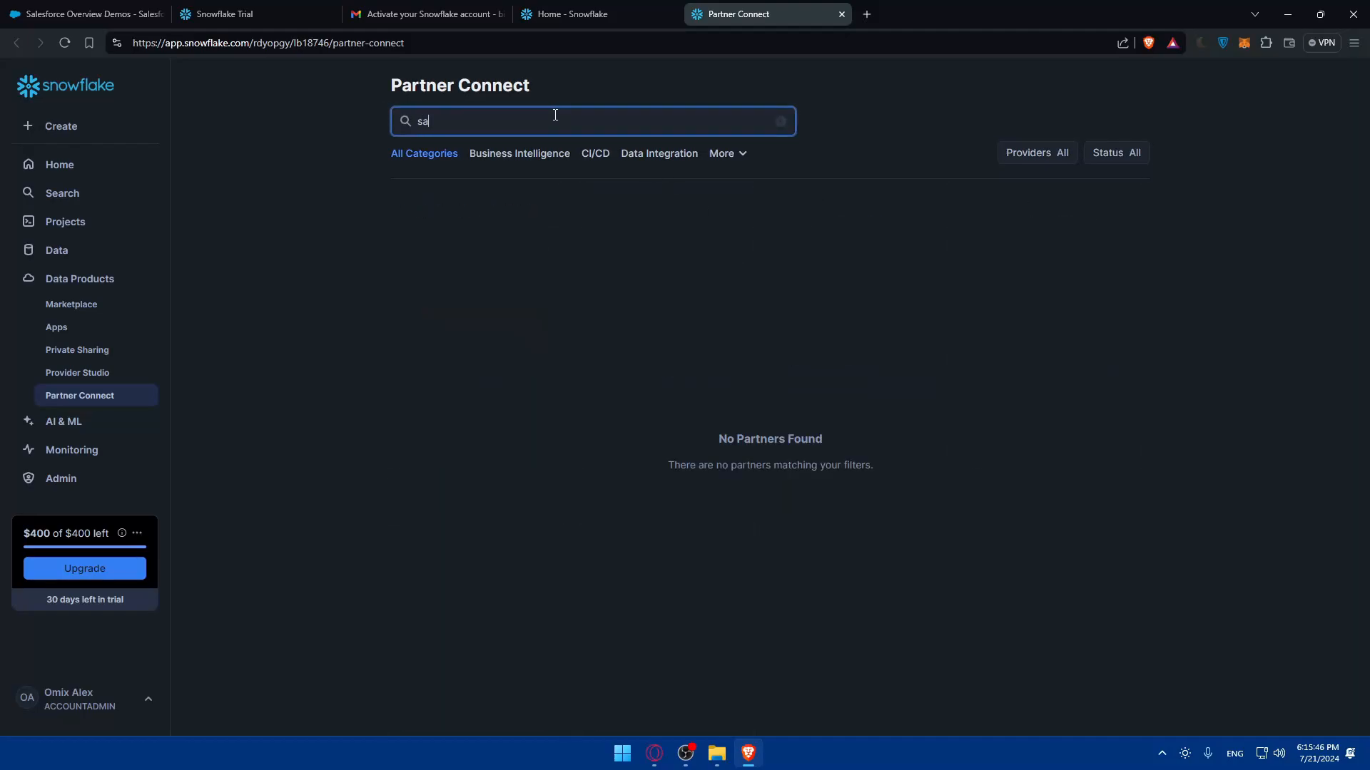
click(726, 153)
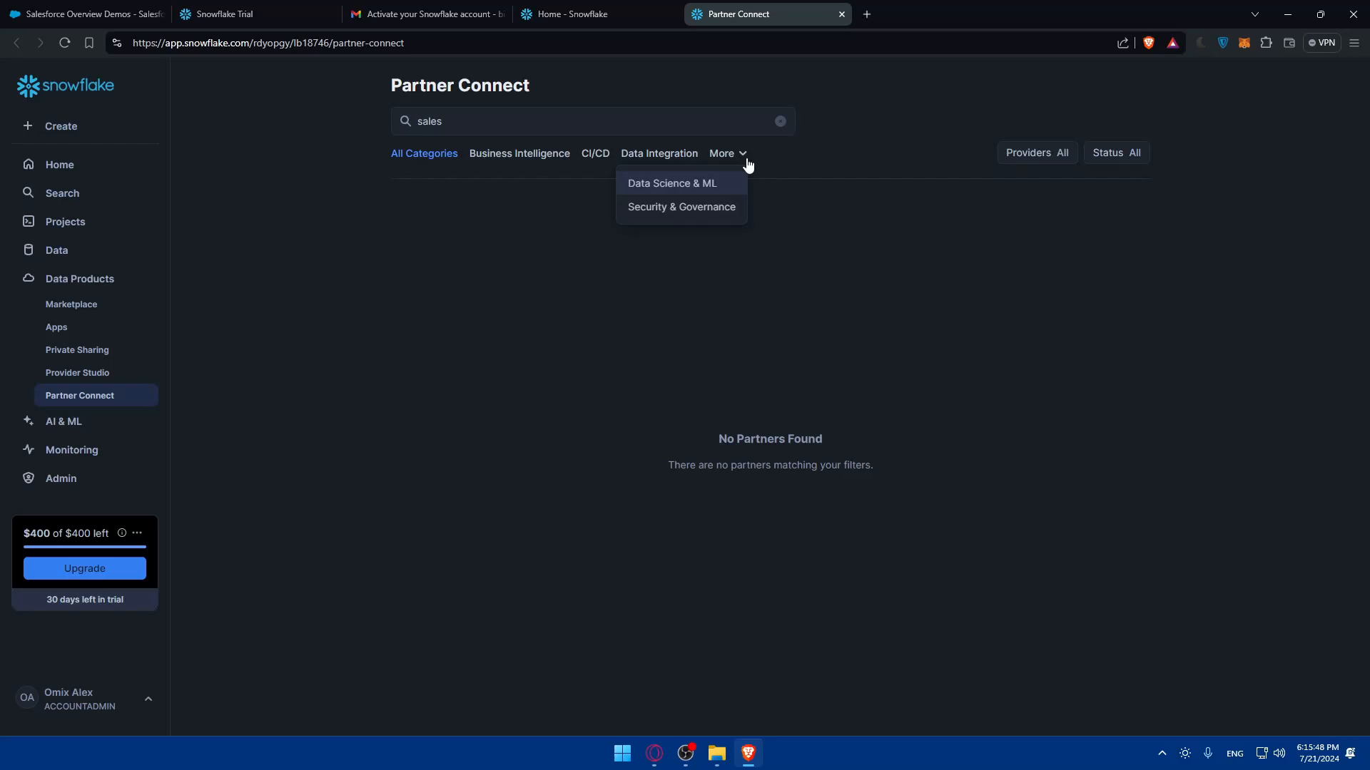
click(454, 399)
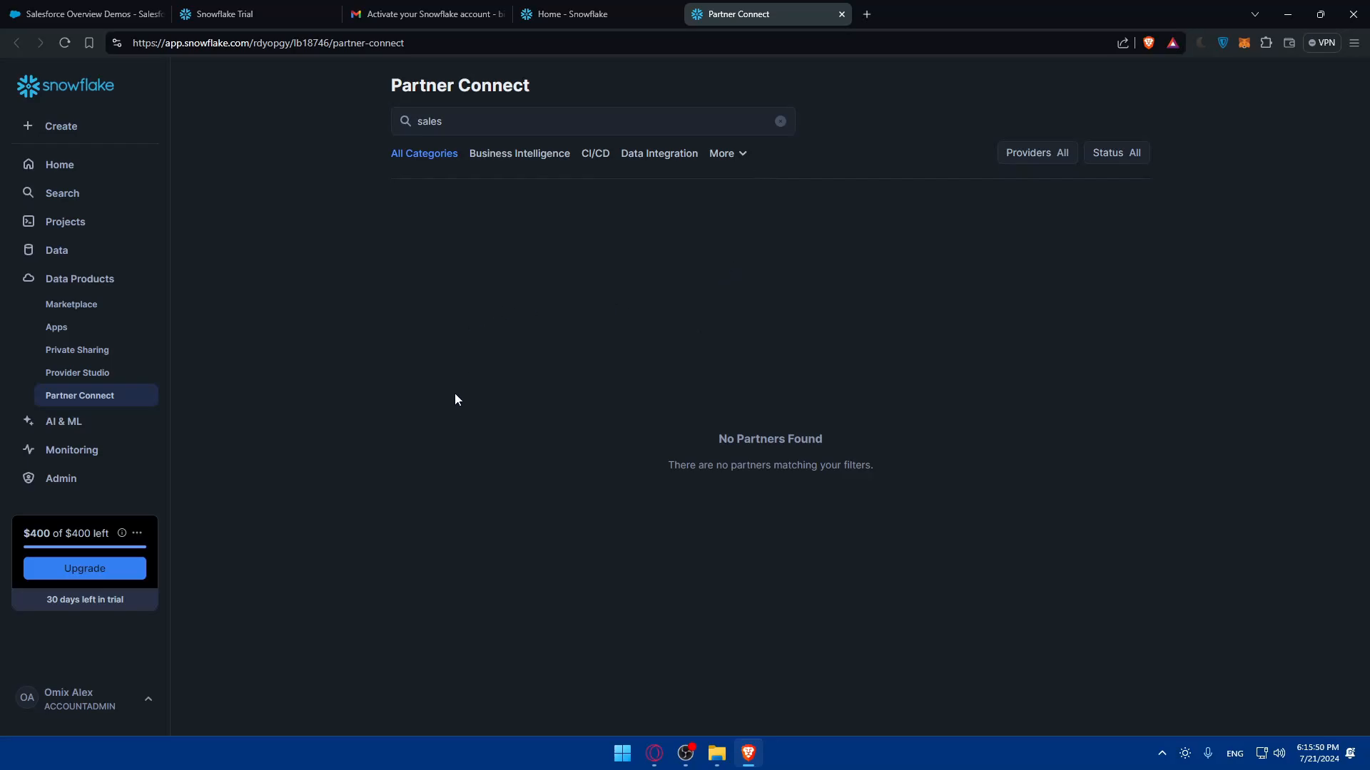
click(72, 304)
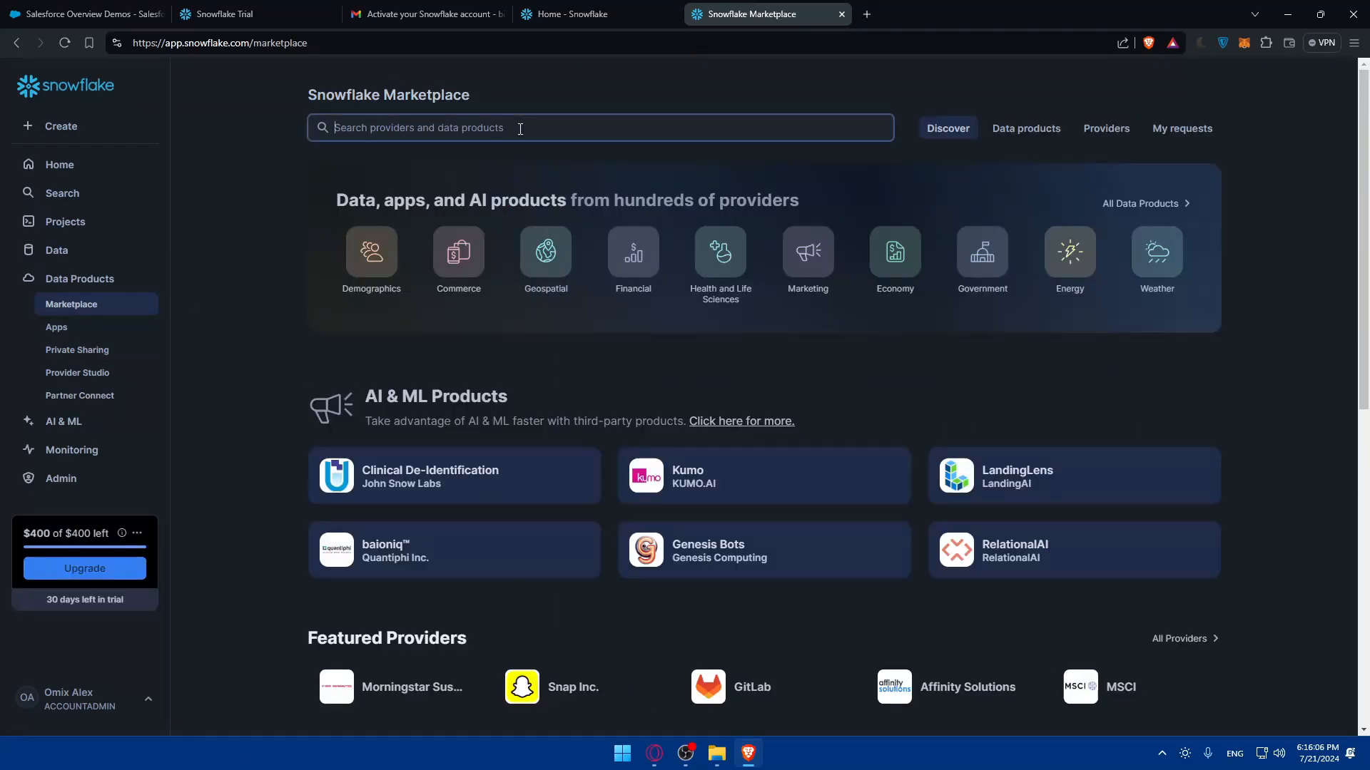
Browse the Add Data connectors and search the Marketplace for 'salesforce'
text(salesforce)
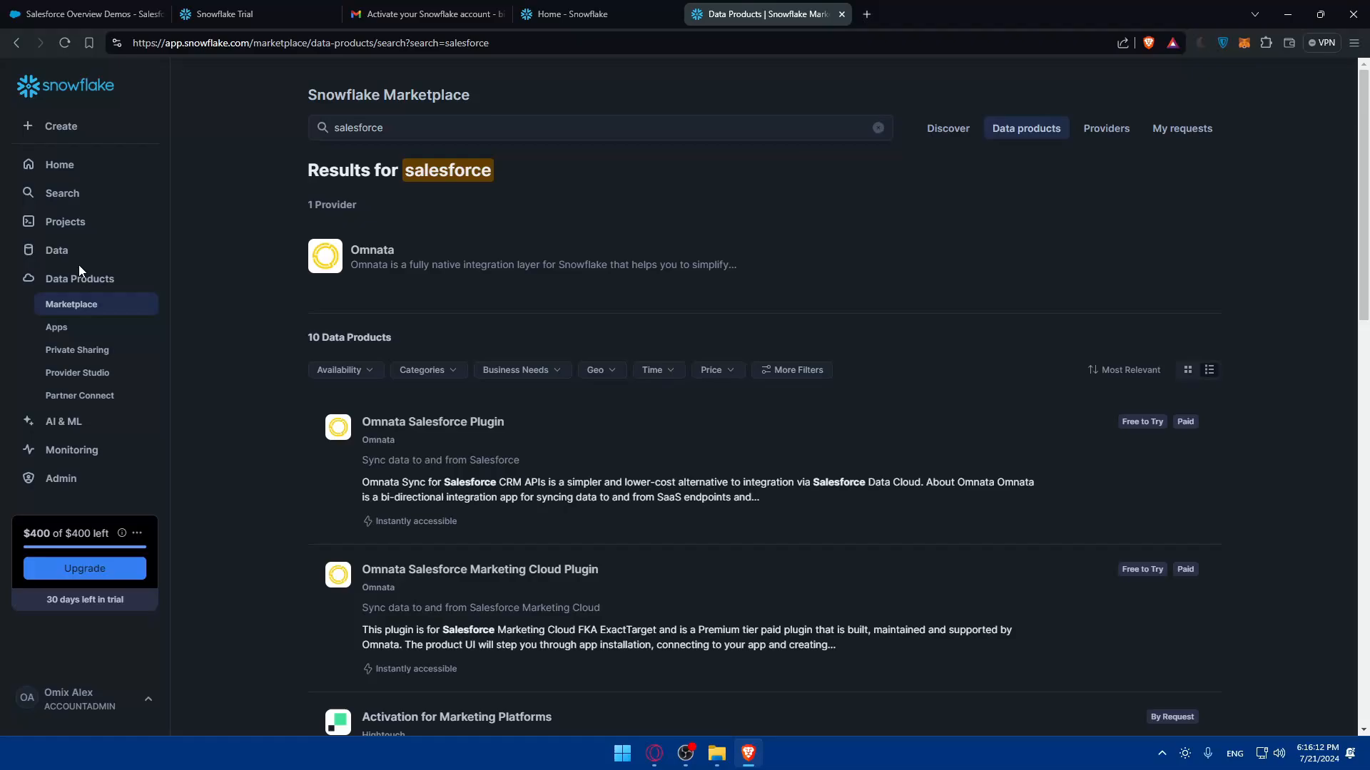
click(55, 251)
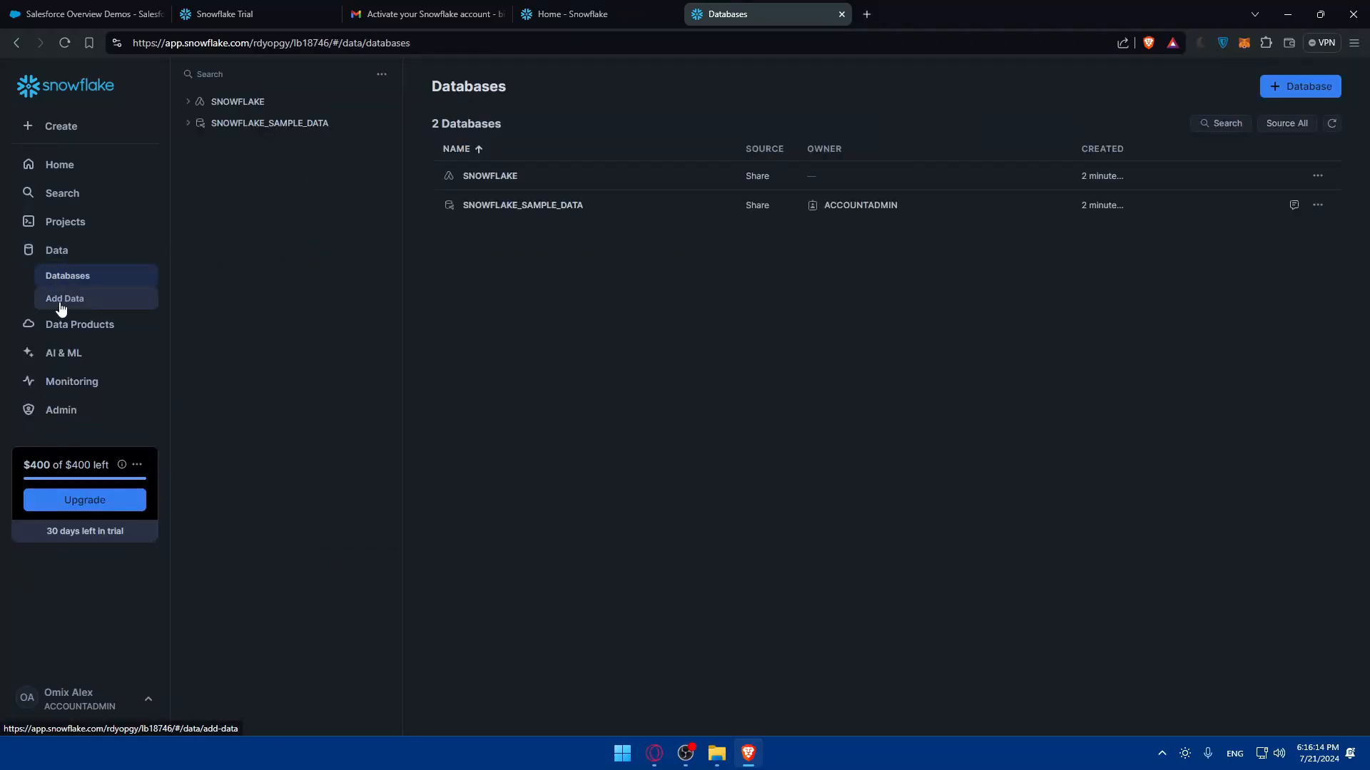
click(63, 298)
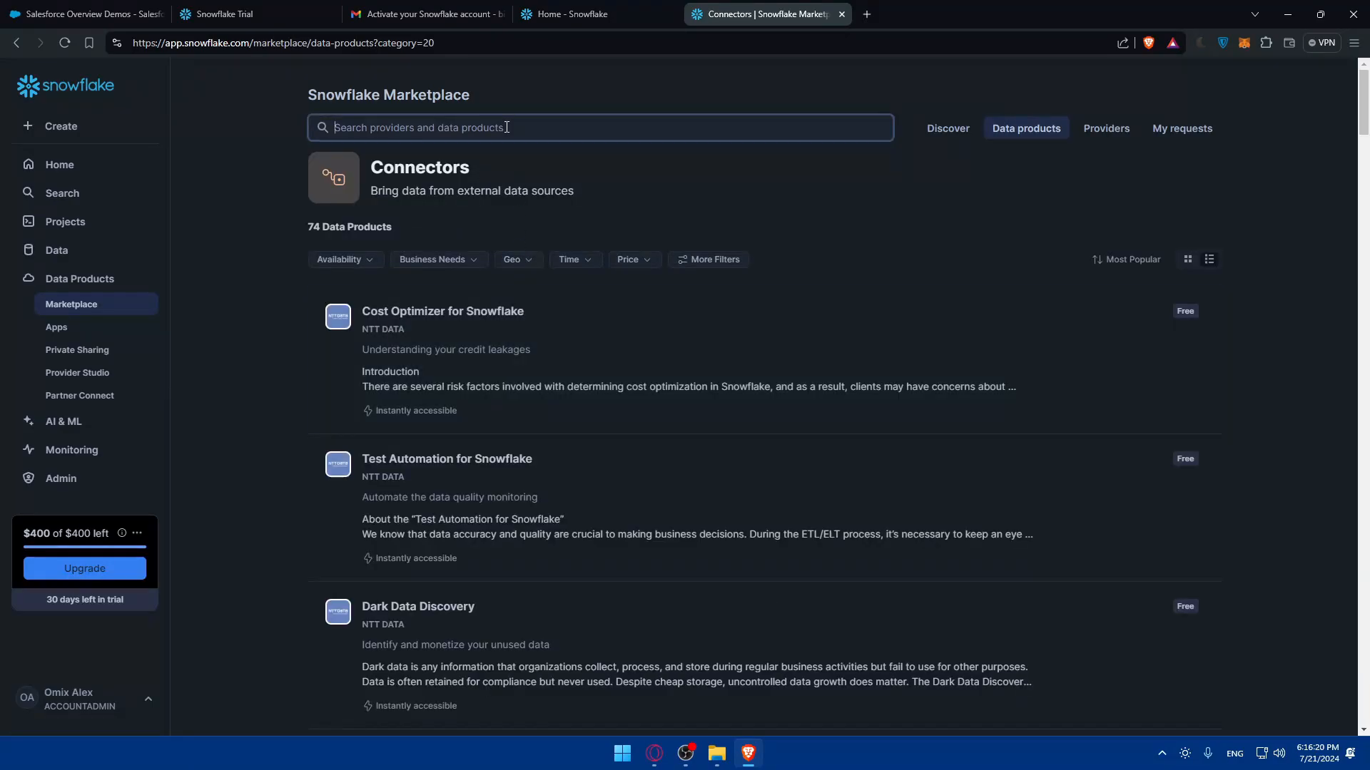
text(salesforce)
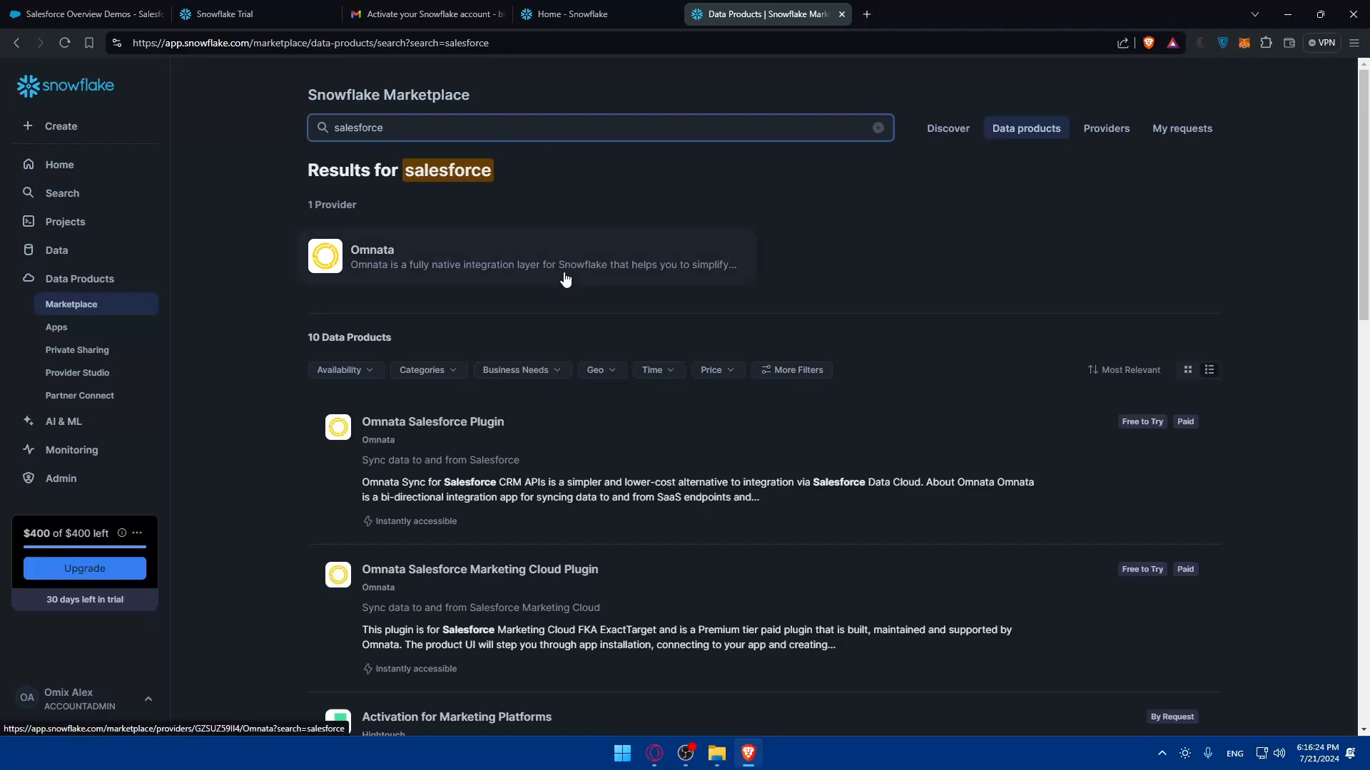
mouse_move(271, 291)
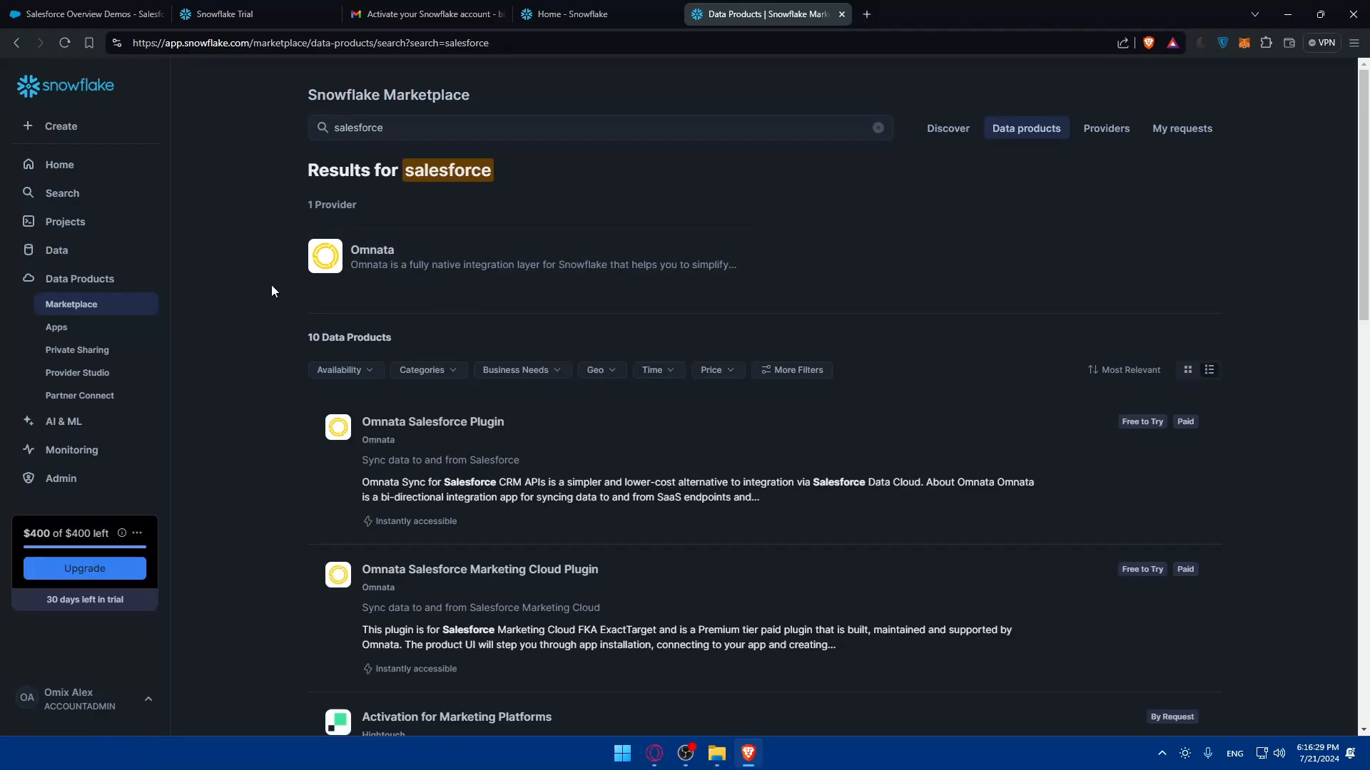
Get the Omnata Salesforce Plugin from its listing and acknowledge the preparation notice
scroll(down, 3)
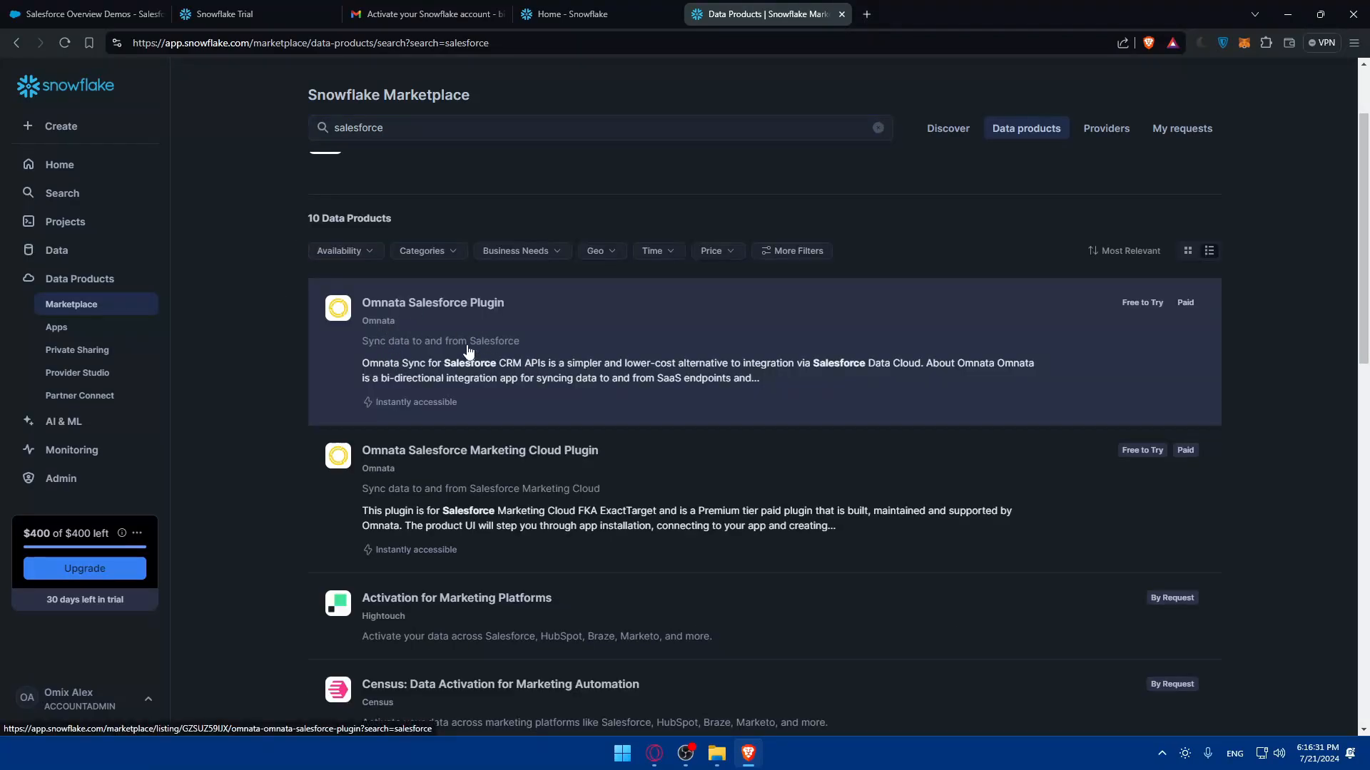
mouse_move(420, 386)
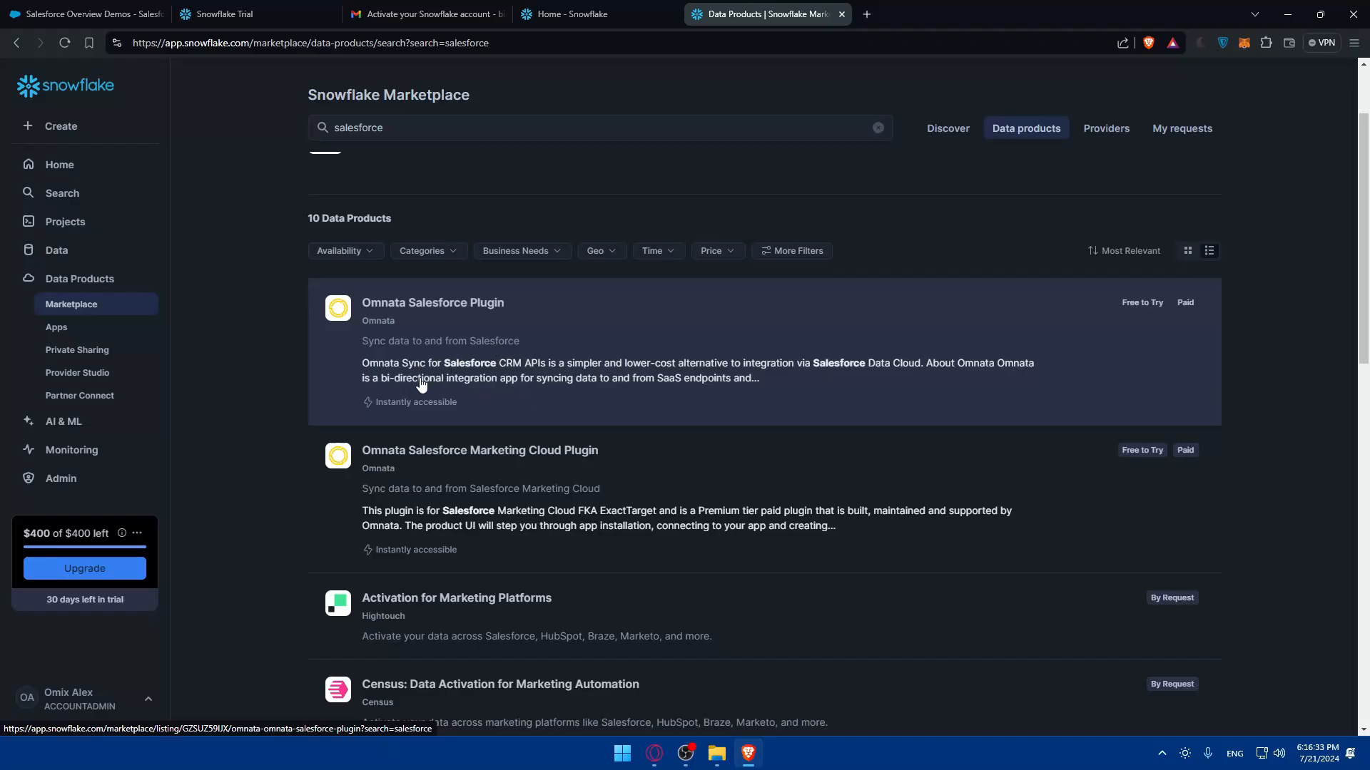
click(433, 302)
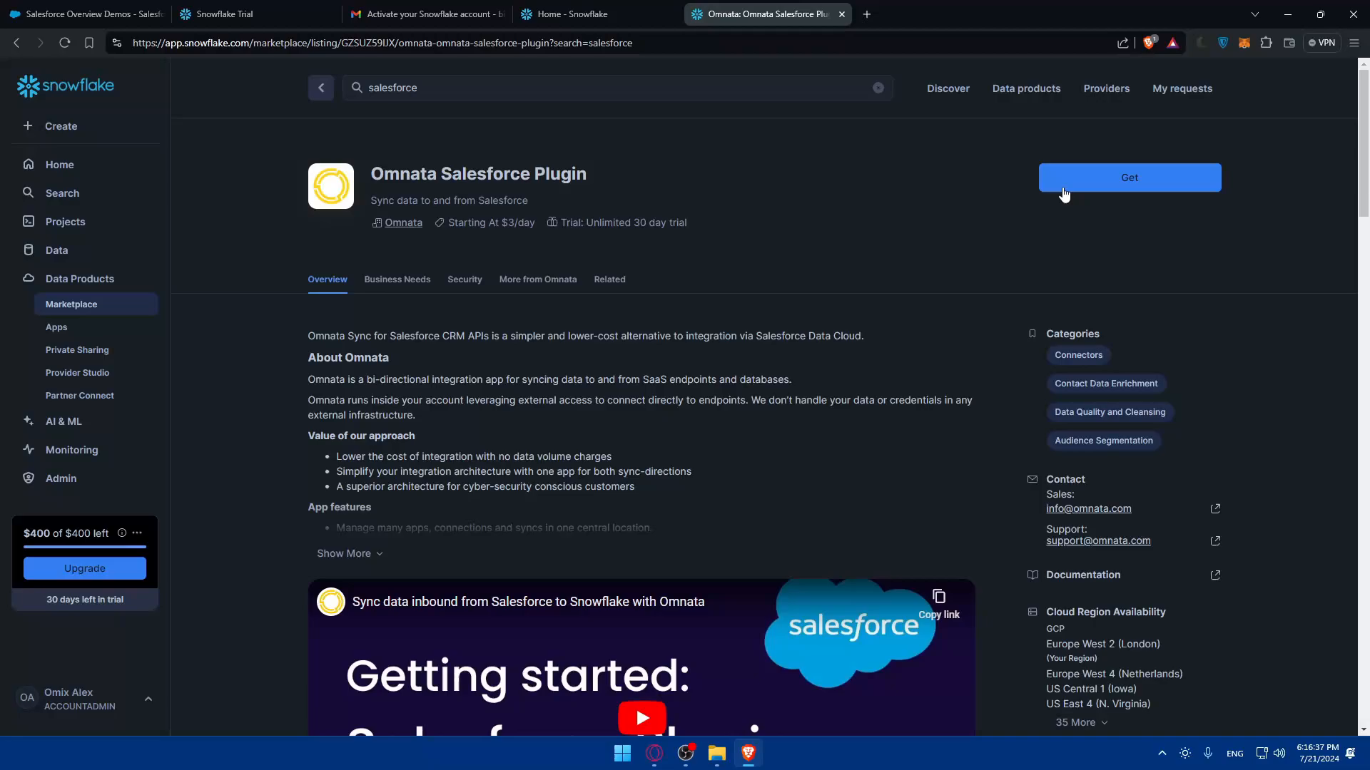
click(1128, 178)
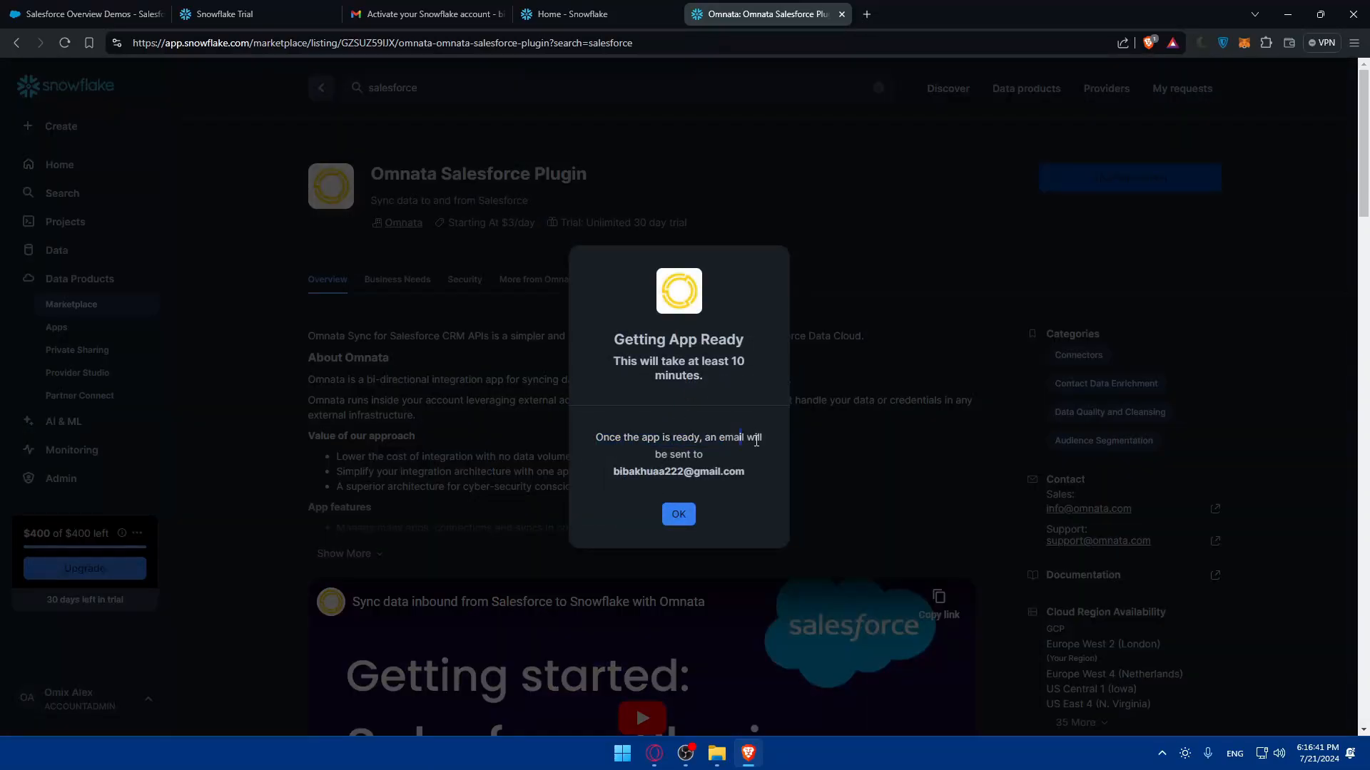
click(677, 514)
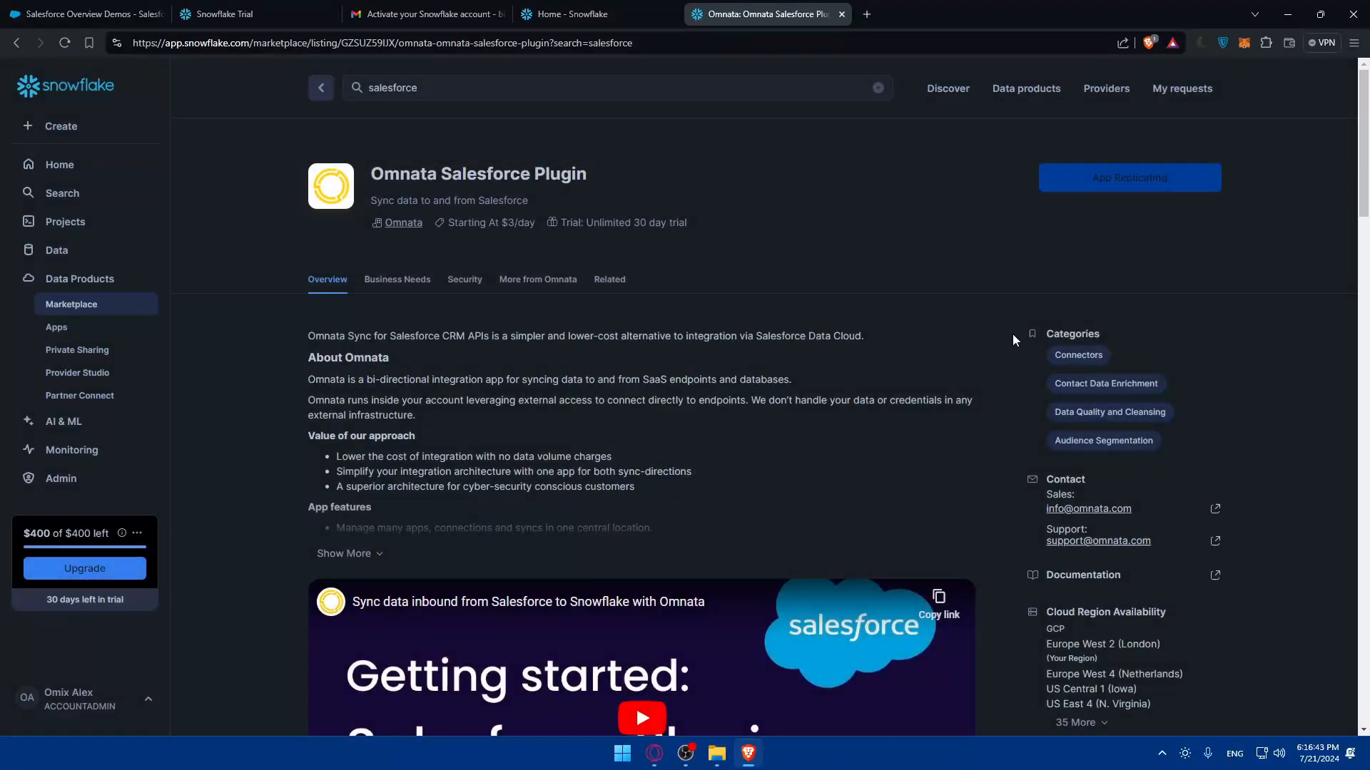
mouse_move(852, 230)
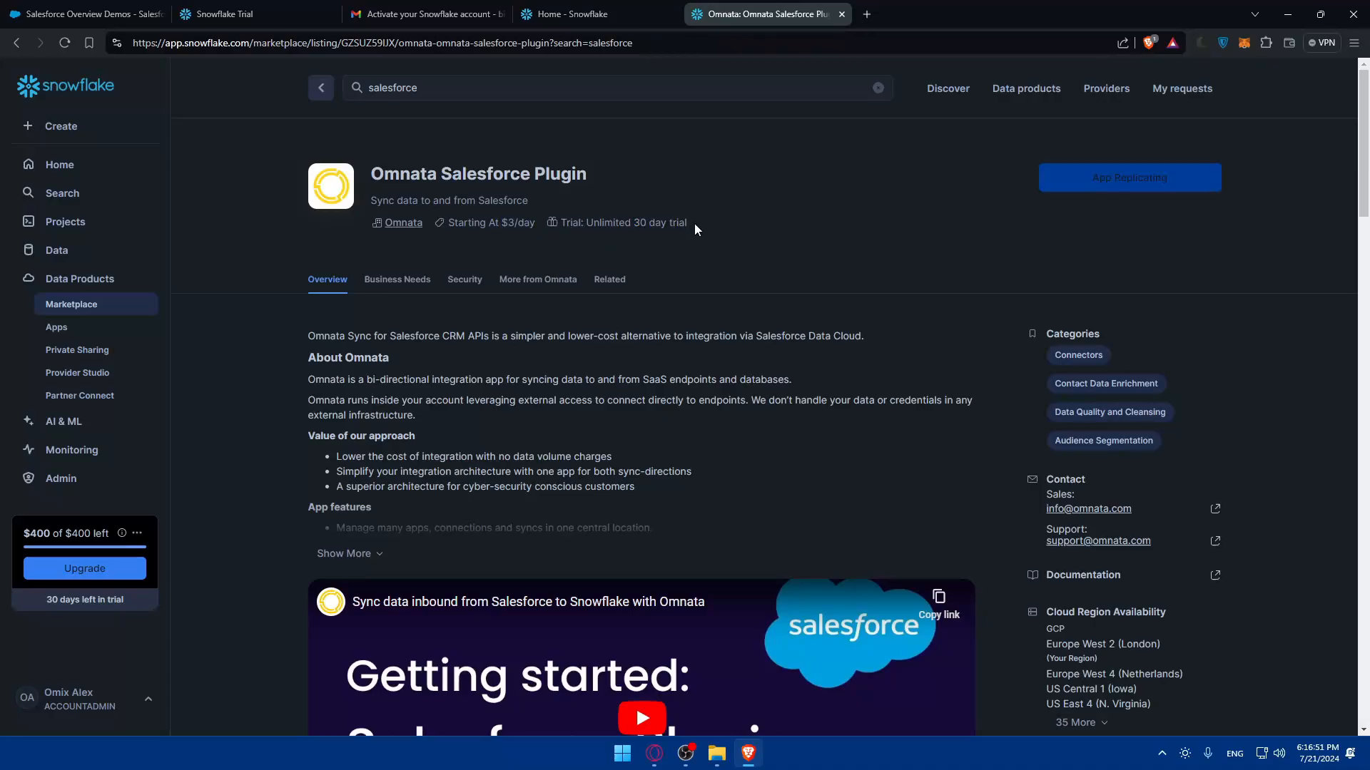
scroll(down, 3)
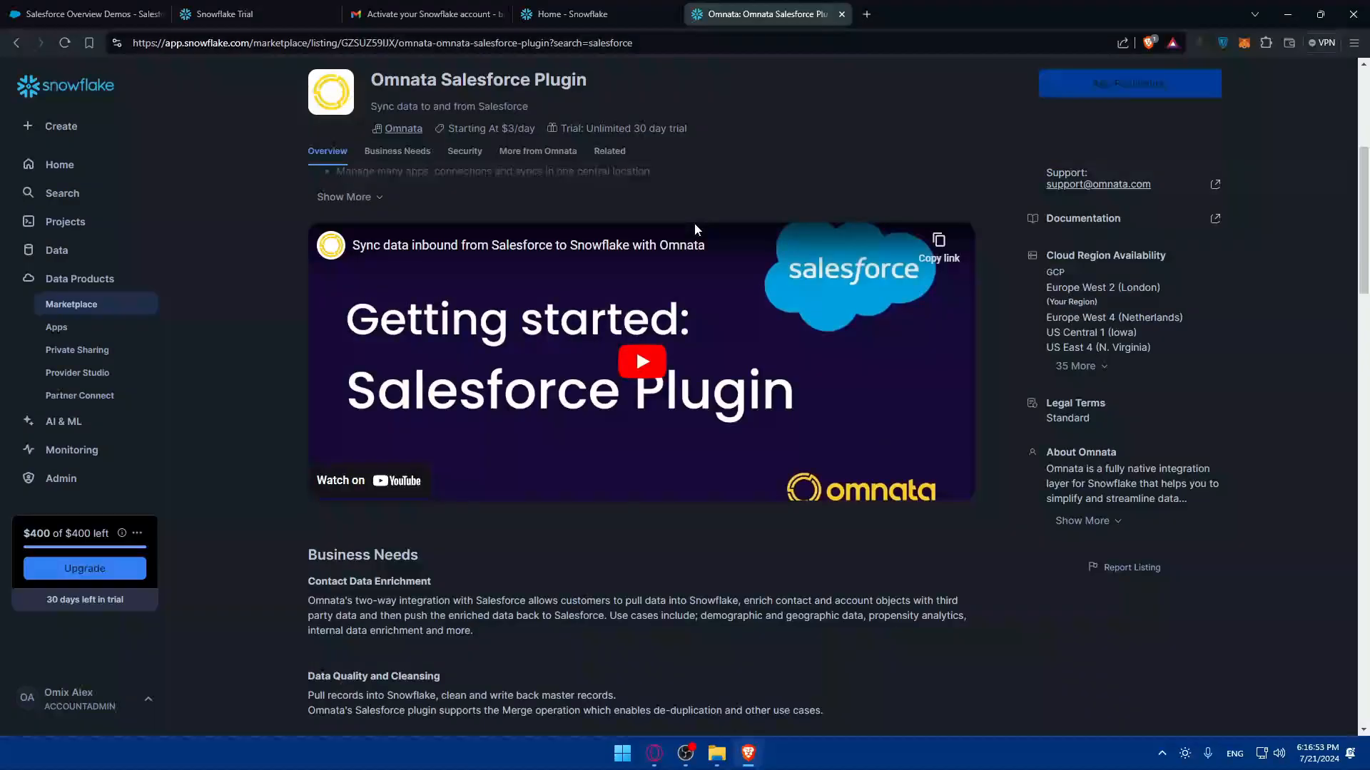
scroll(down, 3)
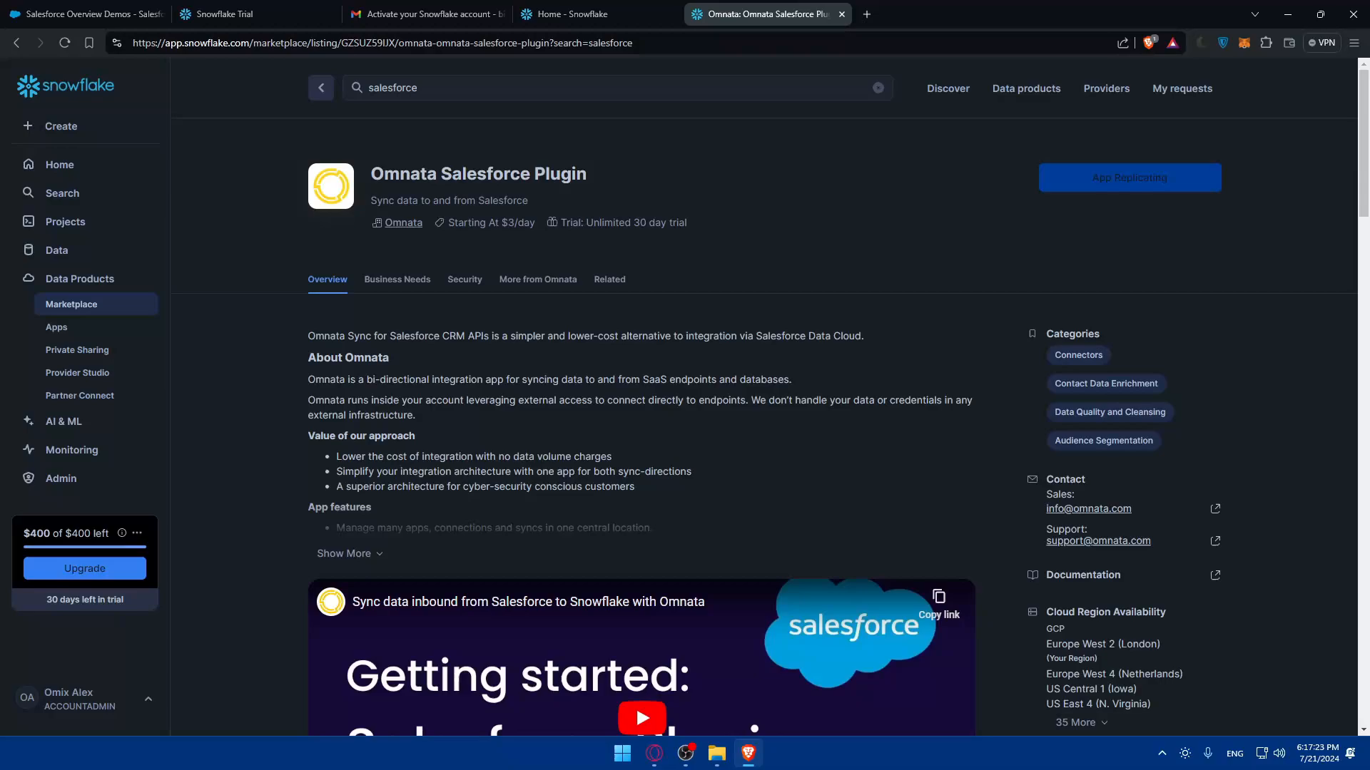
Search Zapier's apps for salesforce, then create a new blank Zap
click(934, 14)
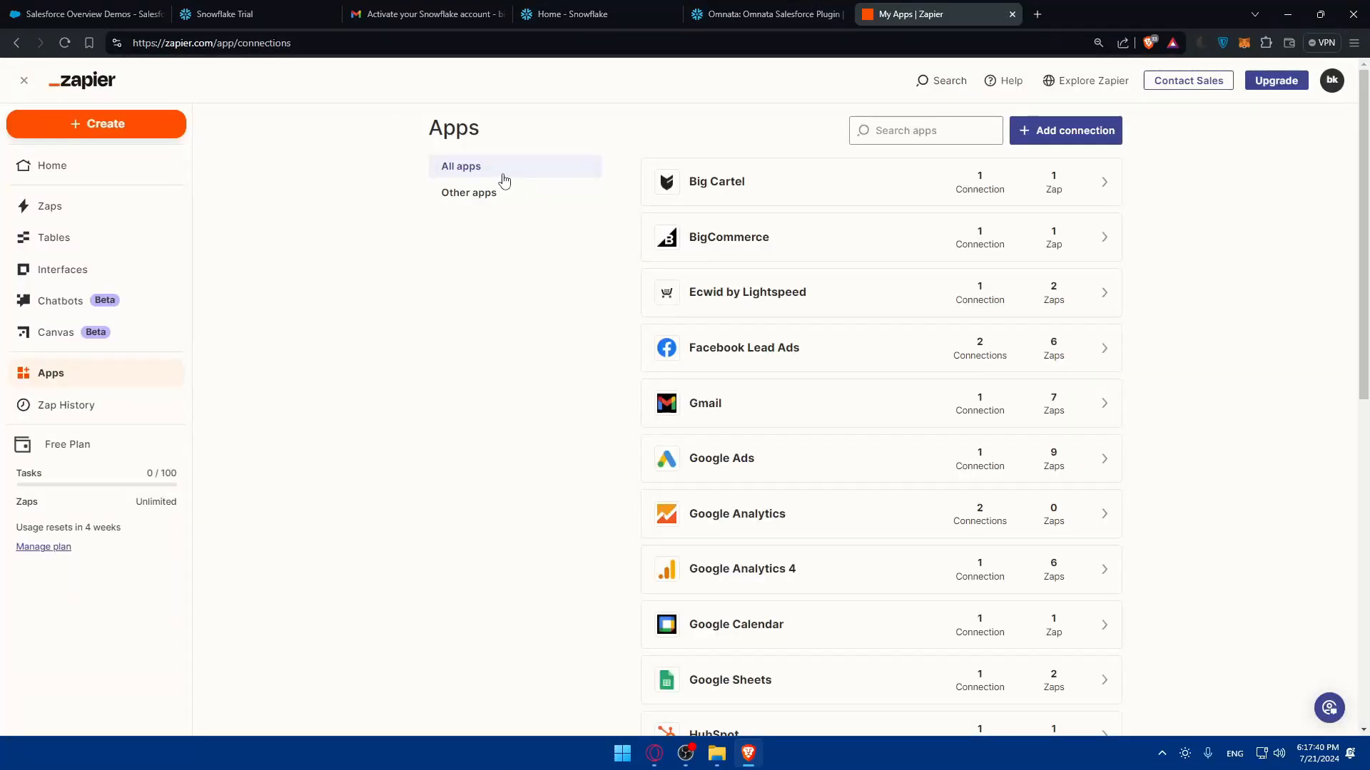
click(924, 129)
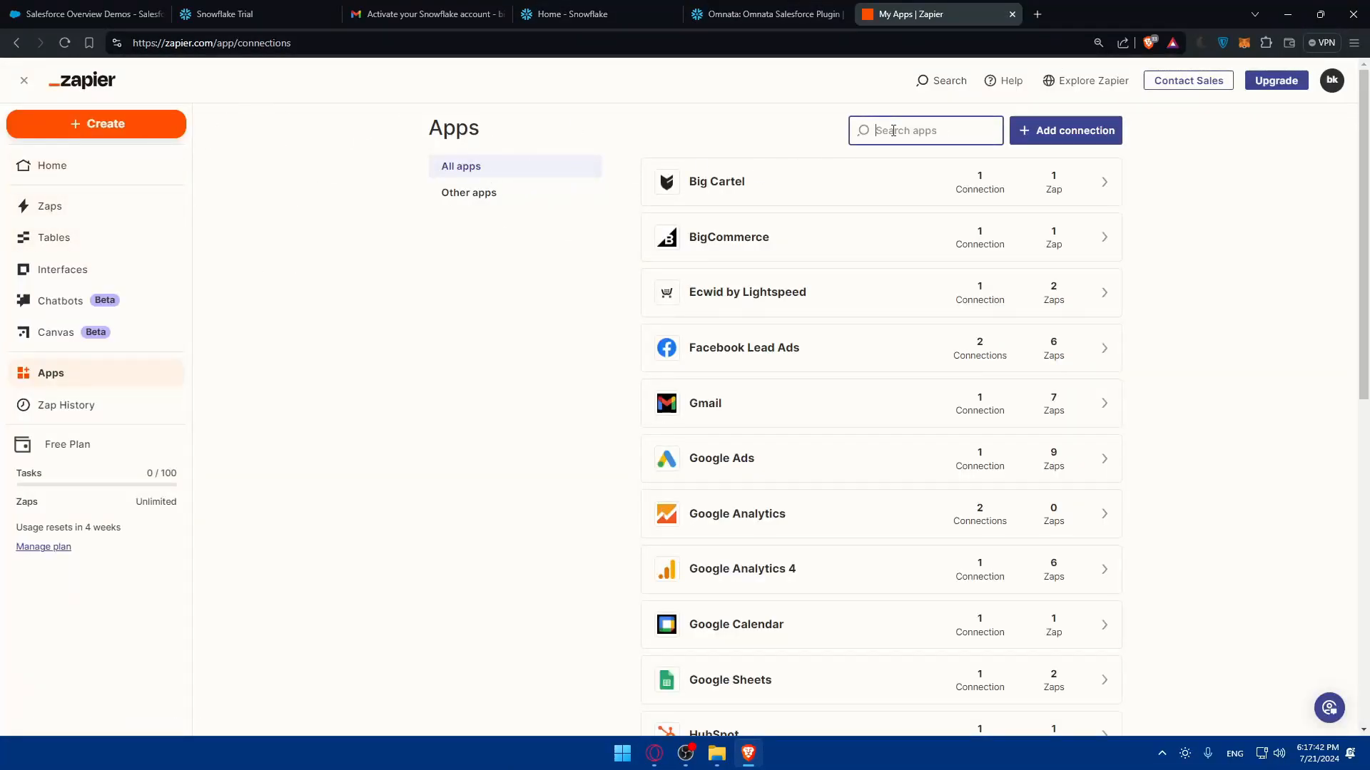
text(salesforce)
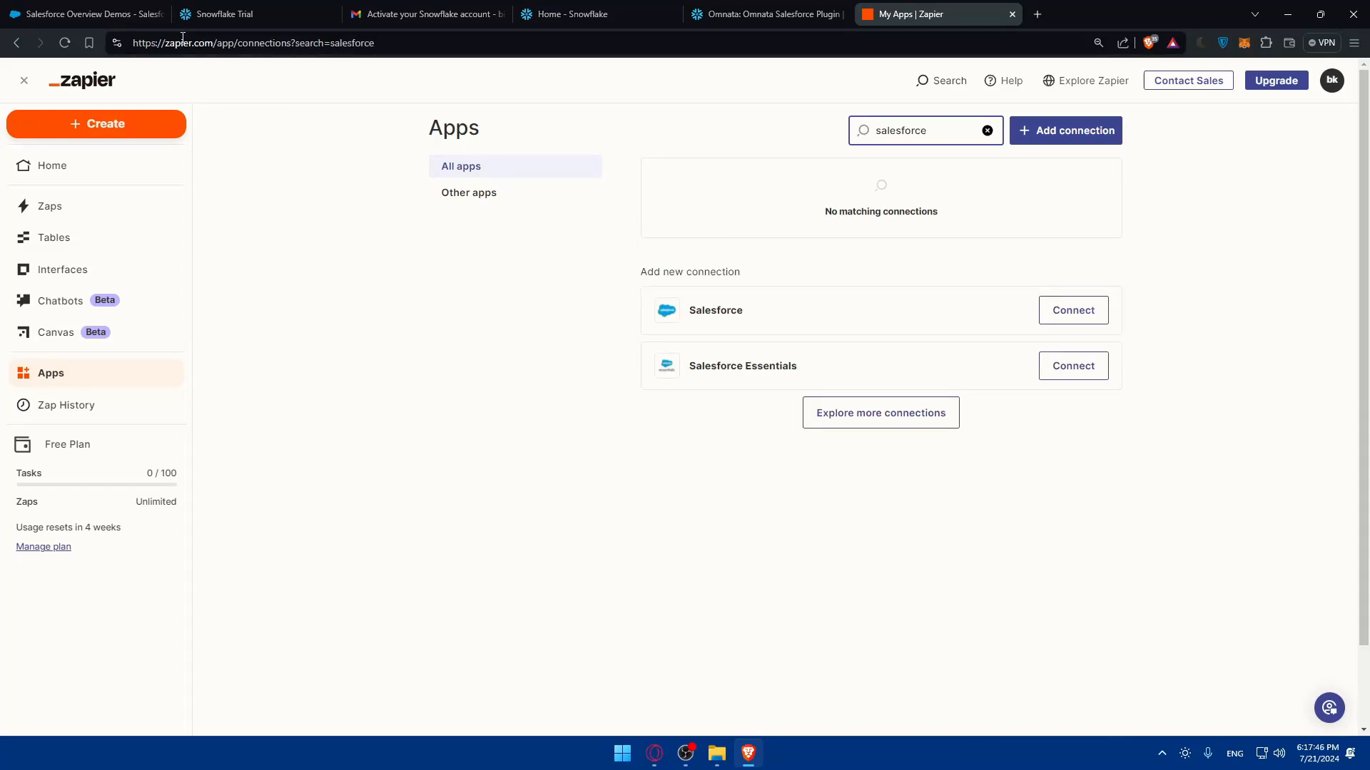
mouse_move(889, 261)
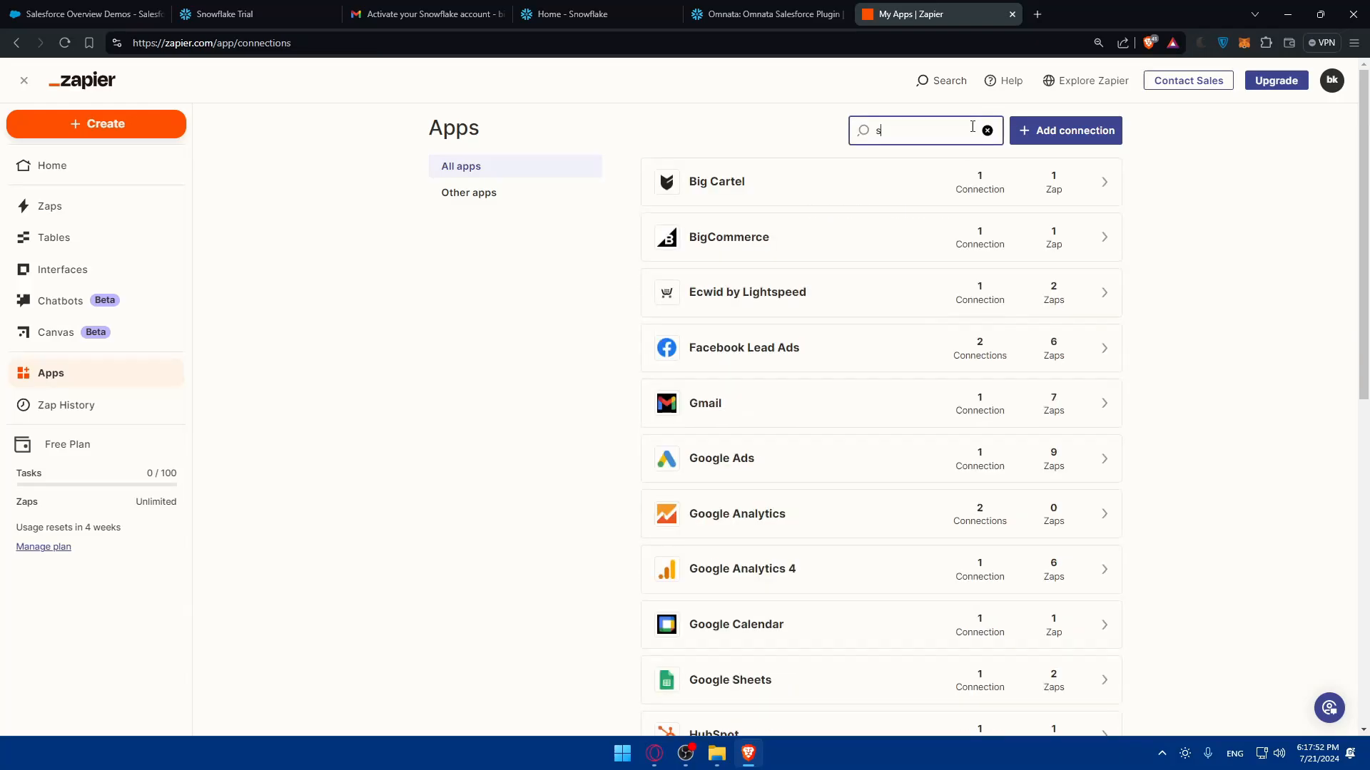
text(nowflake)
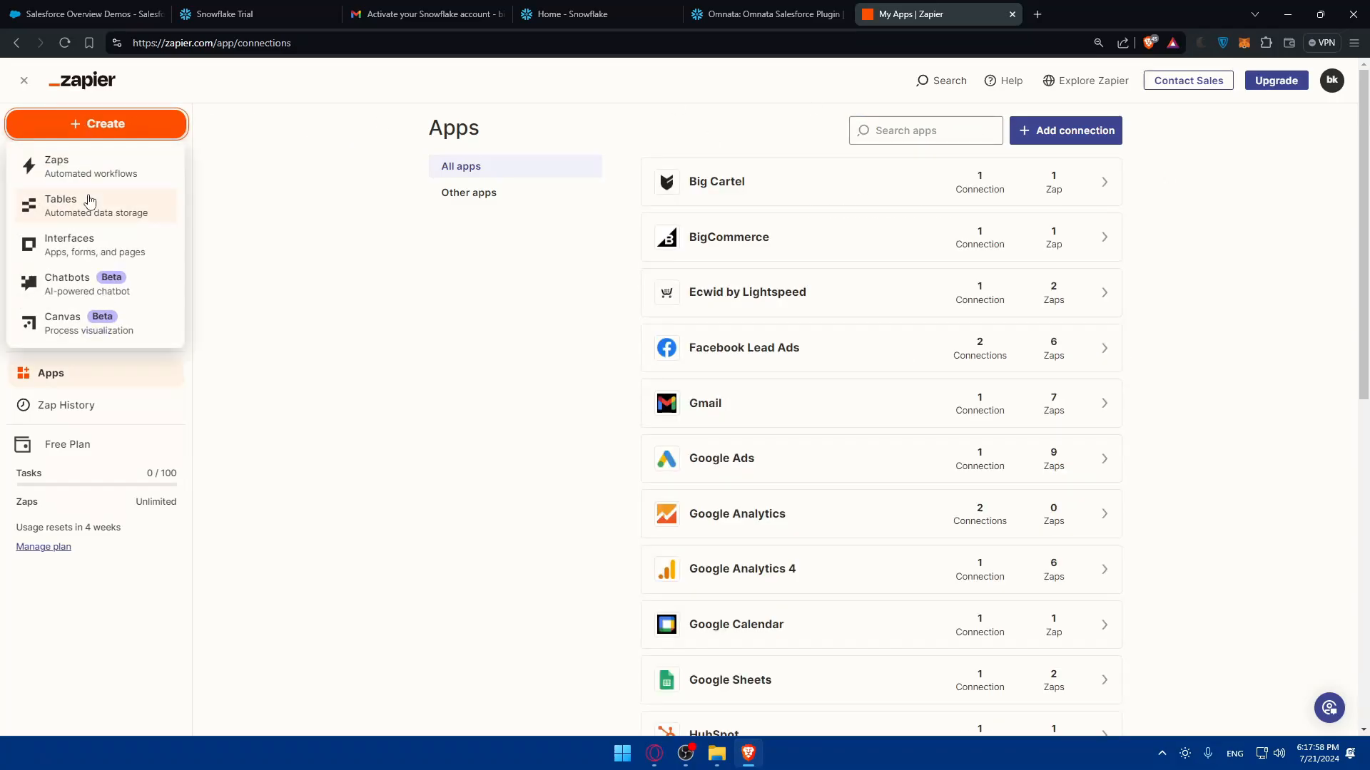
click(57, 166)
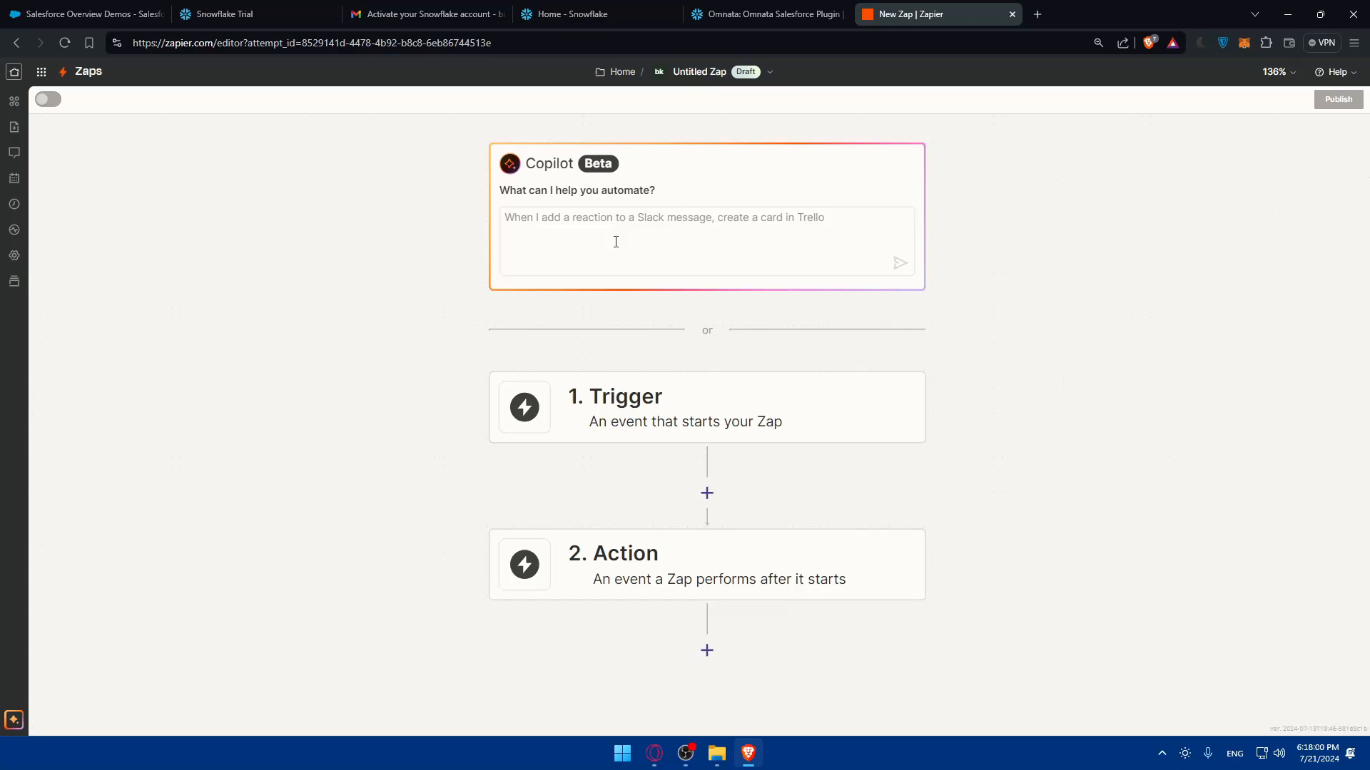